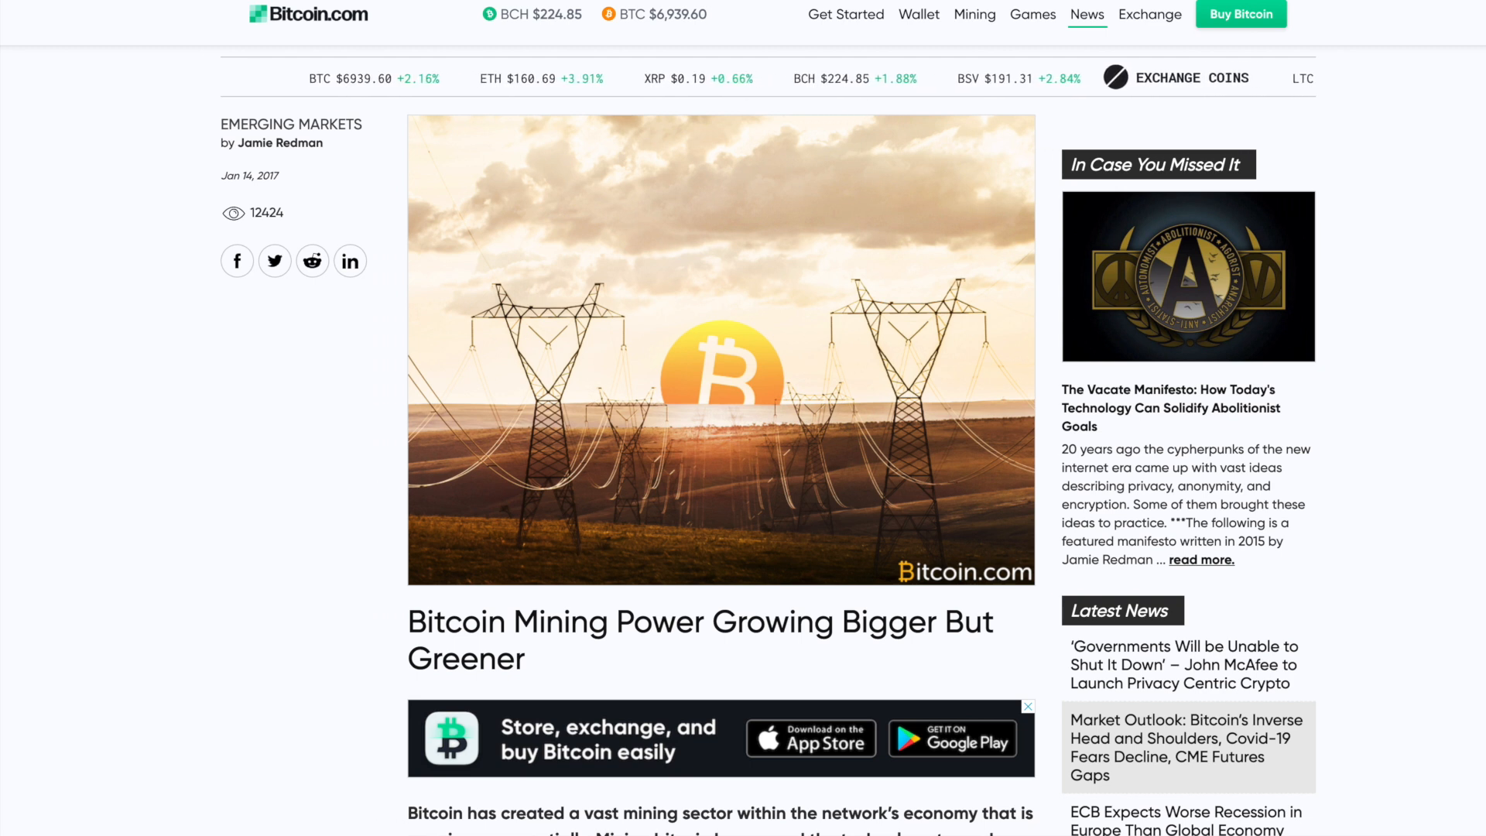
- Scroll through the Bitcoin.com mining power article before moving to the Joule energy commentary
scroll(left, 3)
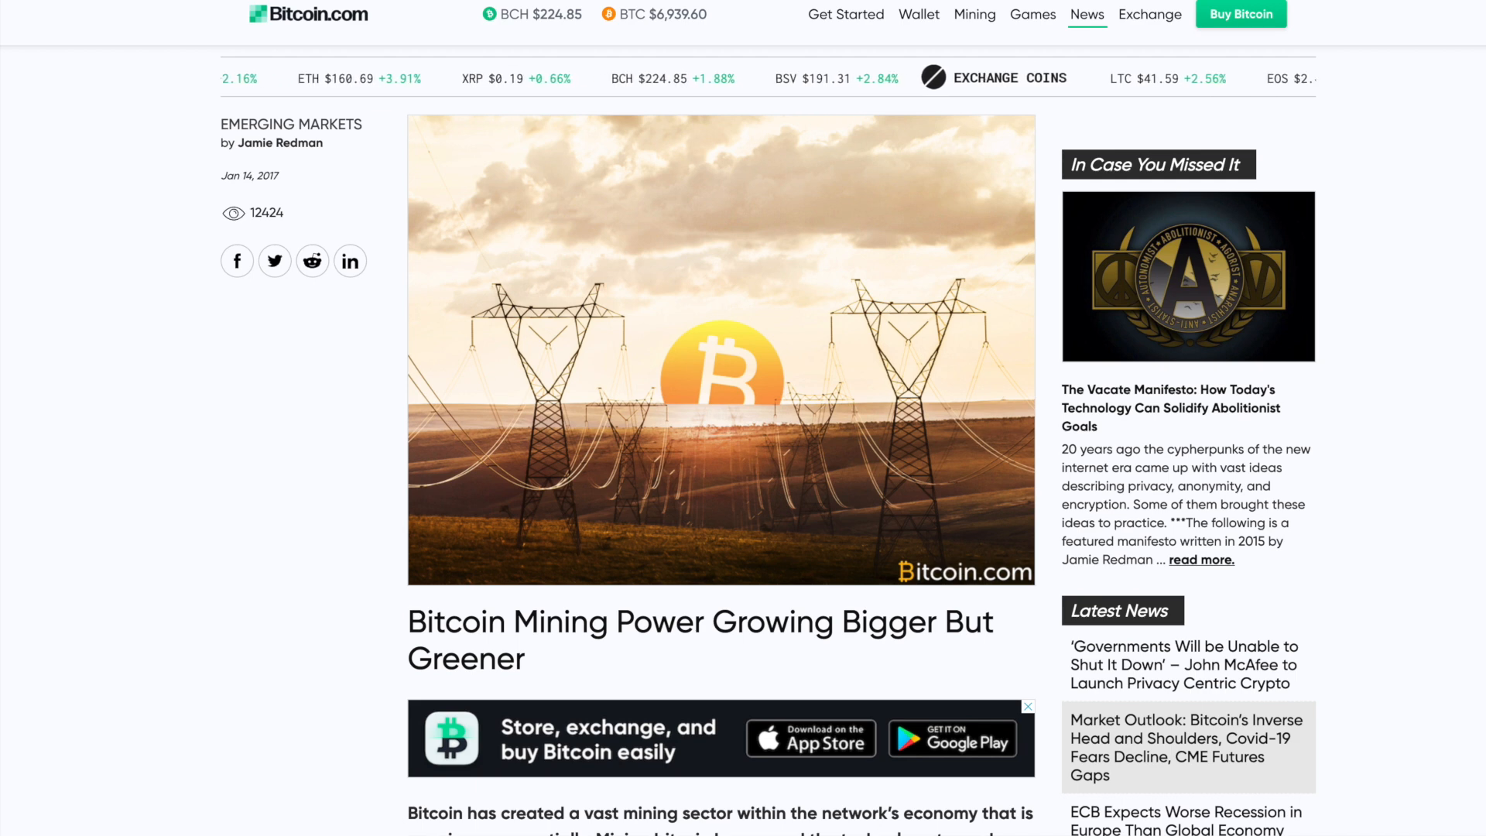
scroll(down, 3)
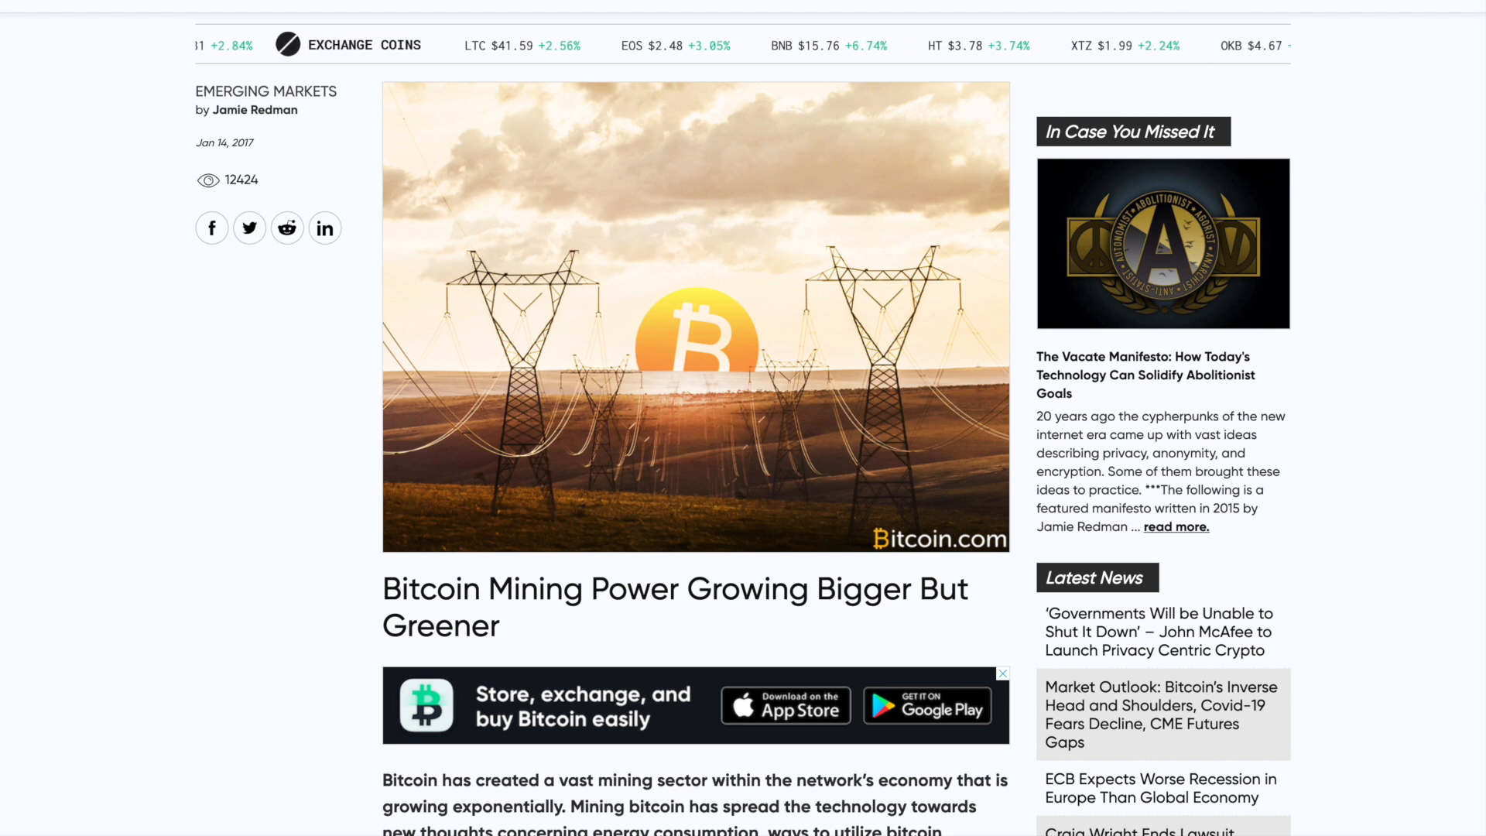
scroll(left, 3)
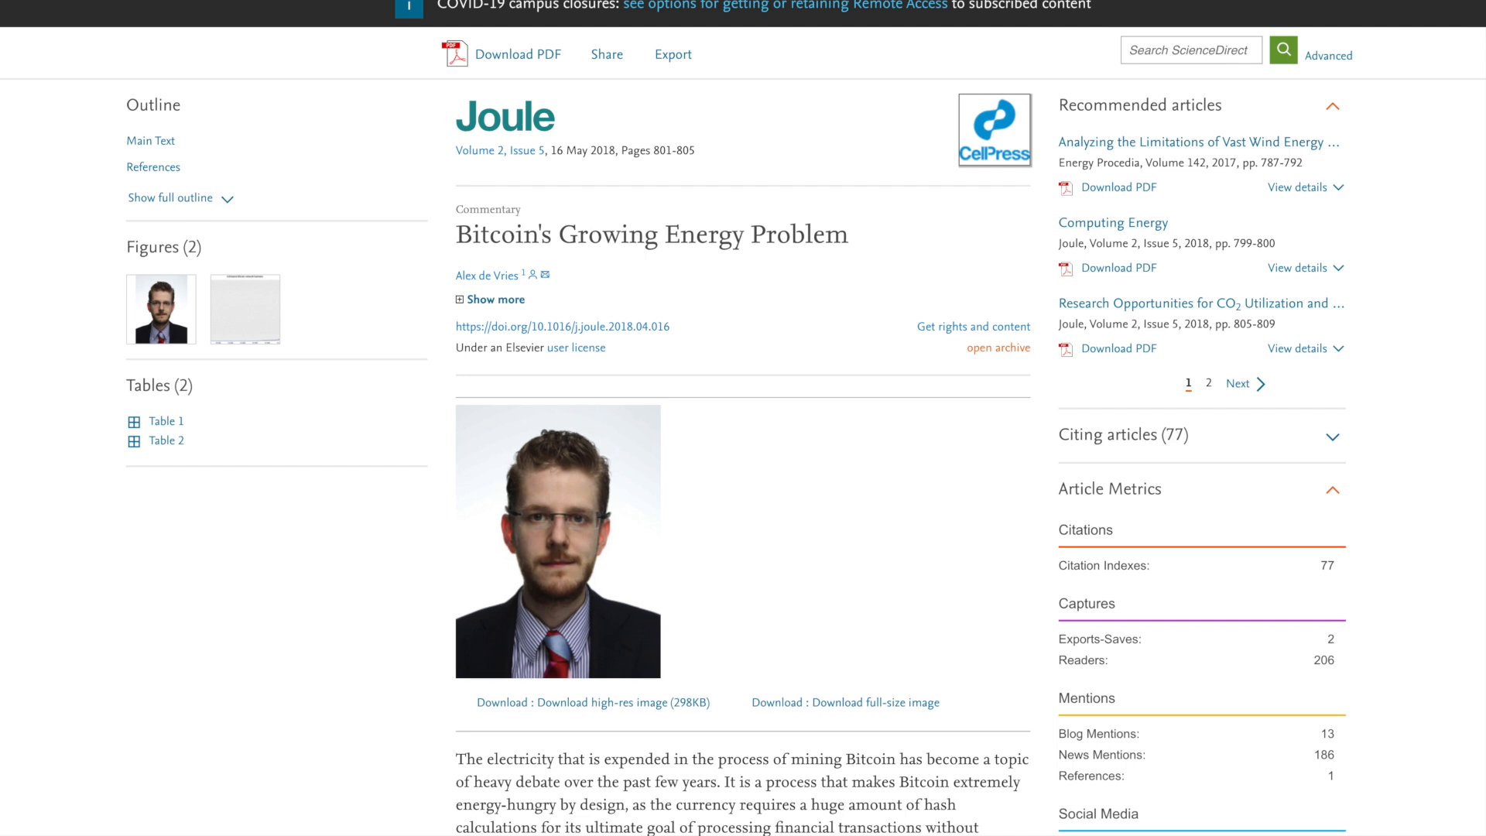
- Scroll down the Joule commentary through Table 2, the Antminer S9 lifetime cost table
scroll(down, 3)
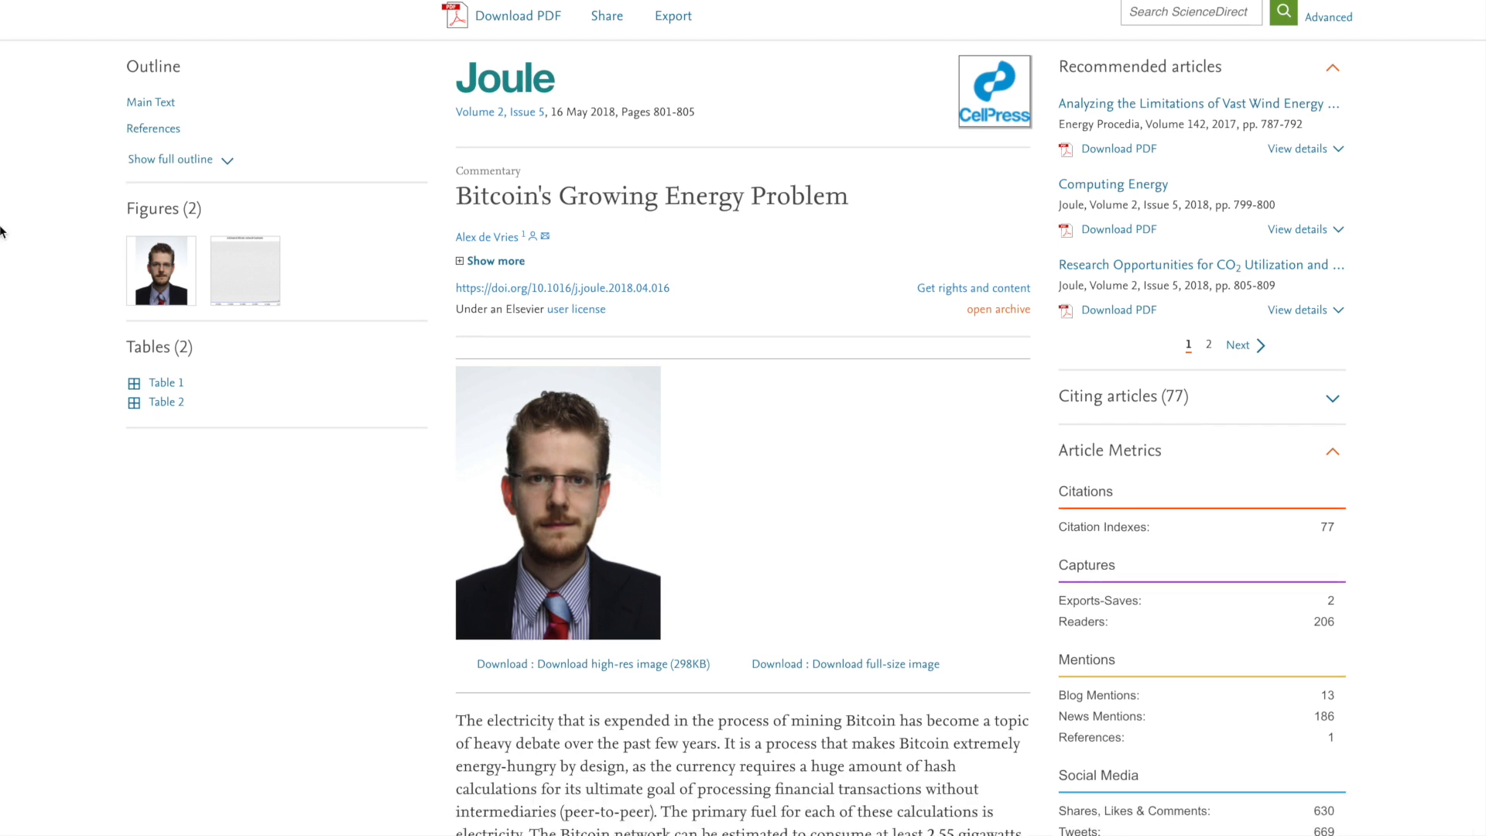
scroll(down, 3)
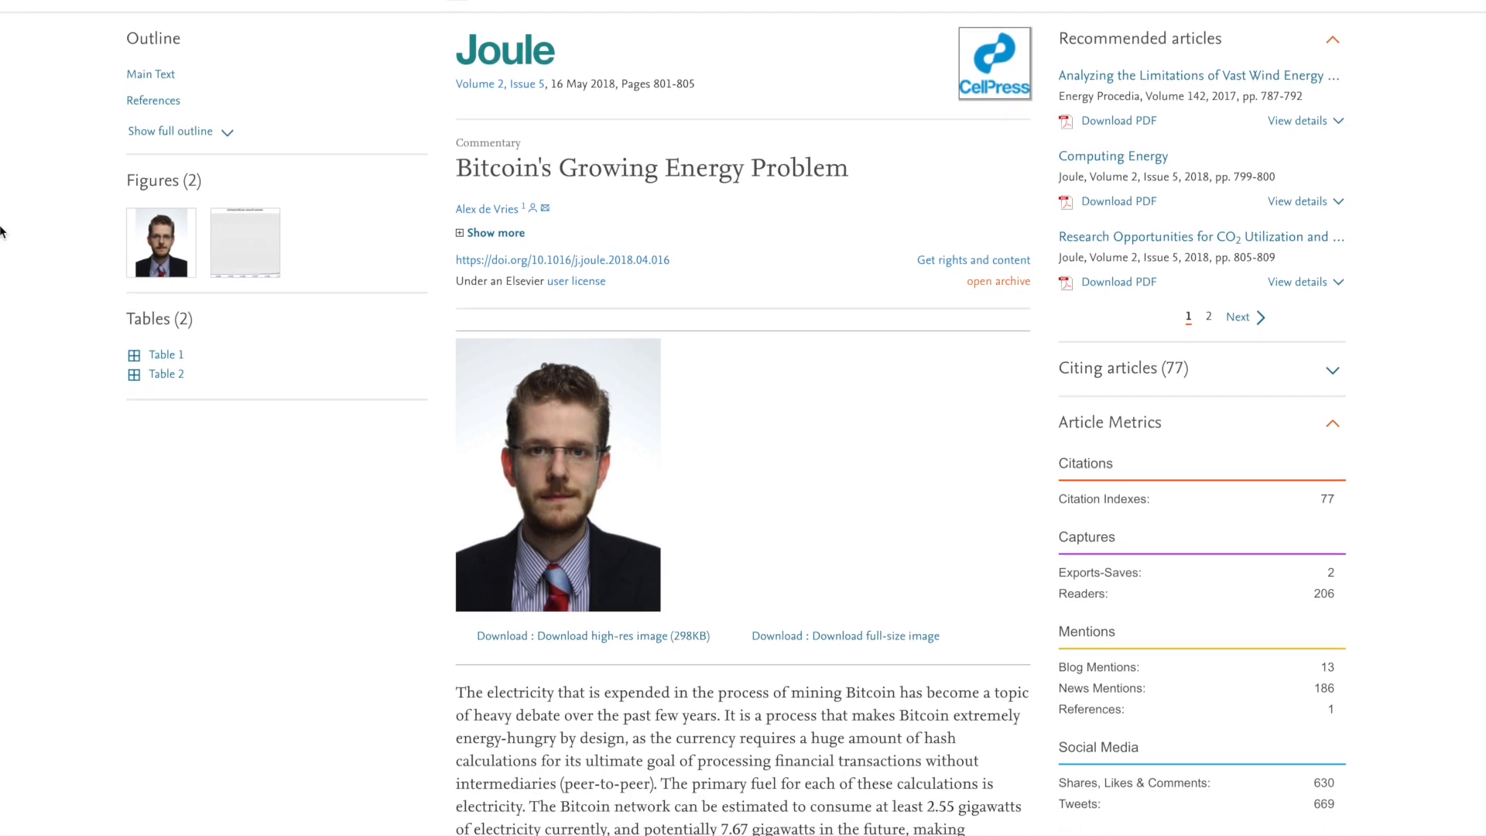
scroll(down, 3)
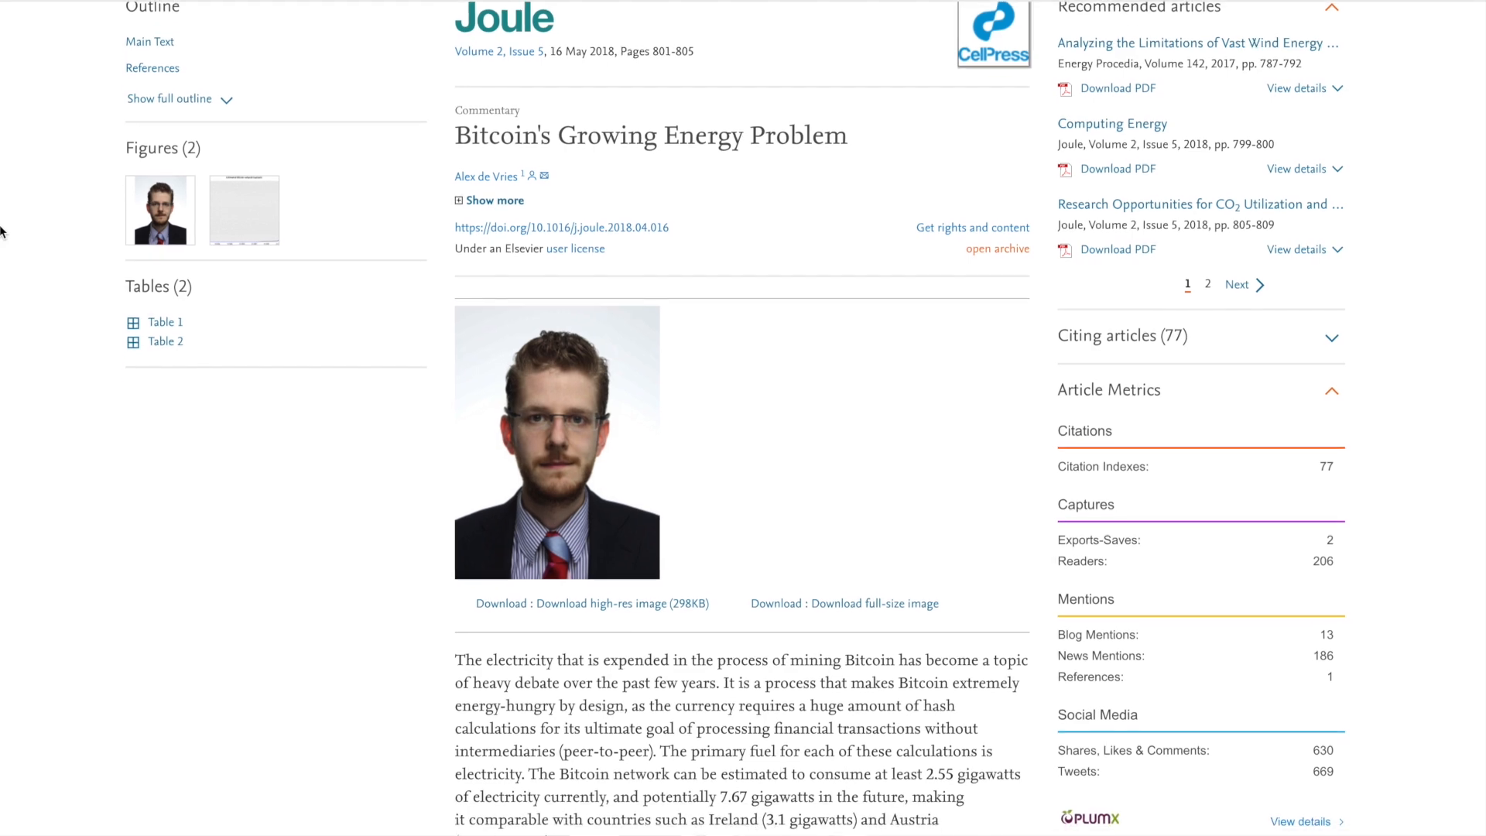
scroll(down, 3)
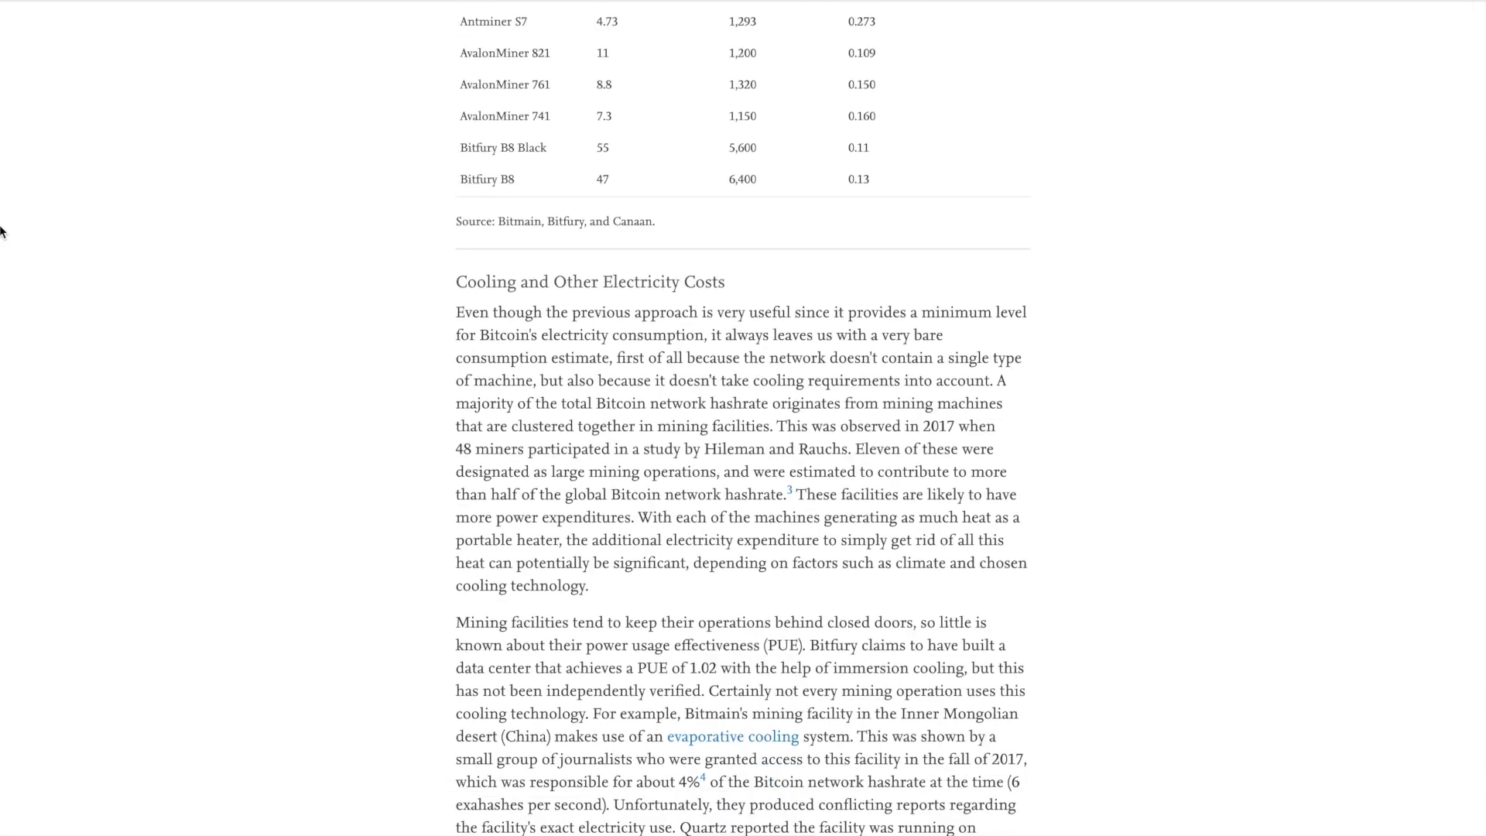
scroll(down, 3)
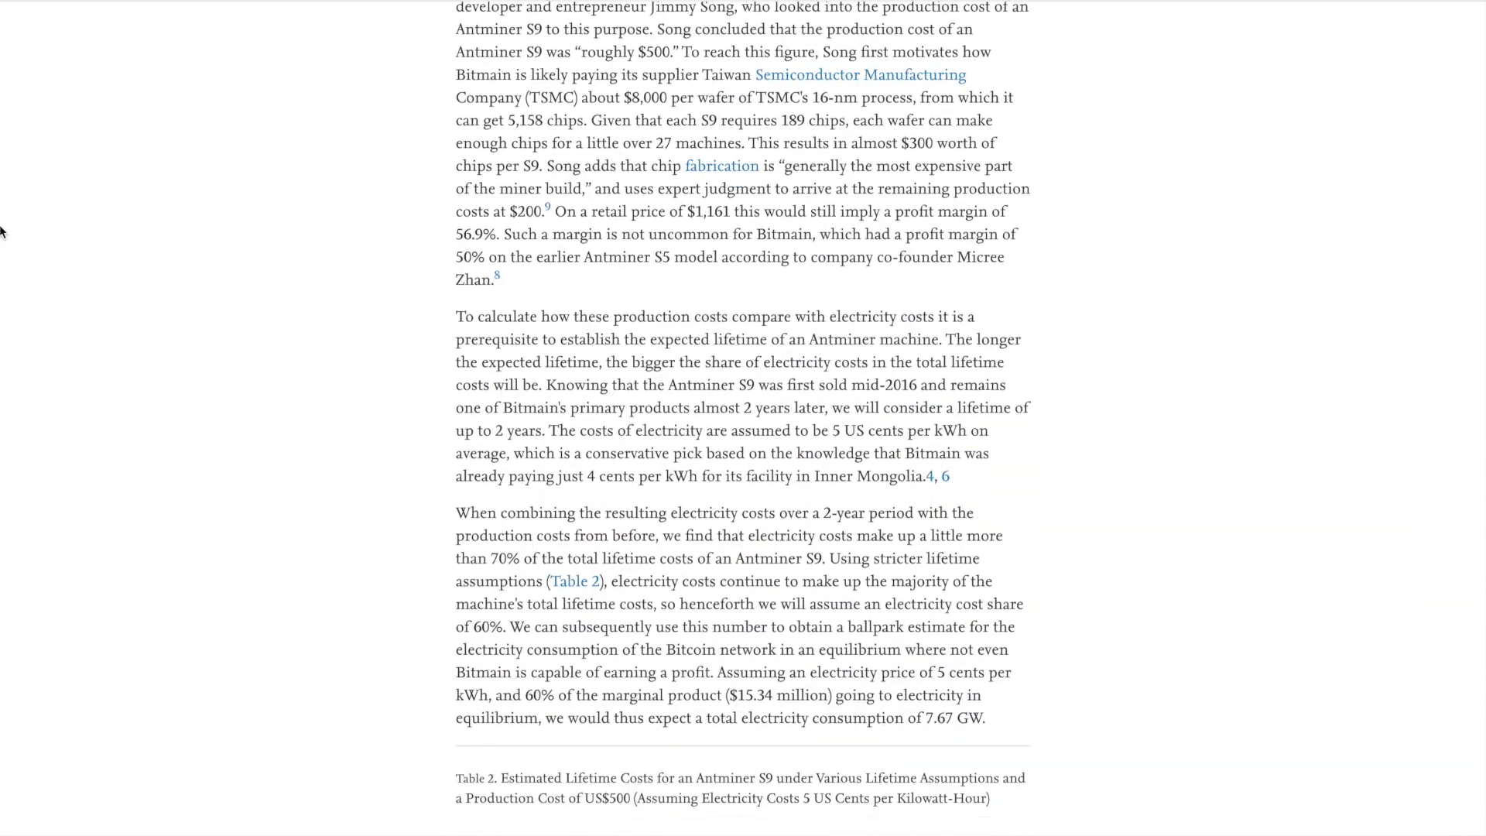
scroll(down, 3)
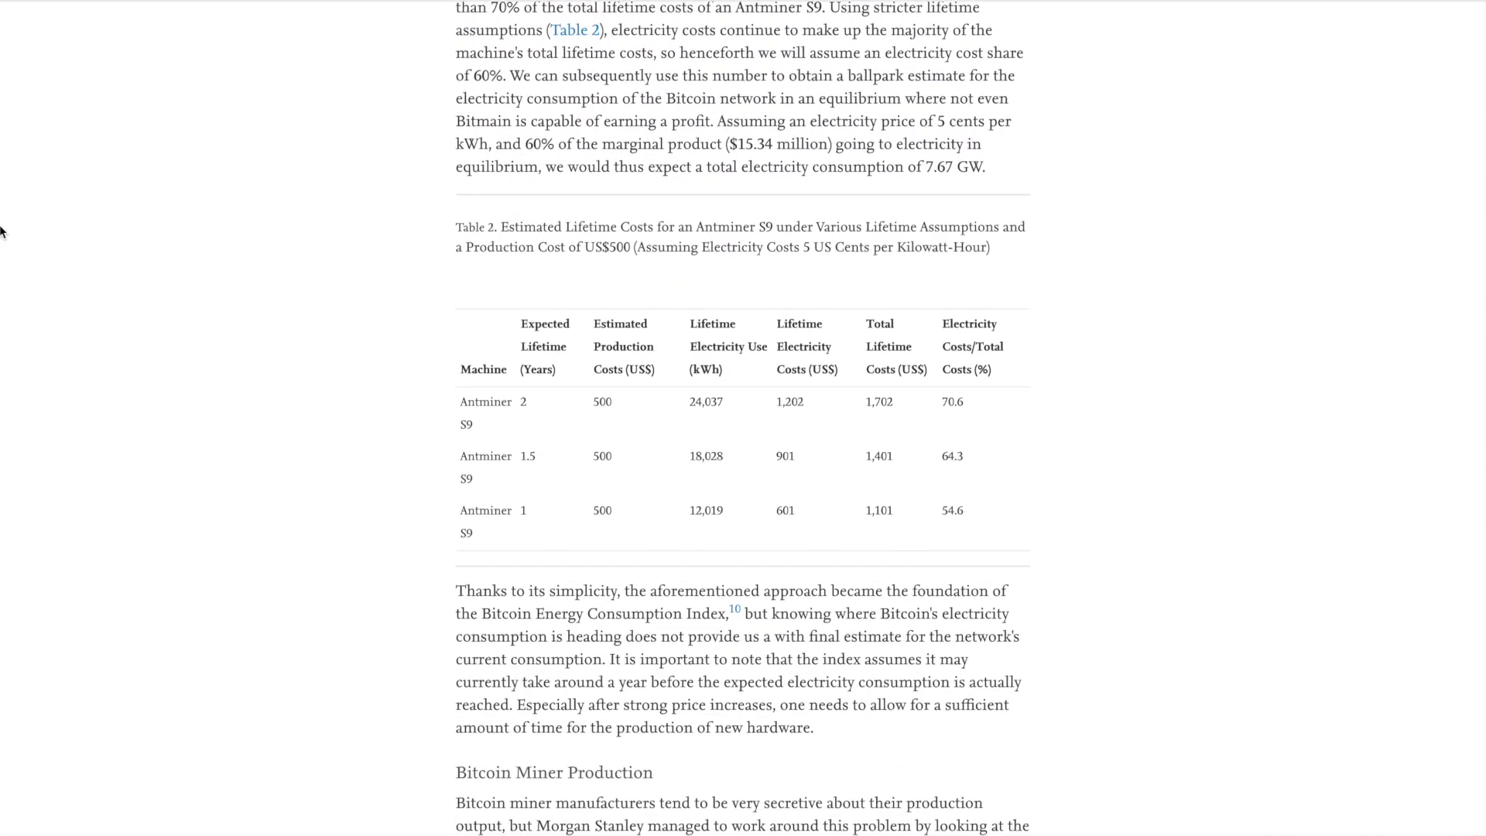
- Continue down through Bitcoin Miner Production to the Limitations section
scroll(down, 3)
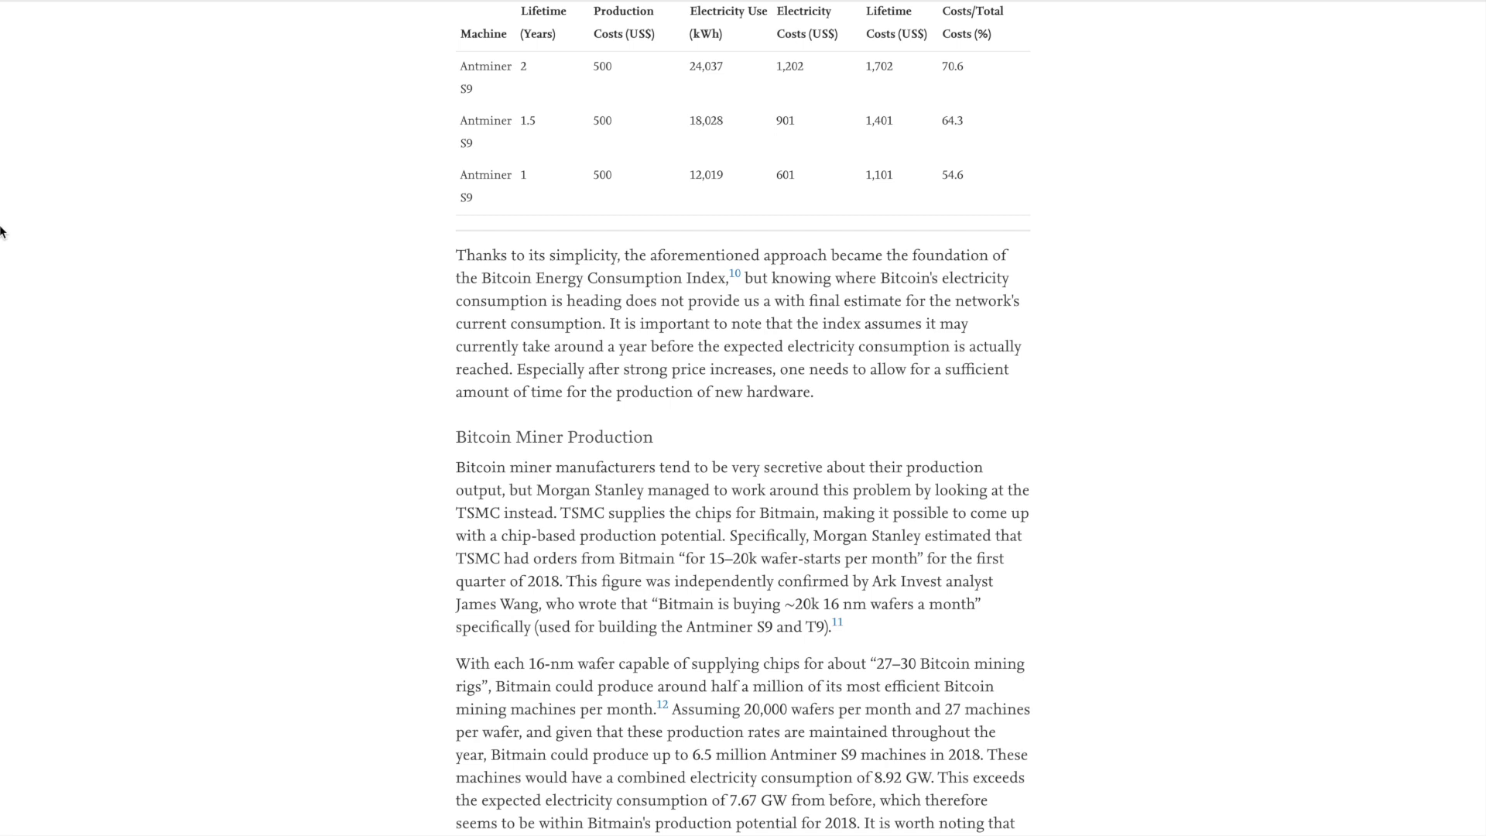
scroll(down, 3)
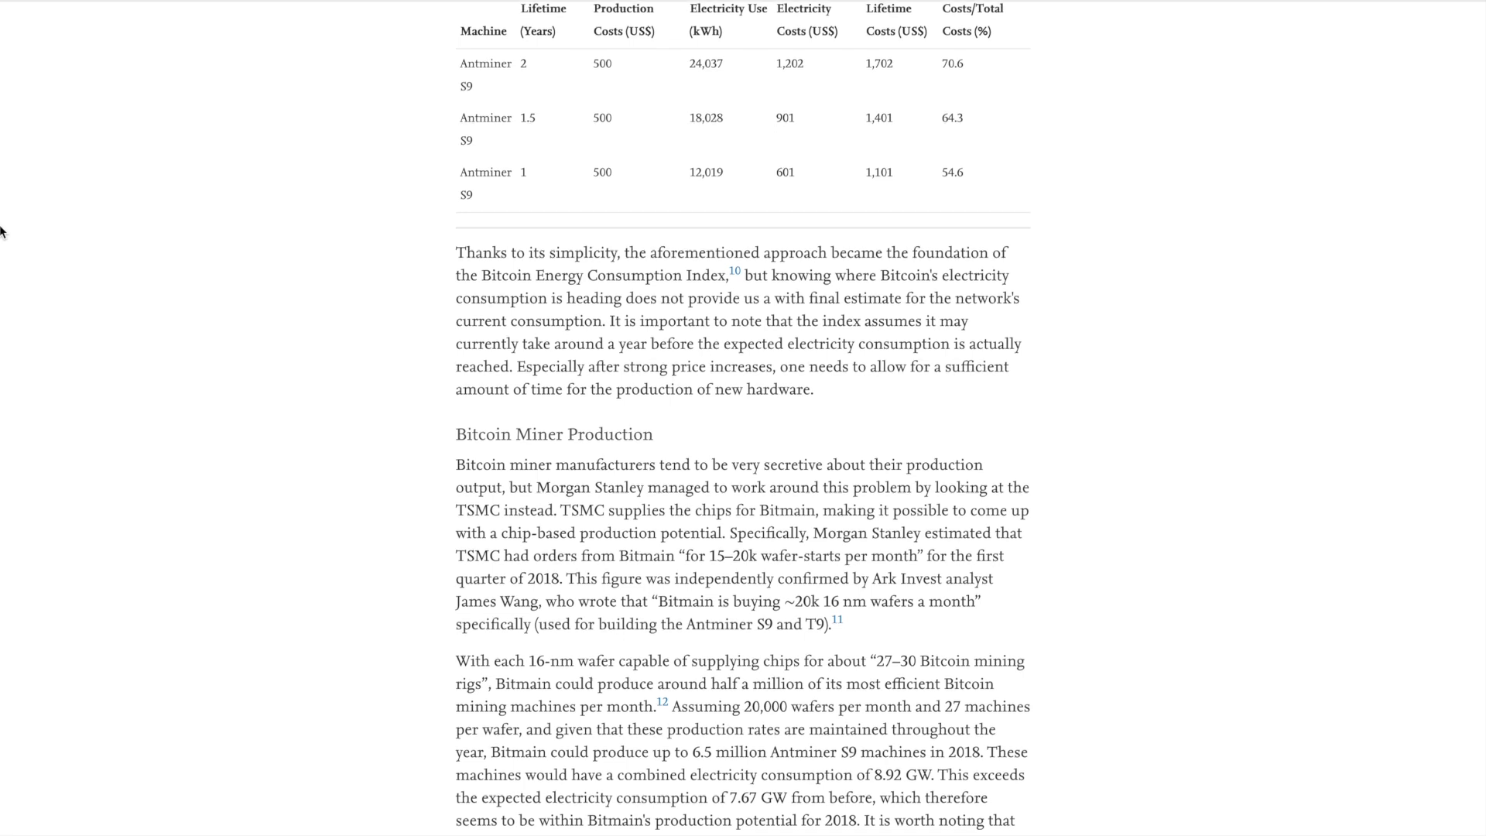
scroll(down, 3)
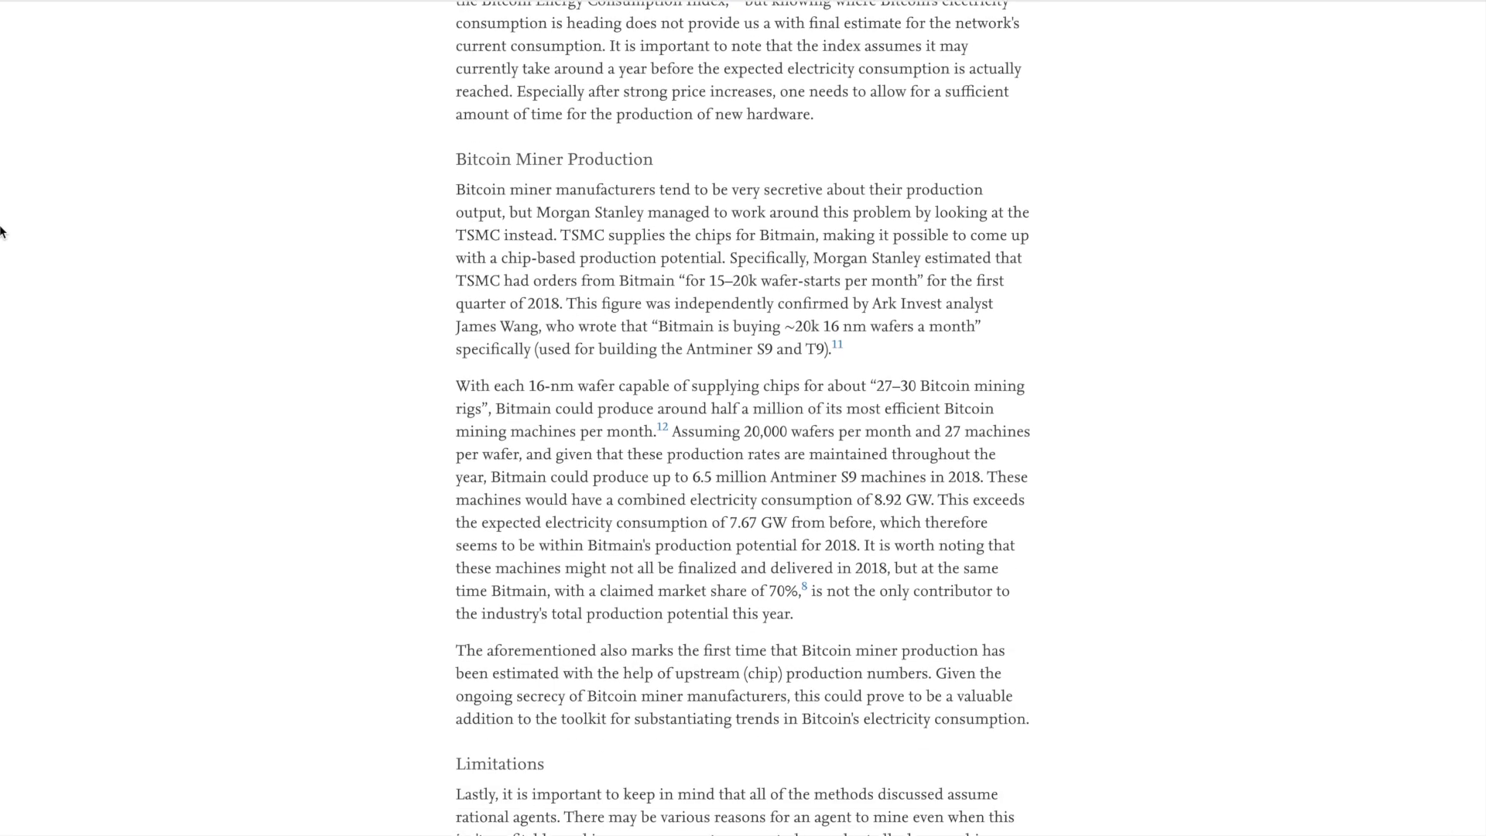
scroll(down, 3)
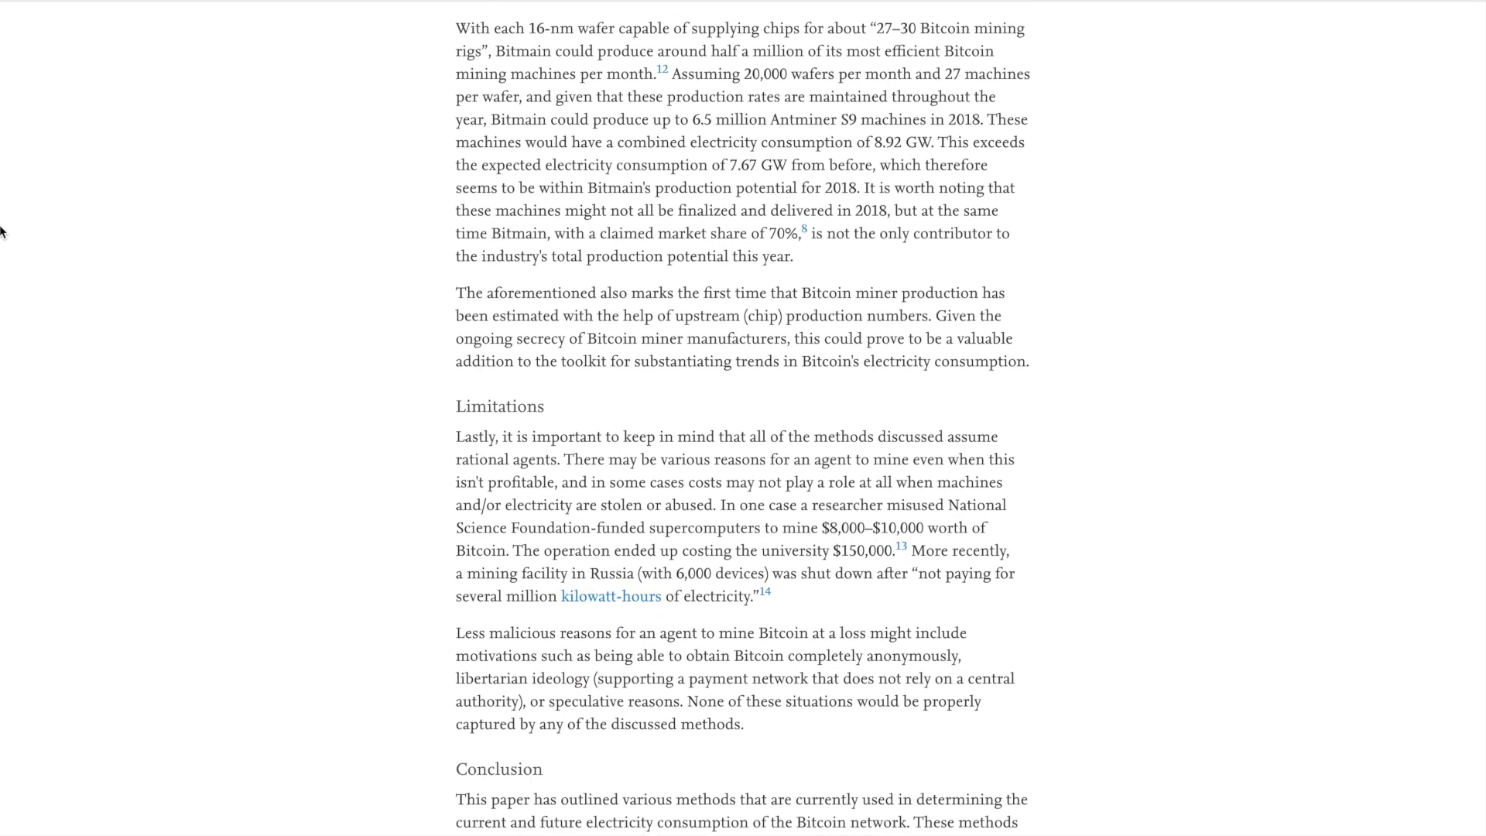
scroll(down, 3)
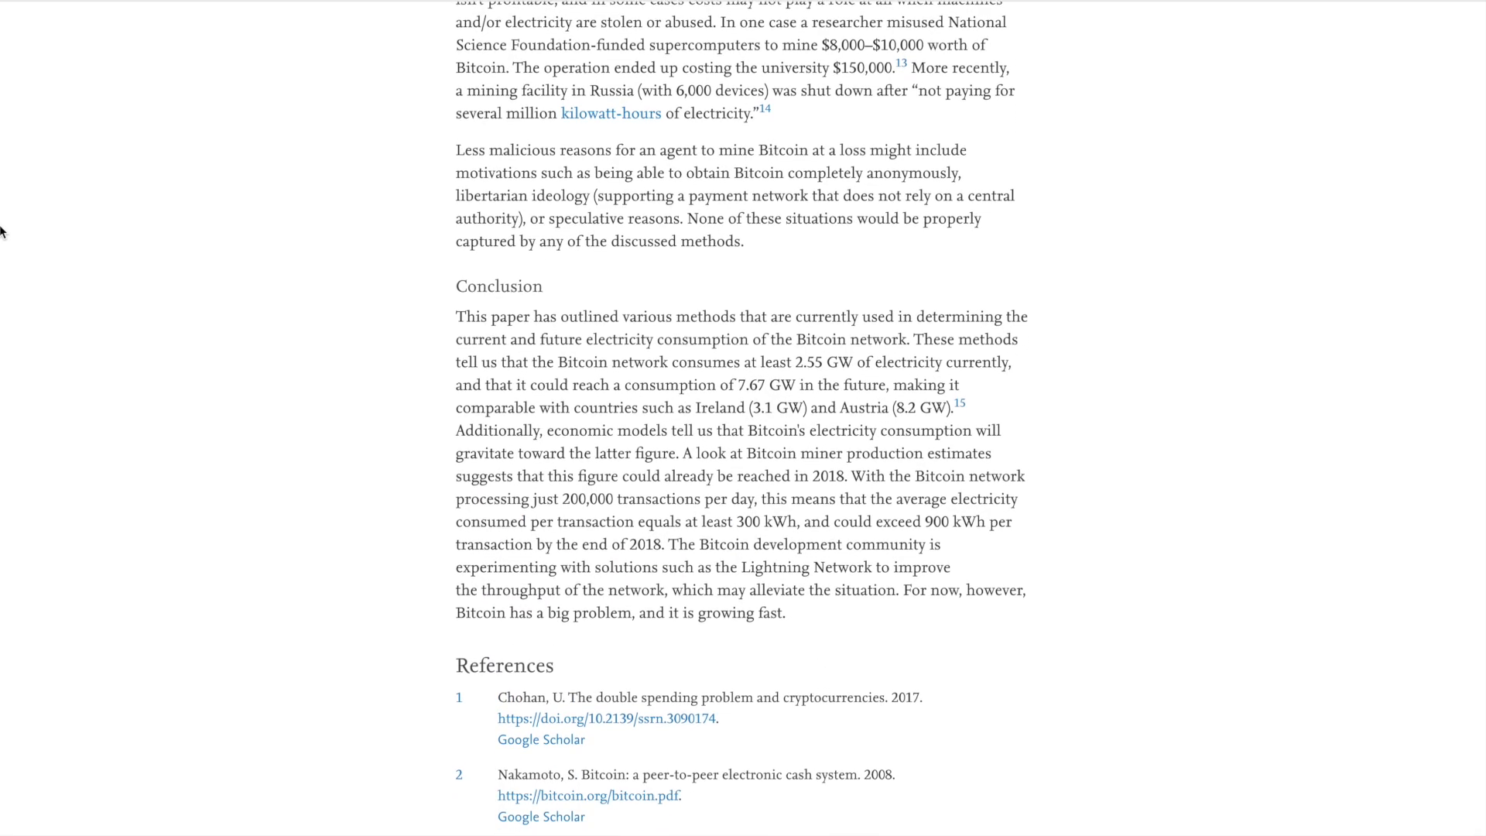
- Scroll down to the commentary's Conclusion and References before switching to PoolTool
scroll(down, 3)
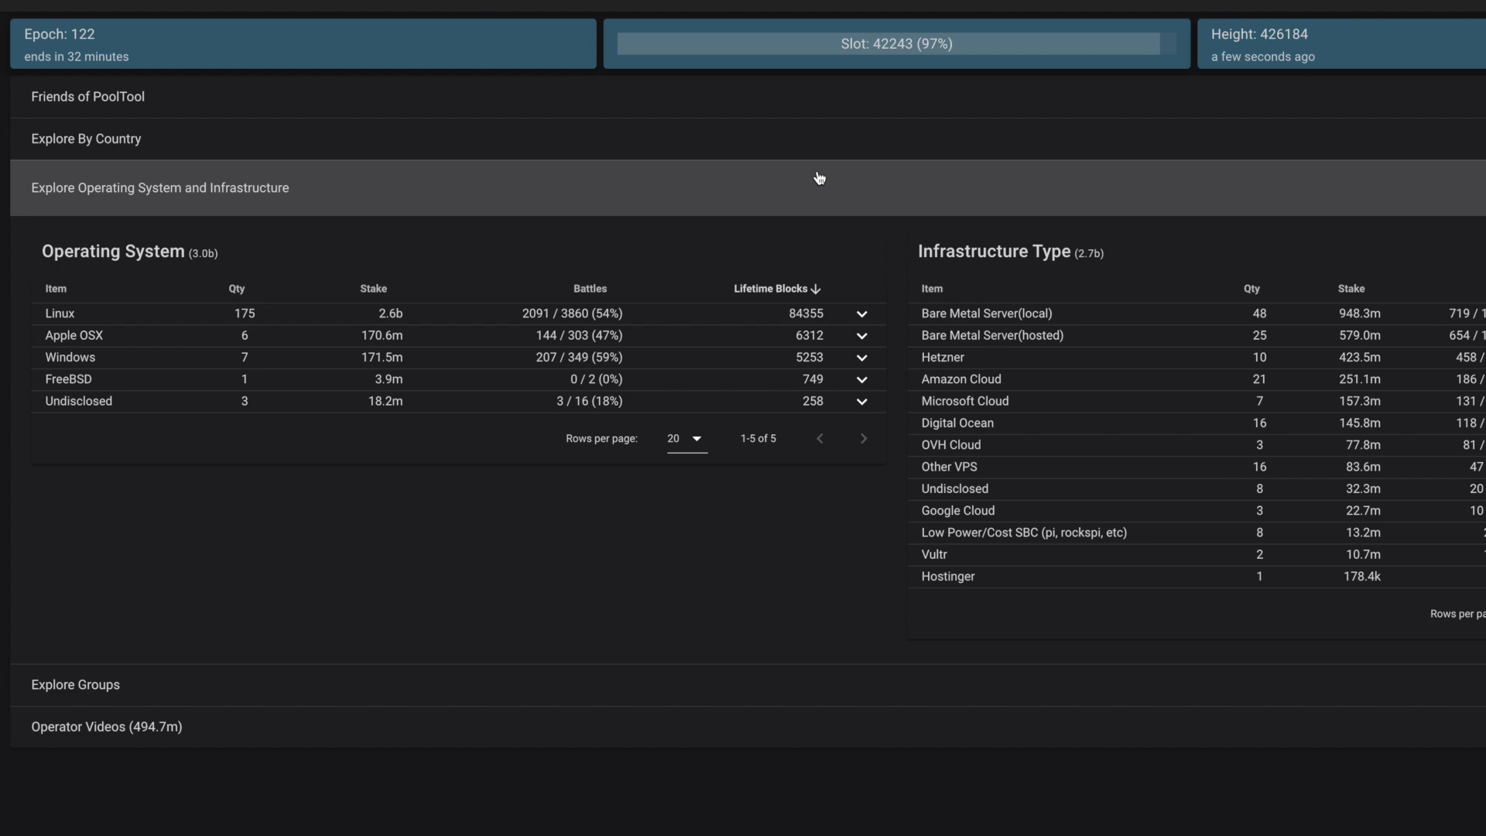
click(19, 9)
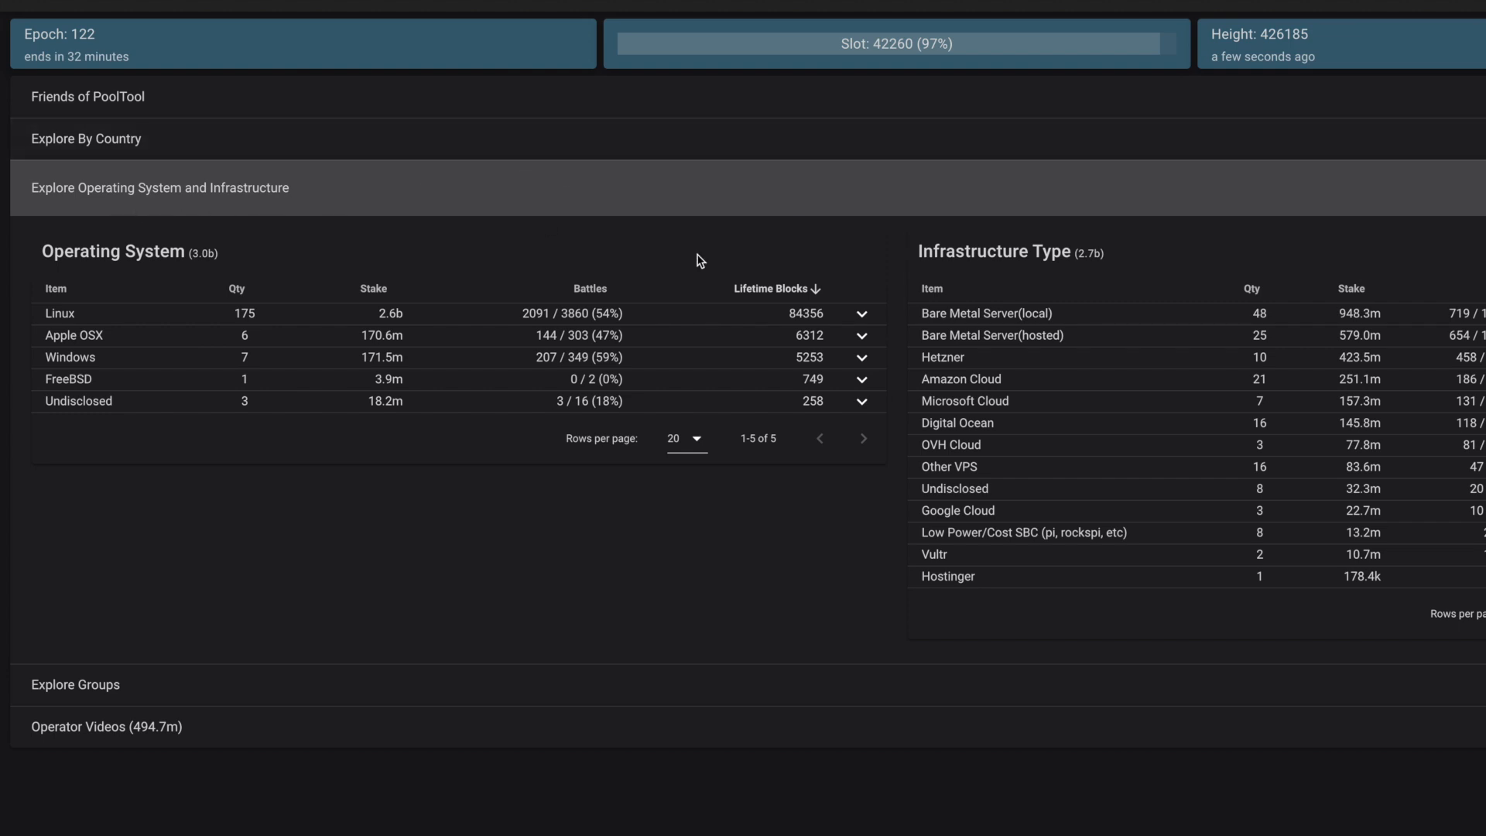
mouse_move(932, 510)
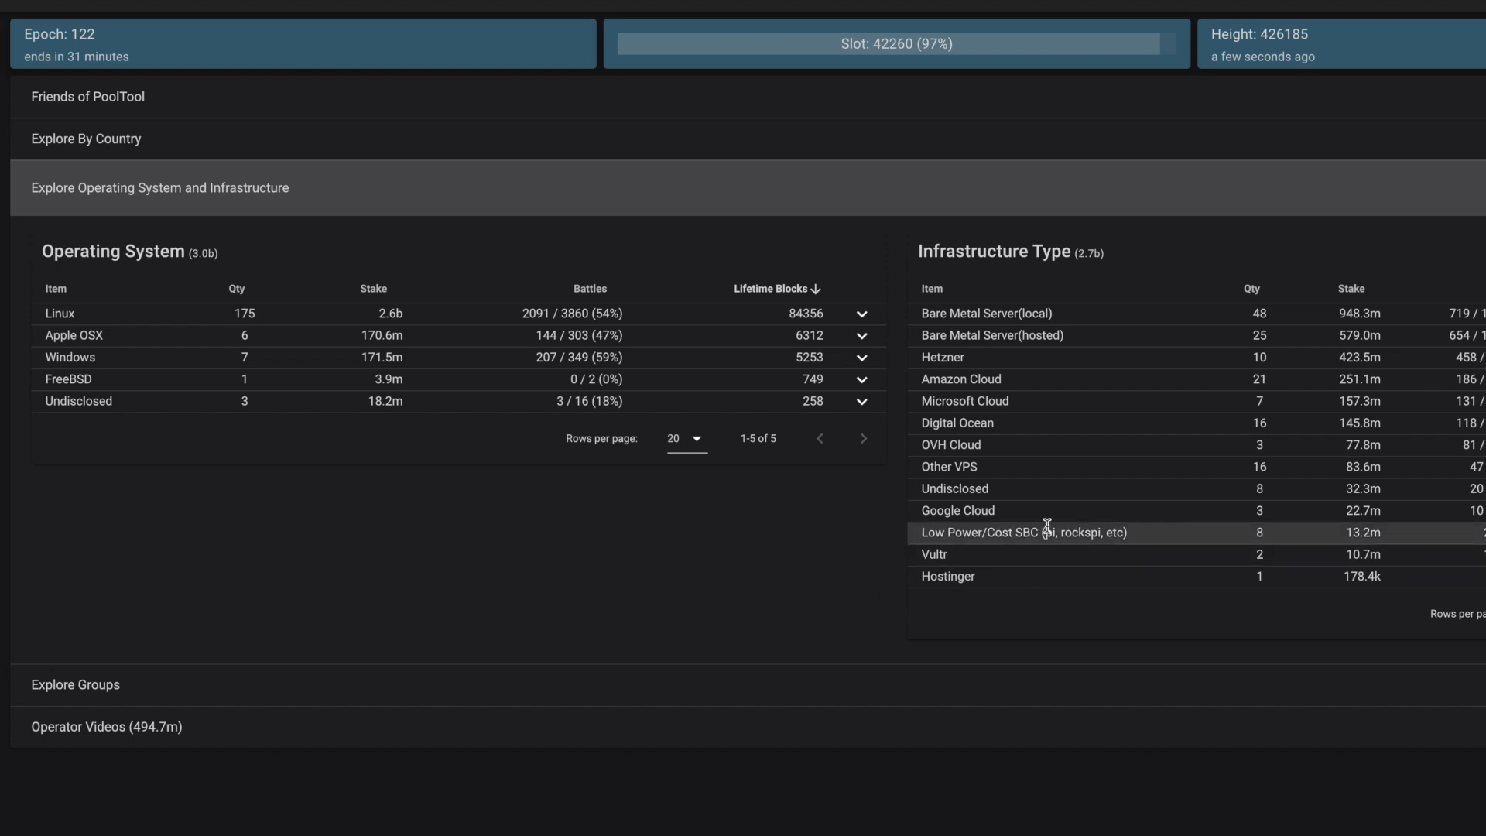
mouse_move(915, 609)
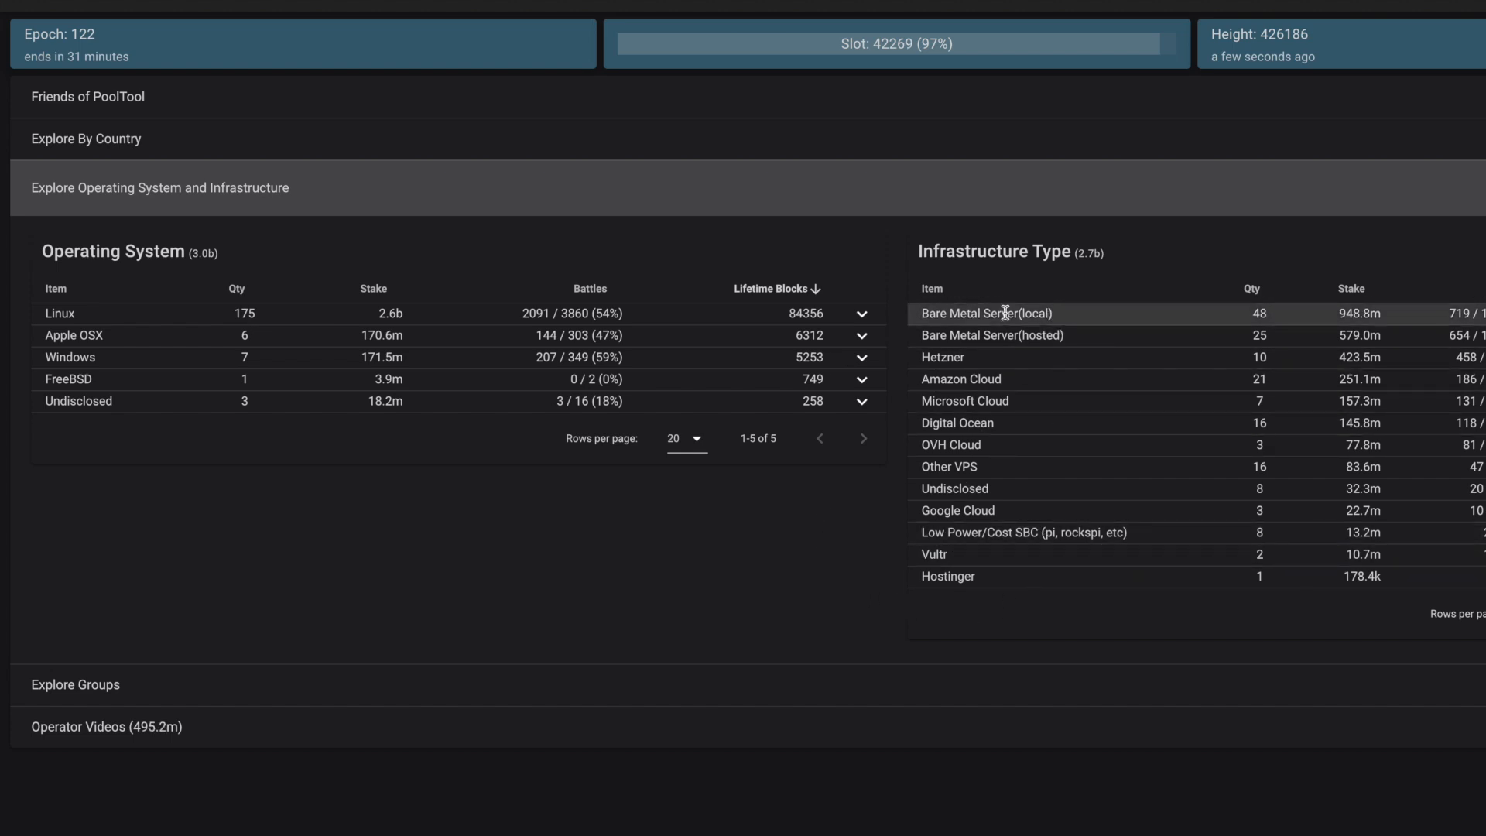
mouse_move(1065, 318)
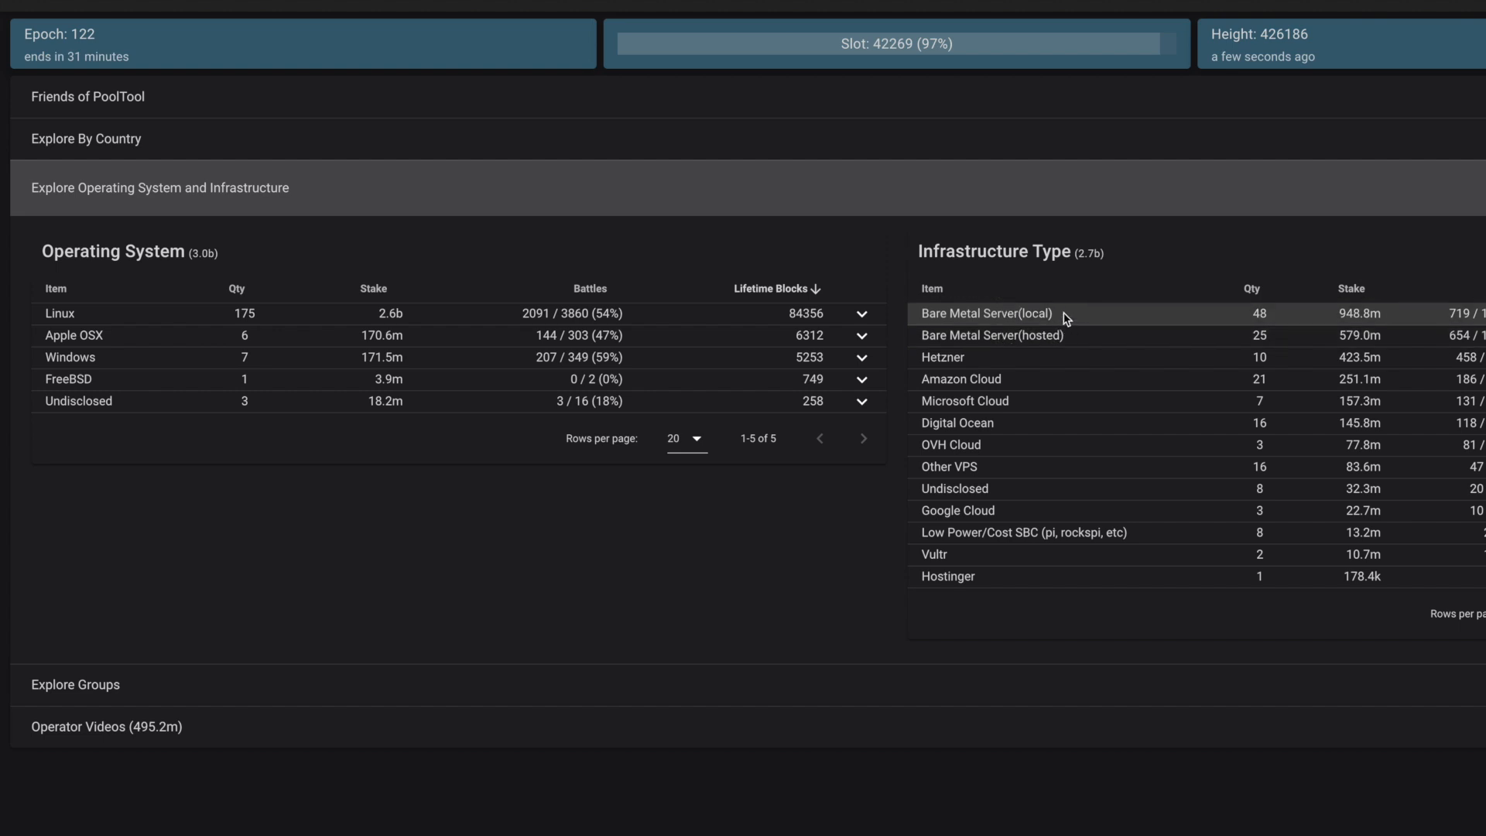
mouse_move(1022, 334)
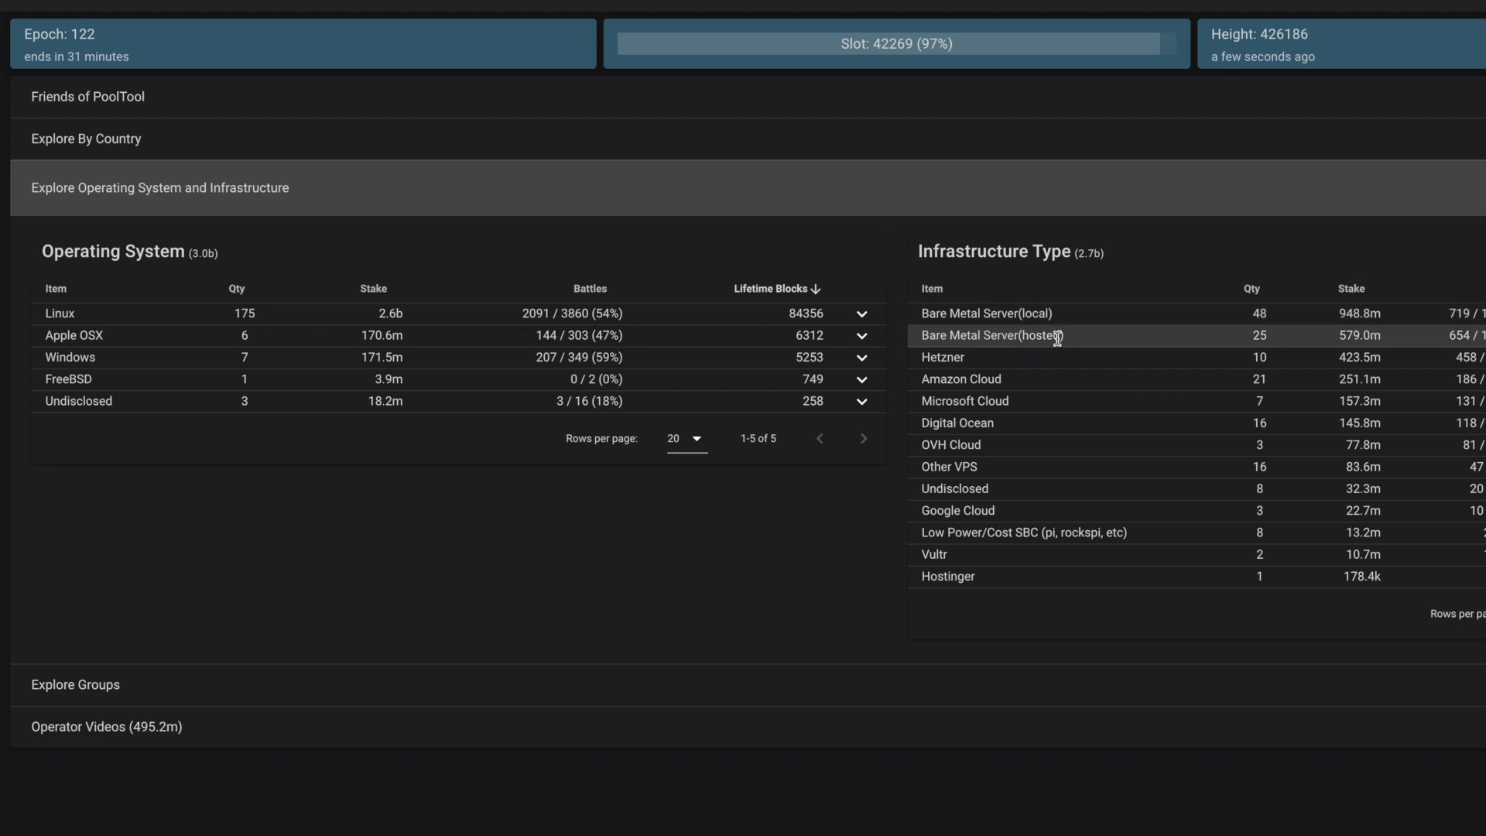
mouse_move(1014, 379)
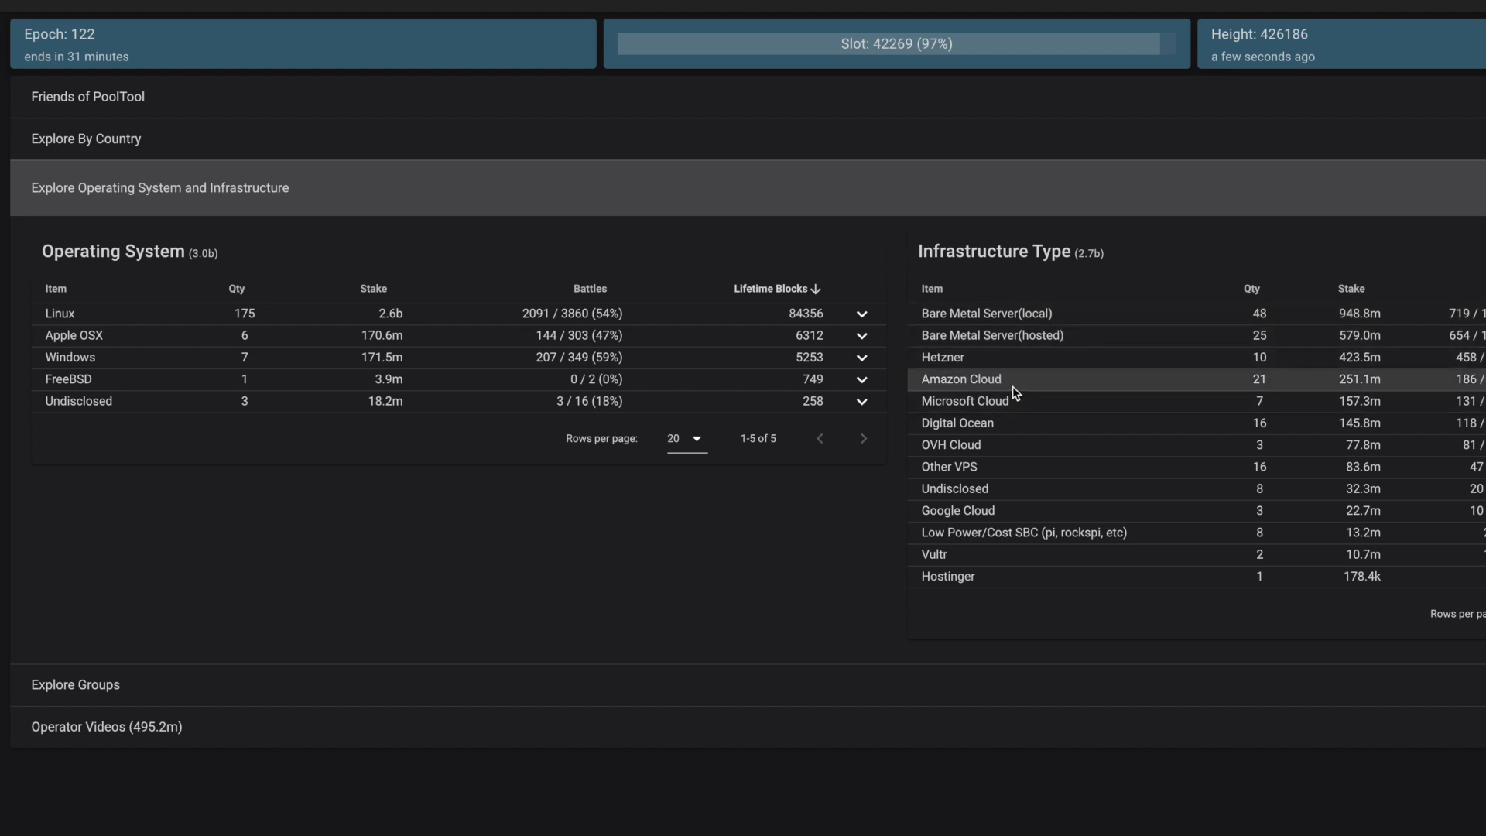
mouse_move(1018, 400)
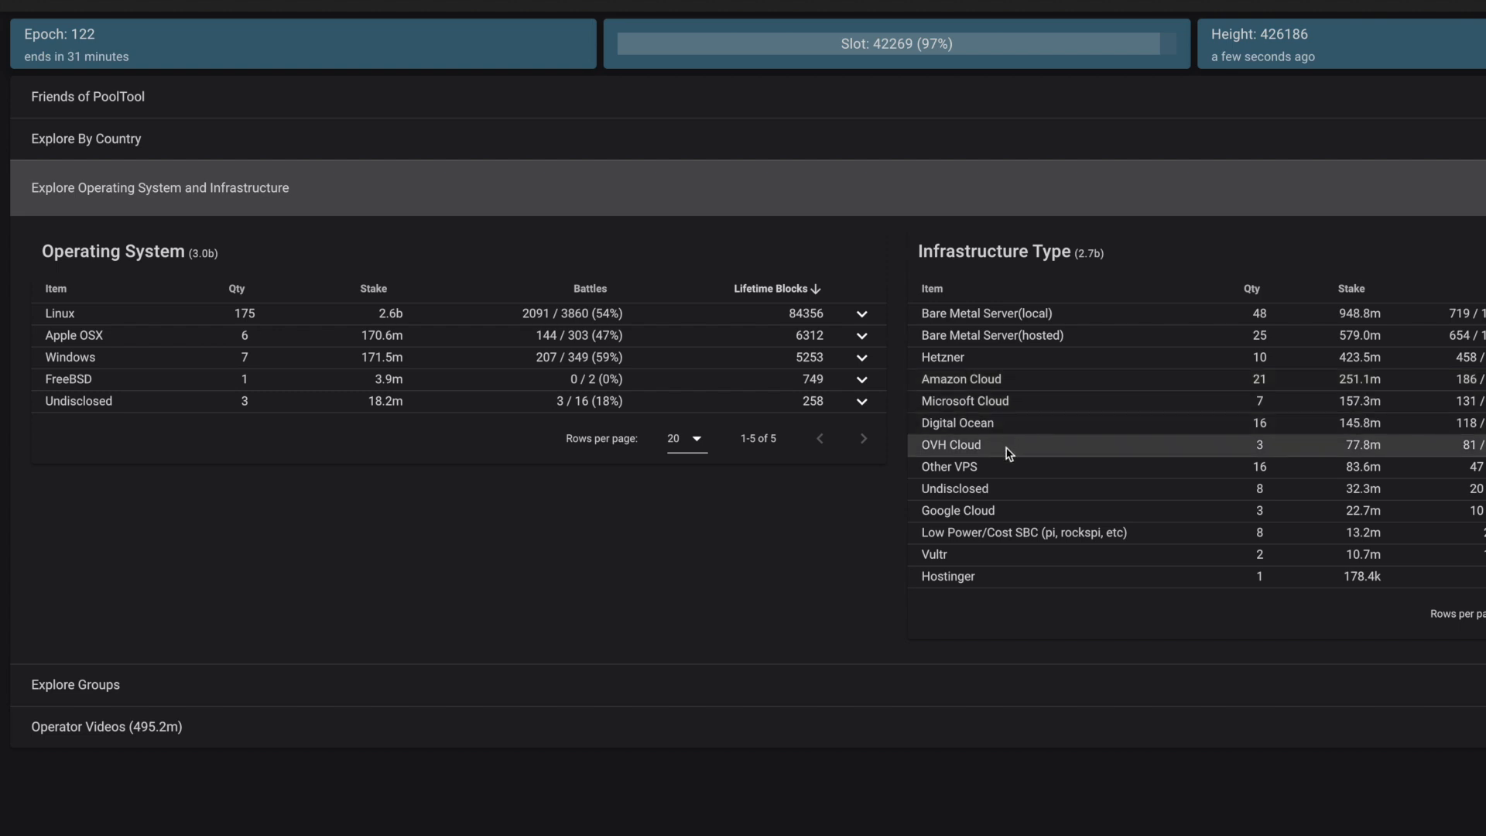
mouse_move(979, 510)
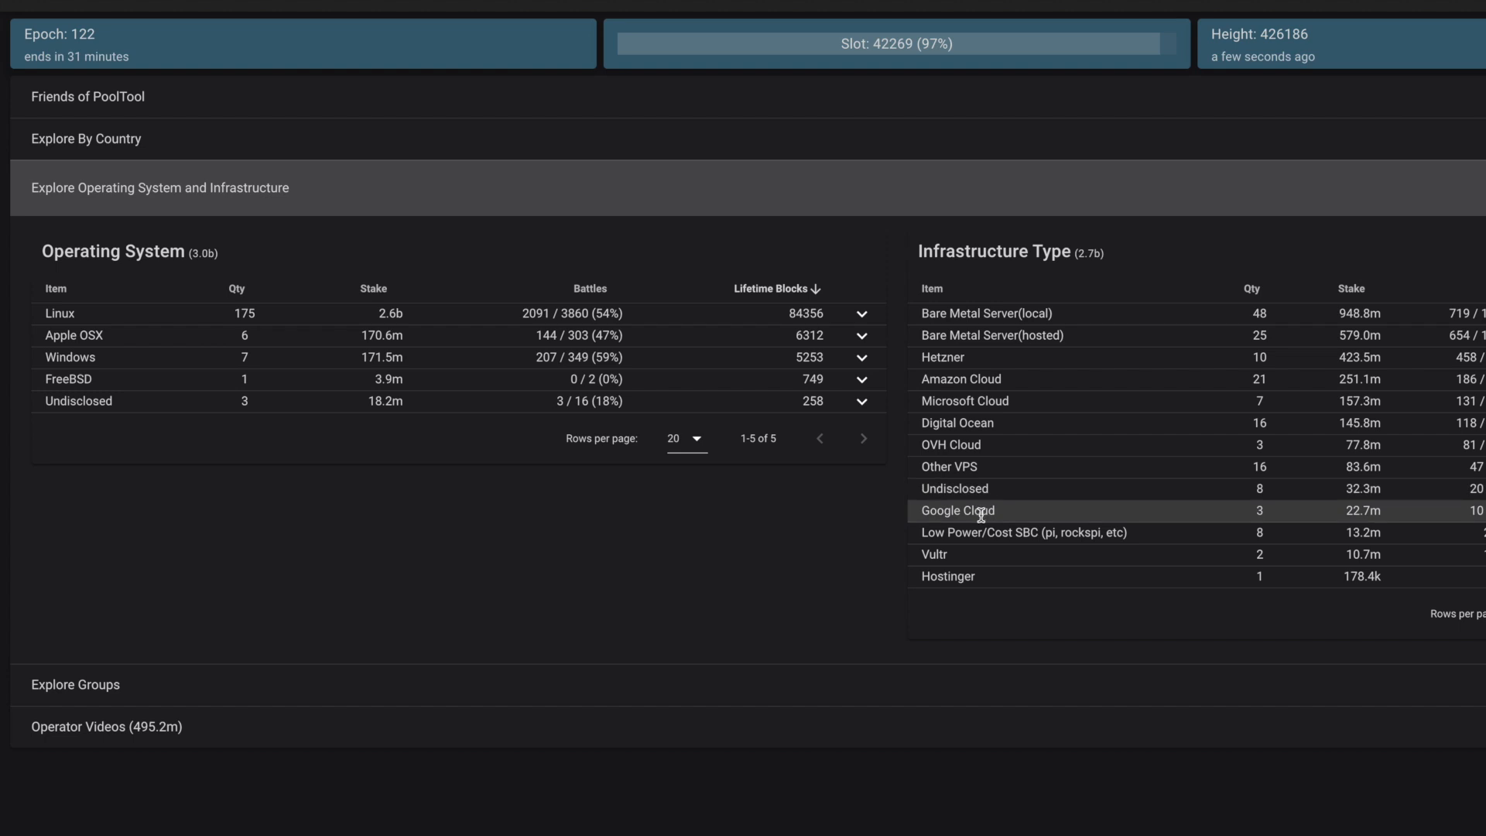
mouse_move(1003, 543)
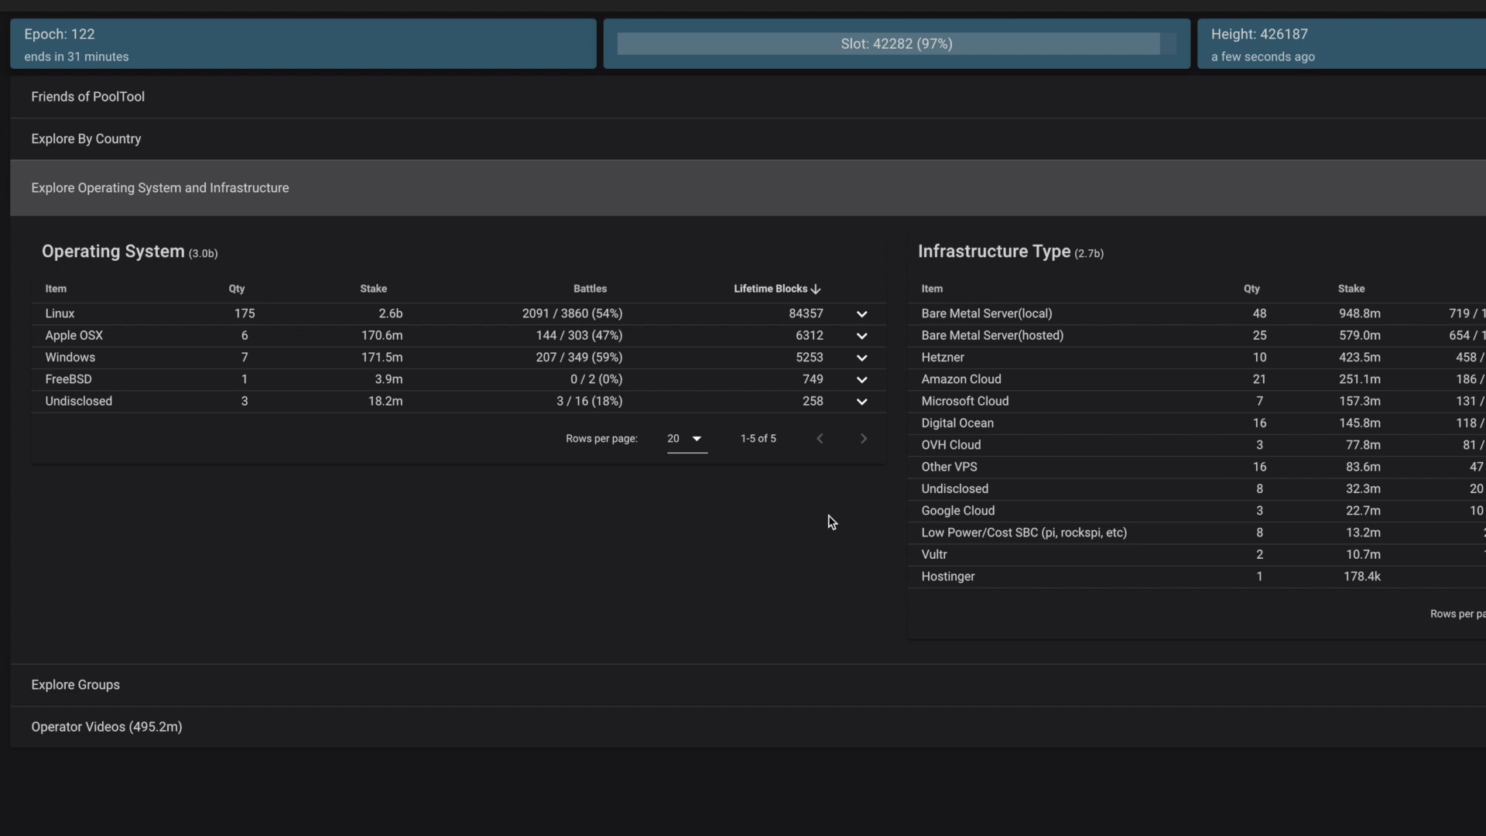
mouse_move(976, 379)
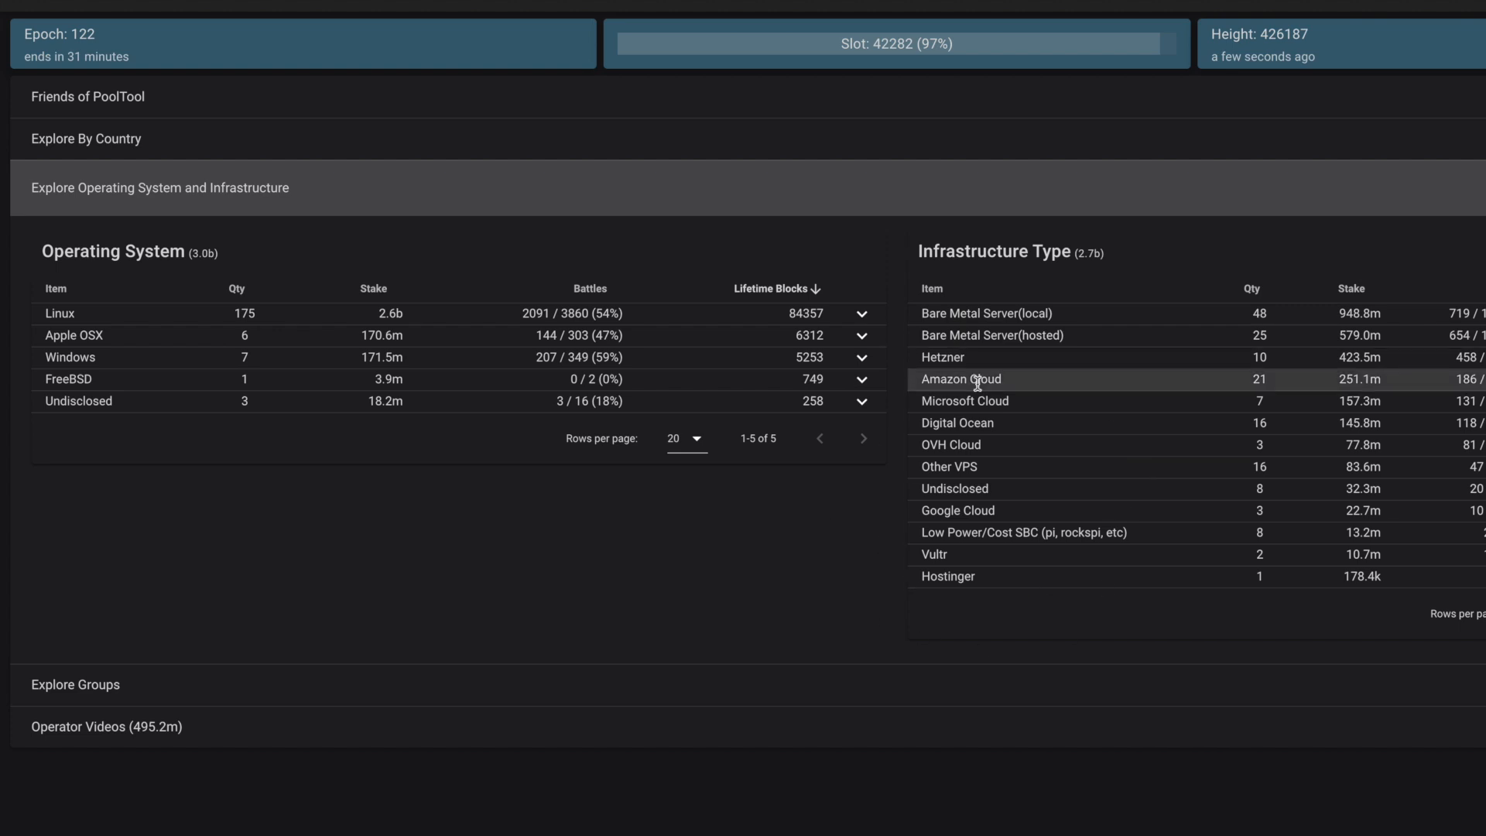
mouse_move(1275, 314)
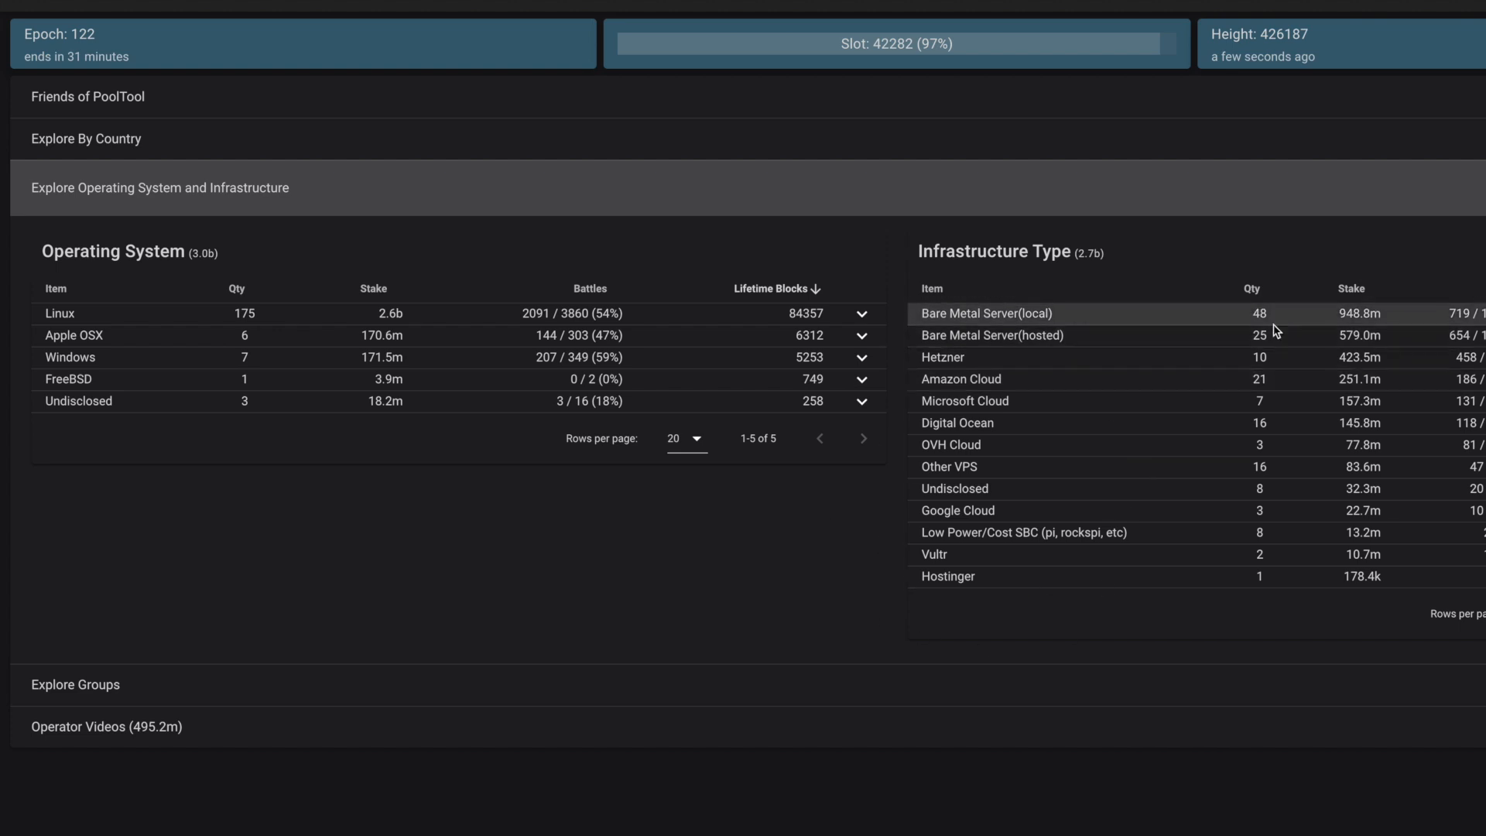
mouse_move(1259, 324)
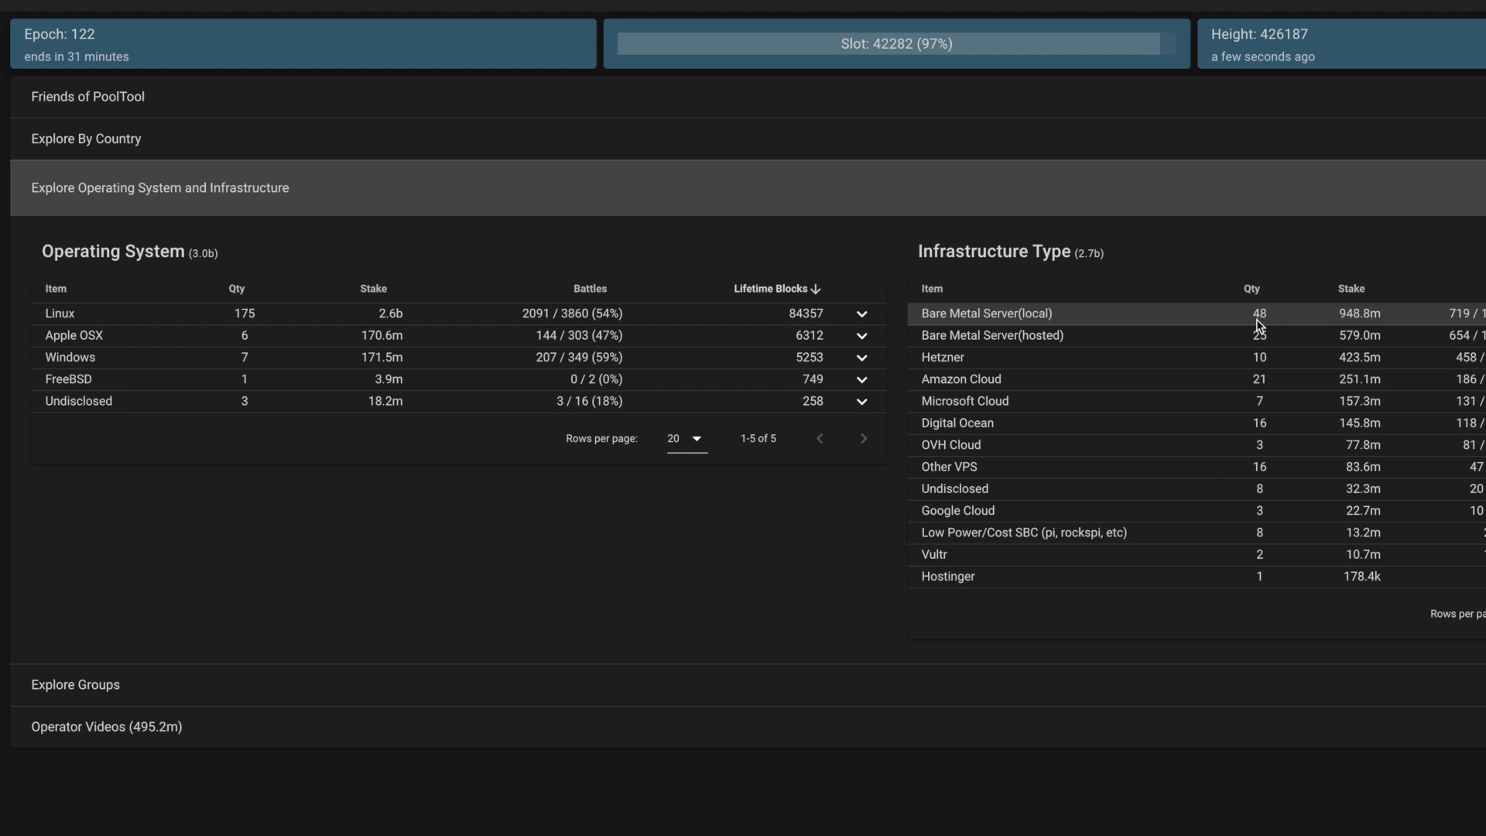
mouse_move(1265, 322)
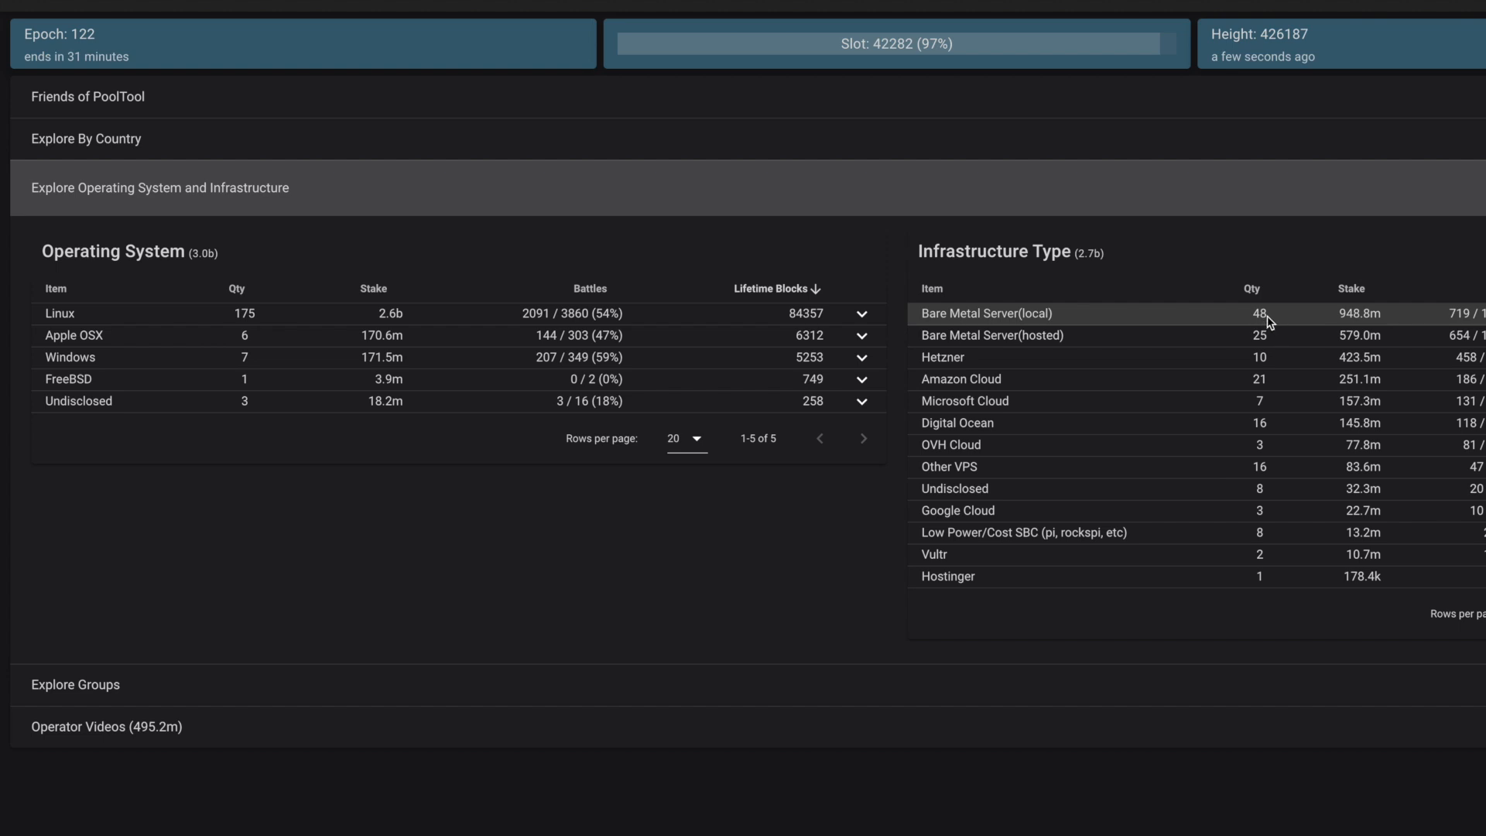
mouse_move(1284, 334)
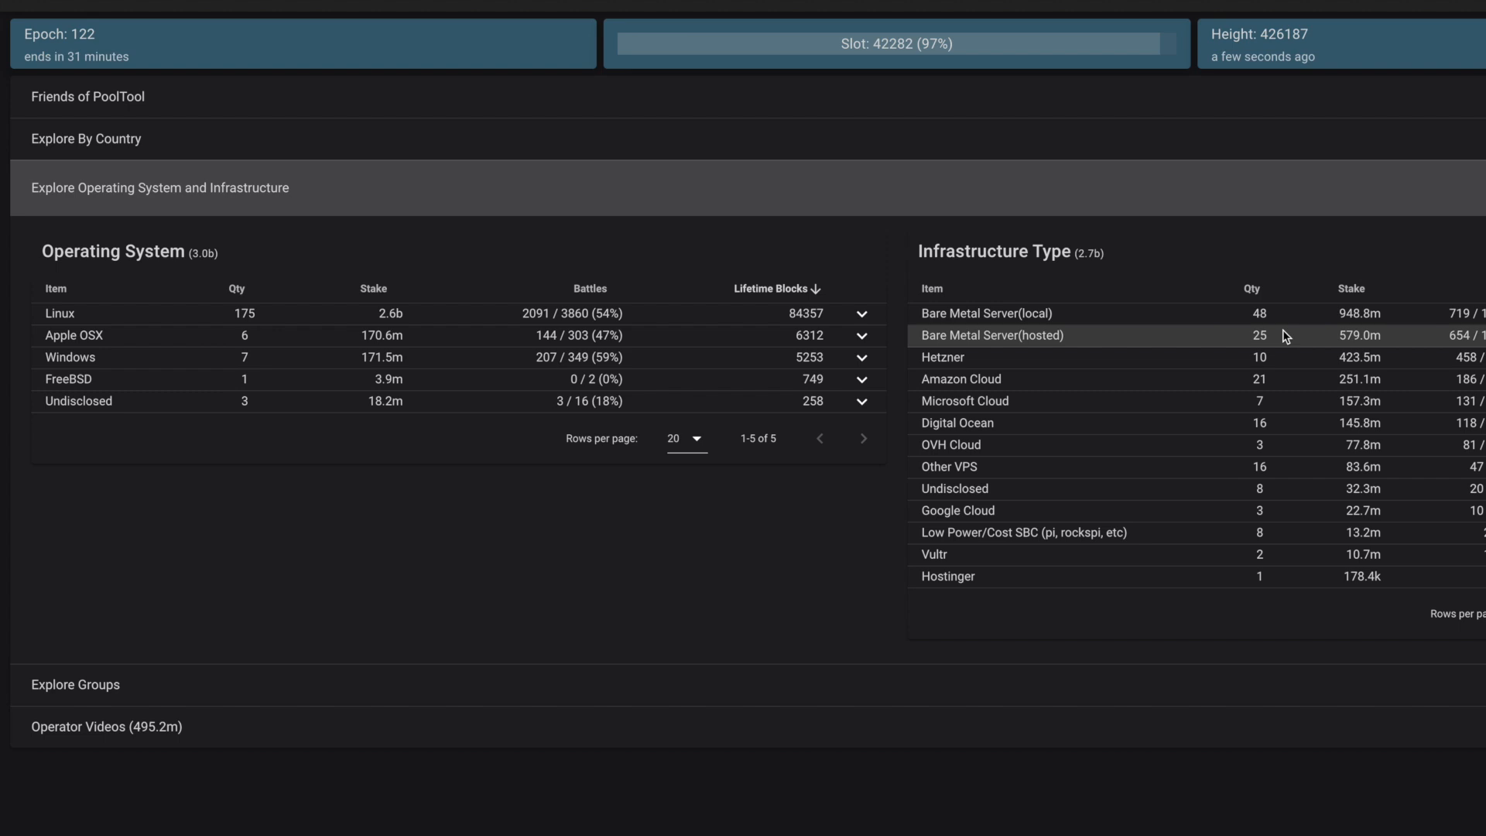
mouse_move(161, 320)
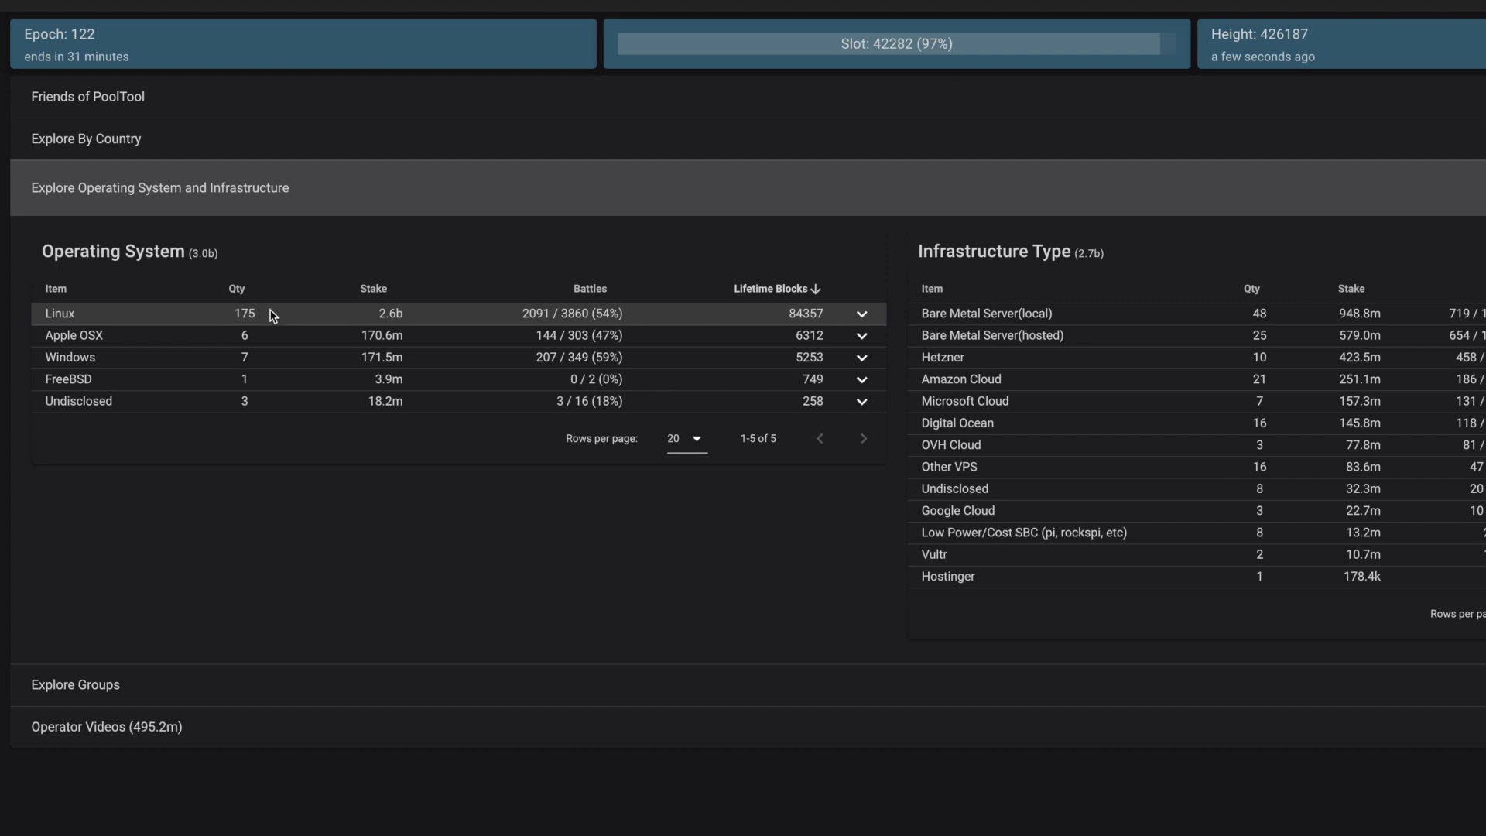
mouse_move(266, 379)
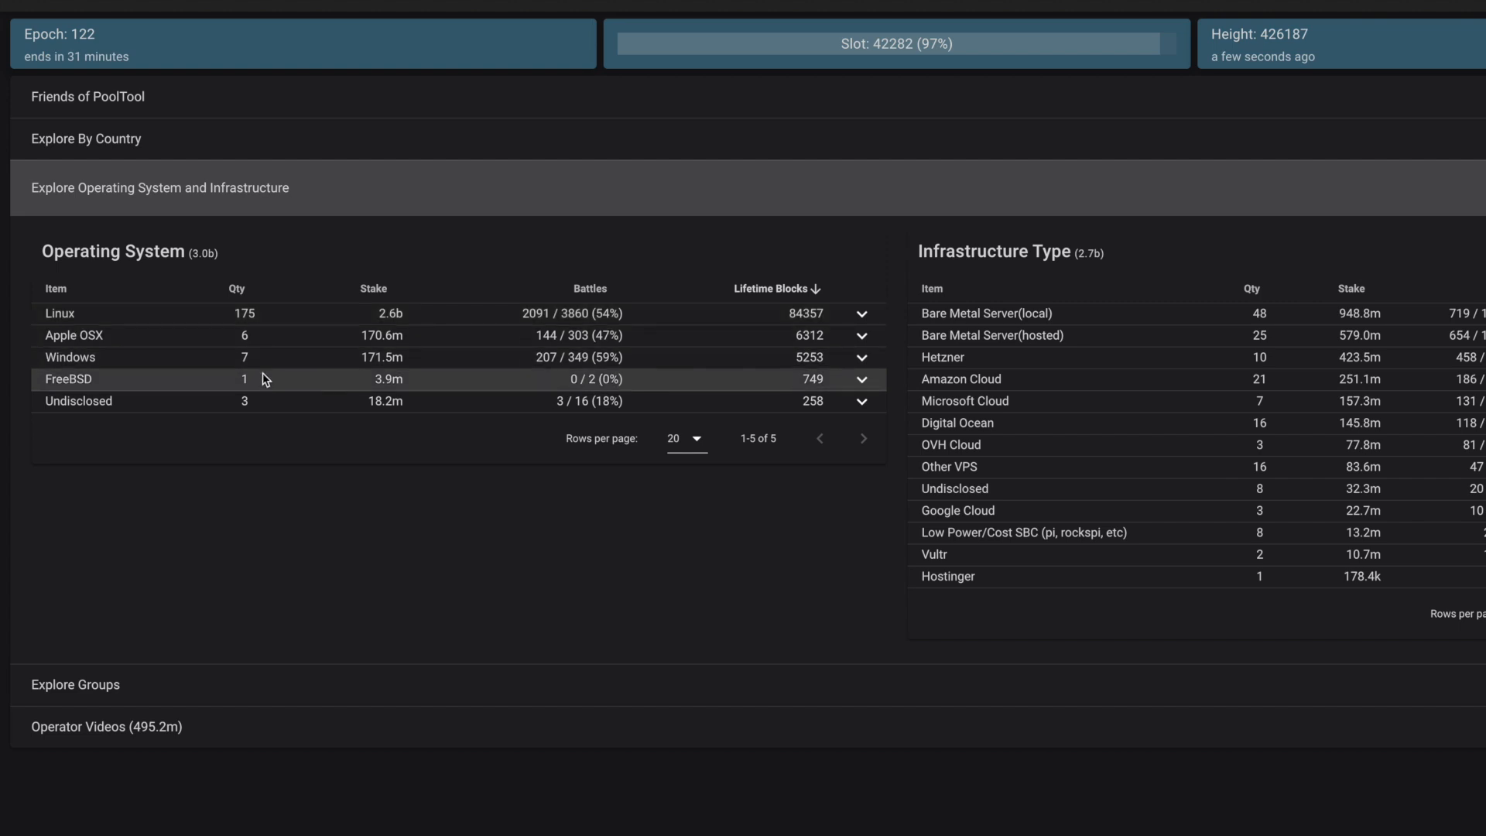
mouse_move(583, 357)
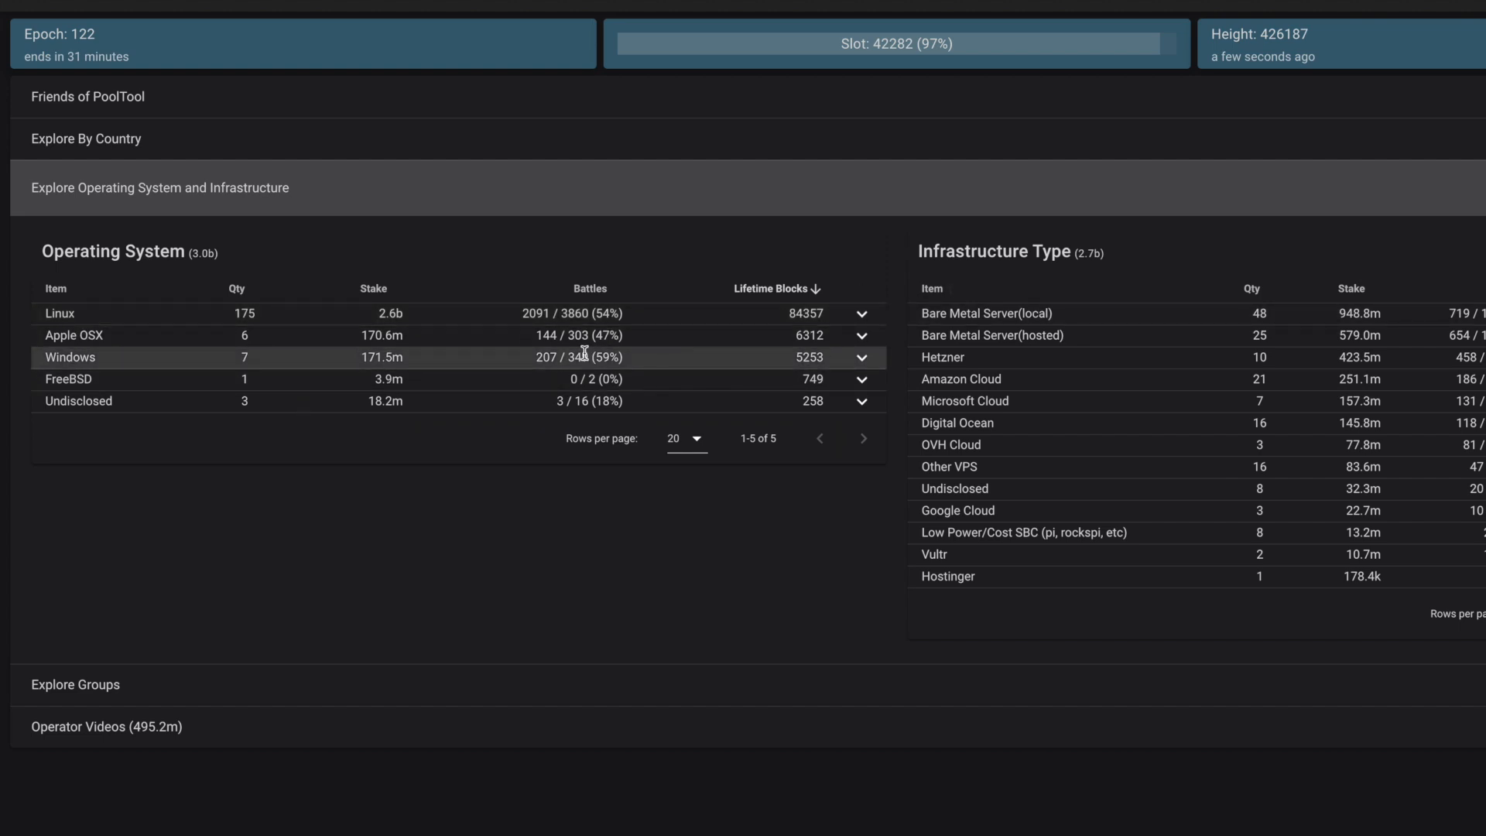
mouse_move(982, 329)
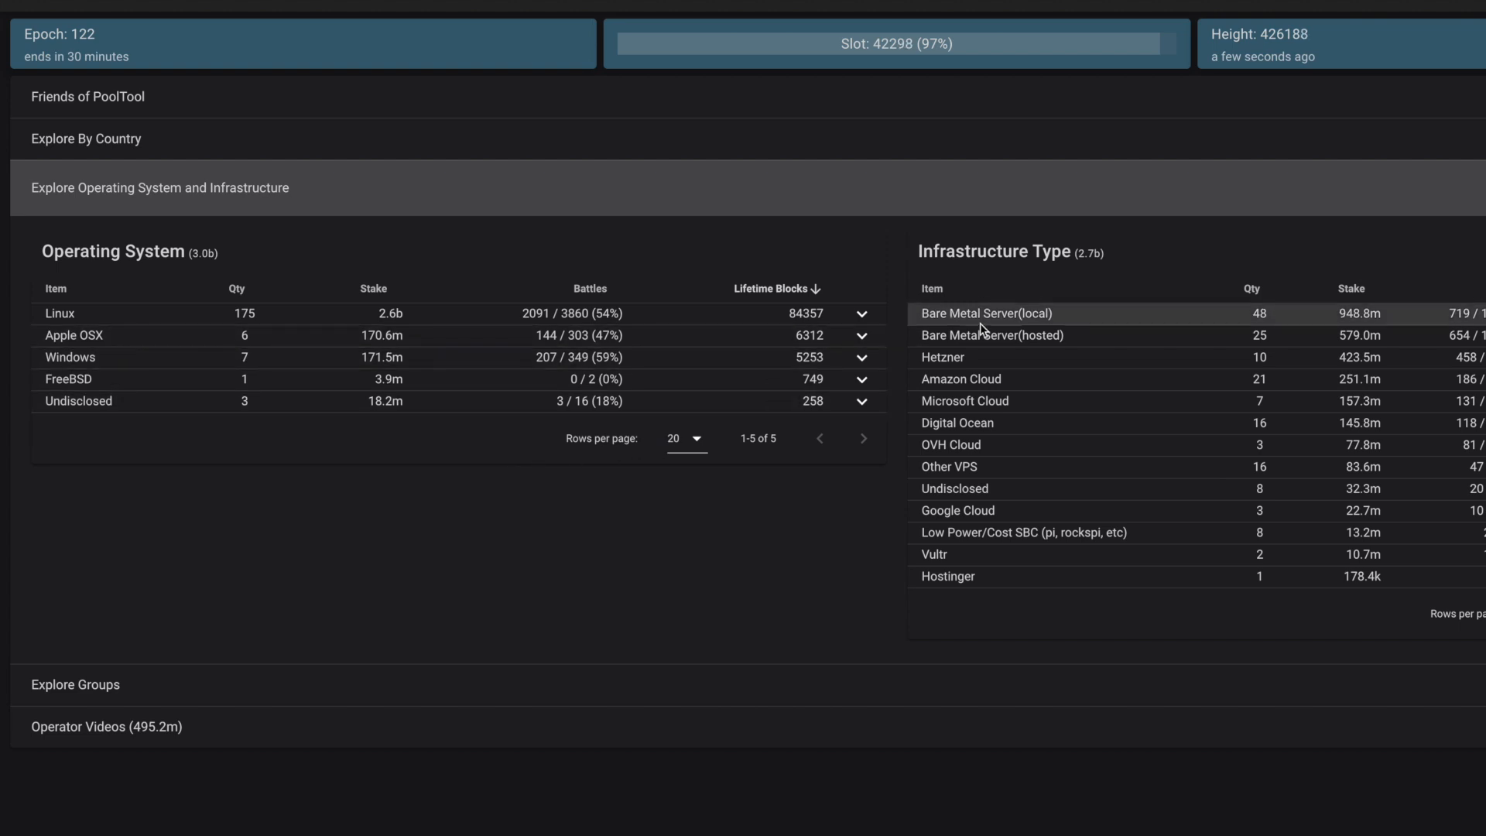
mouse_move(985, 335)
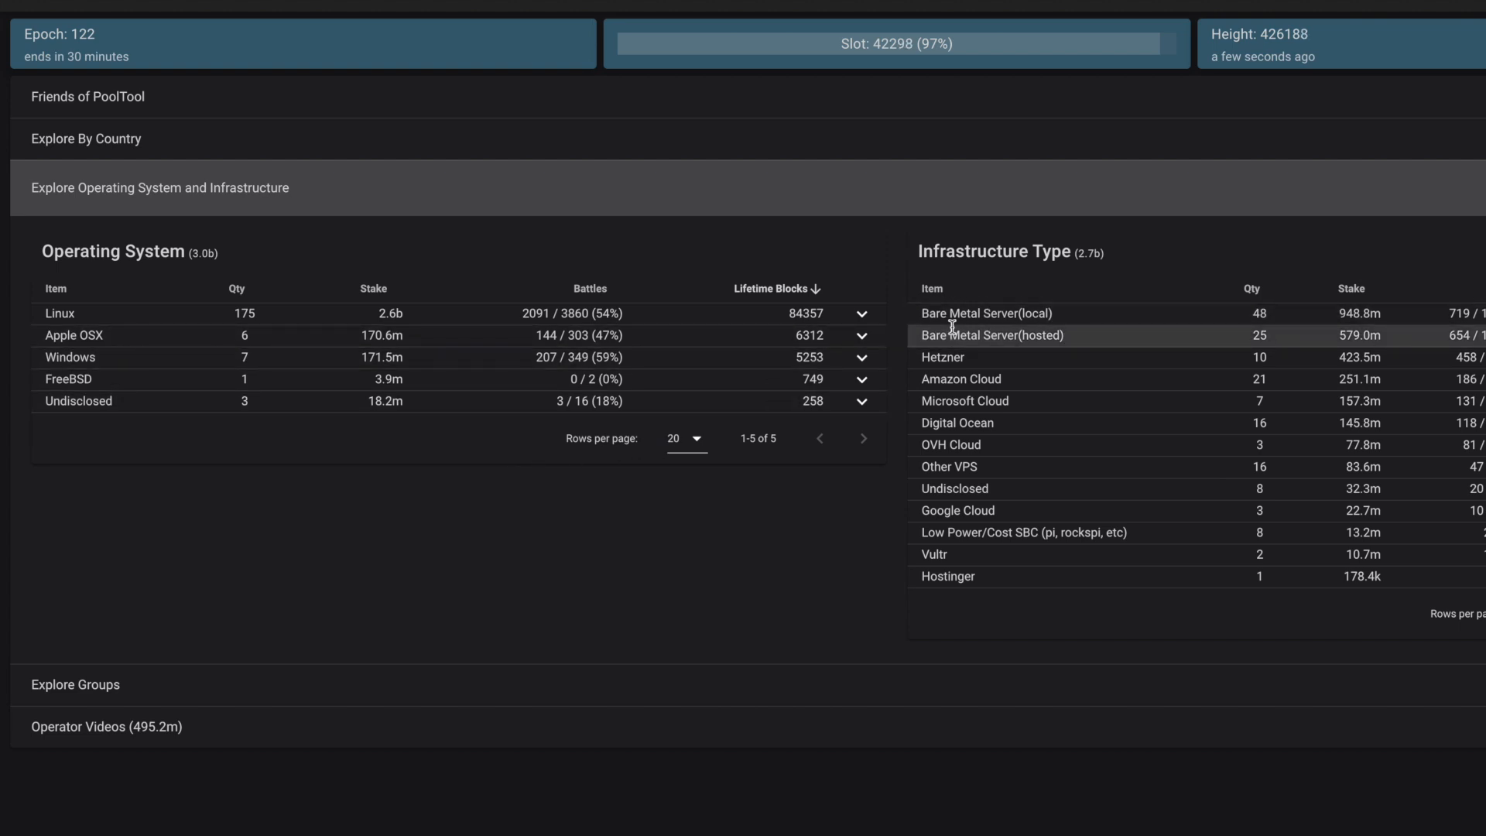
mouse_move(369, 329)
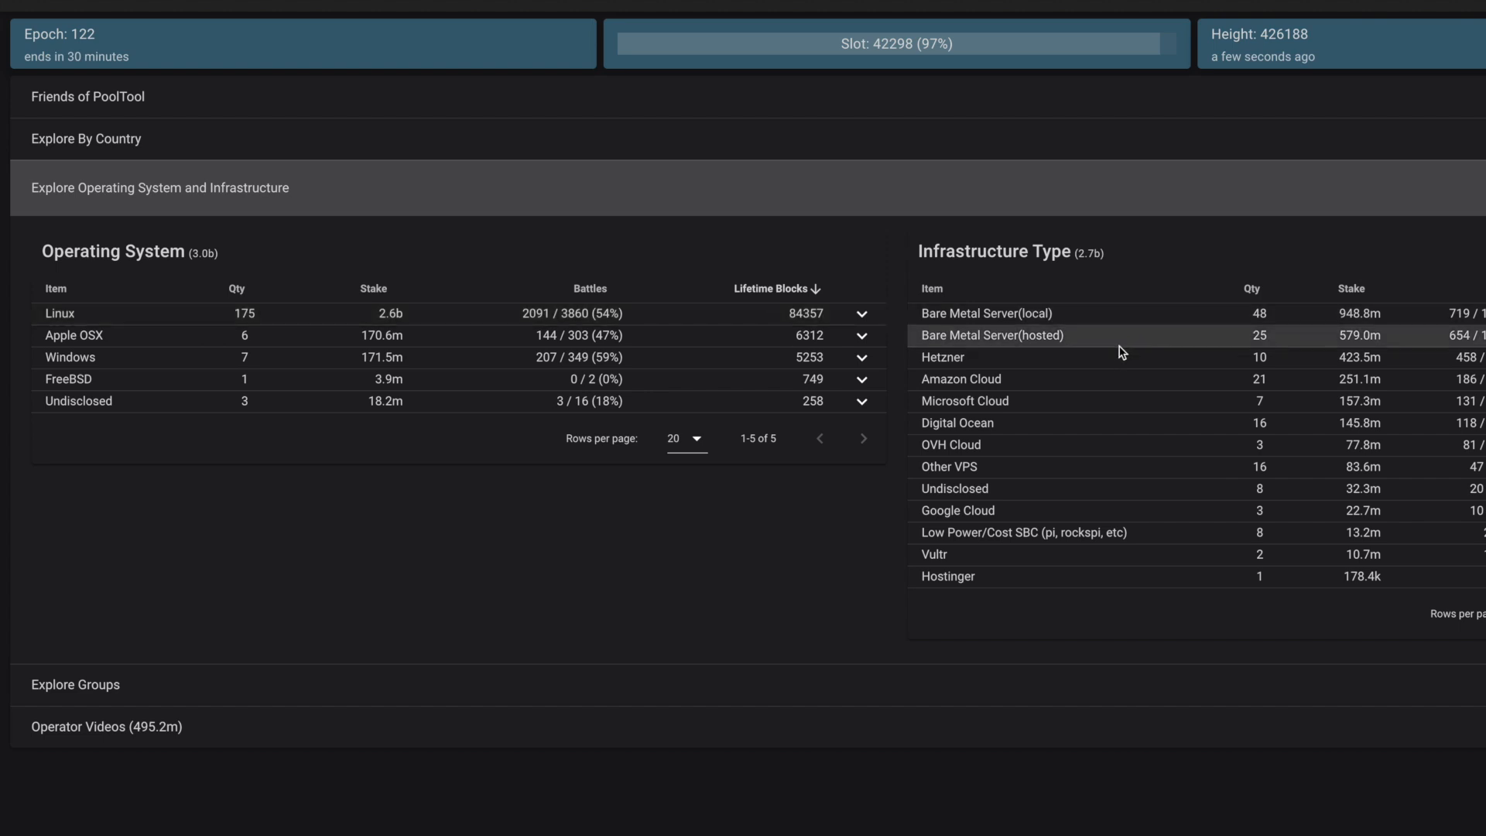
mouse_move(1122, 334)
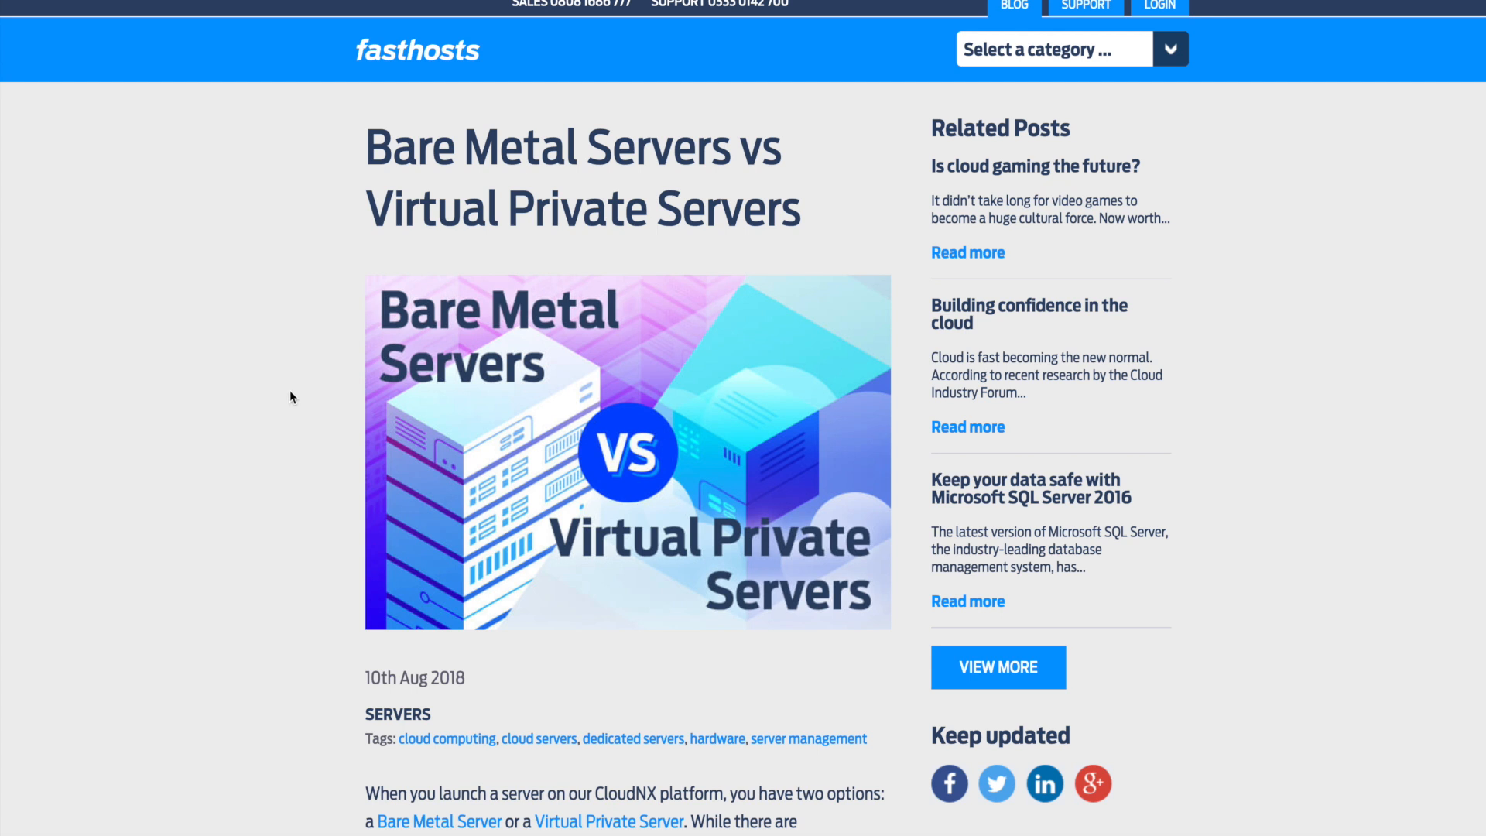
- Scroll down the Fasthosts Bare Metal vs VPS post past its introduction
scroll(down, 3)
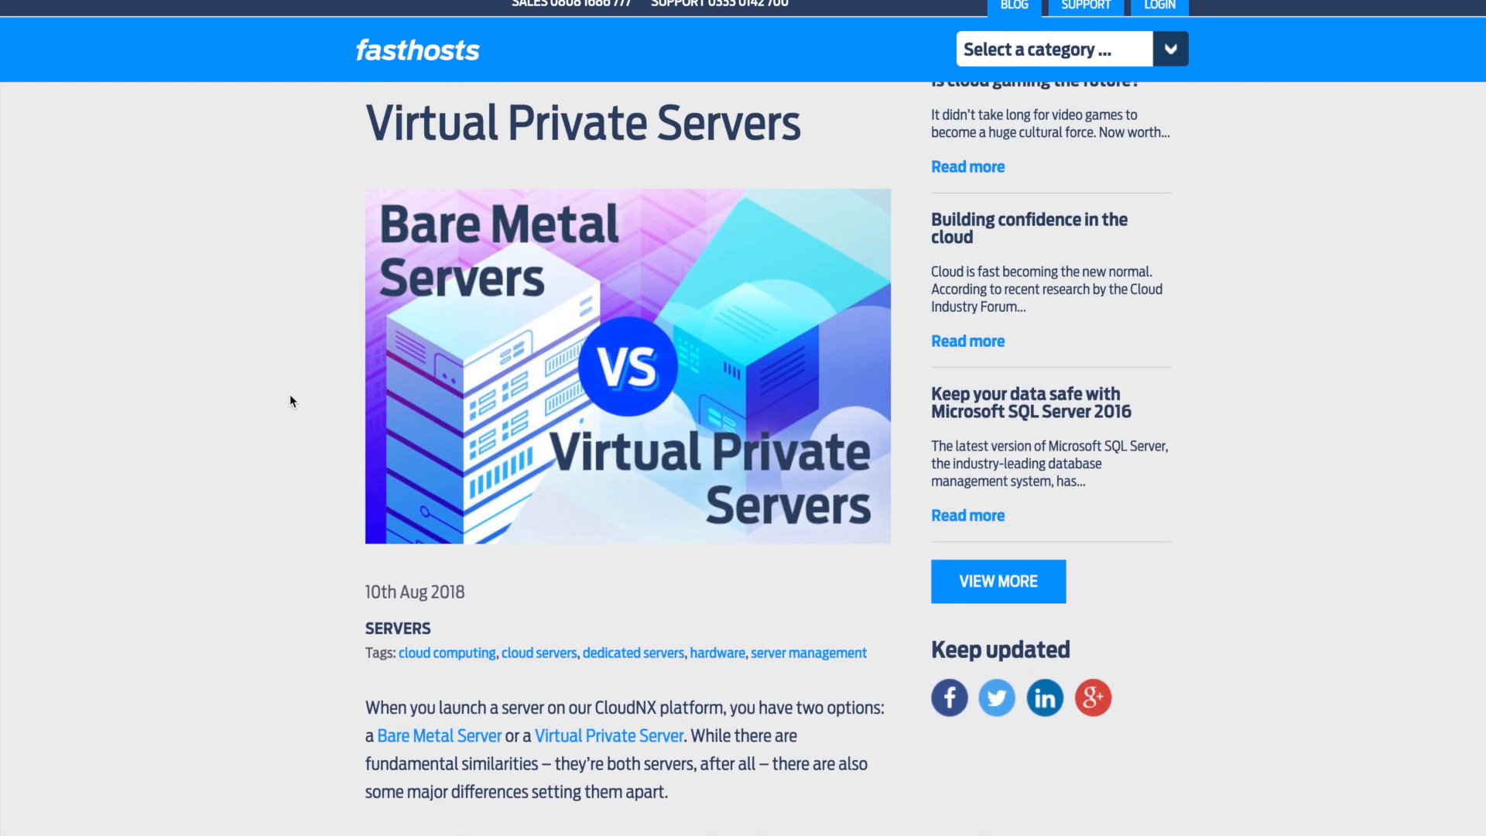
scroll(down, 3)
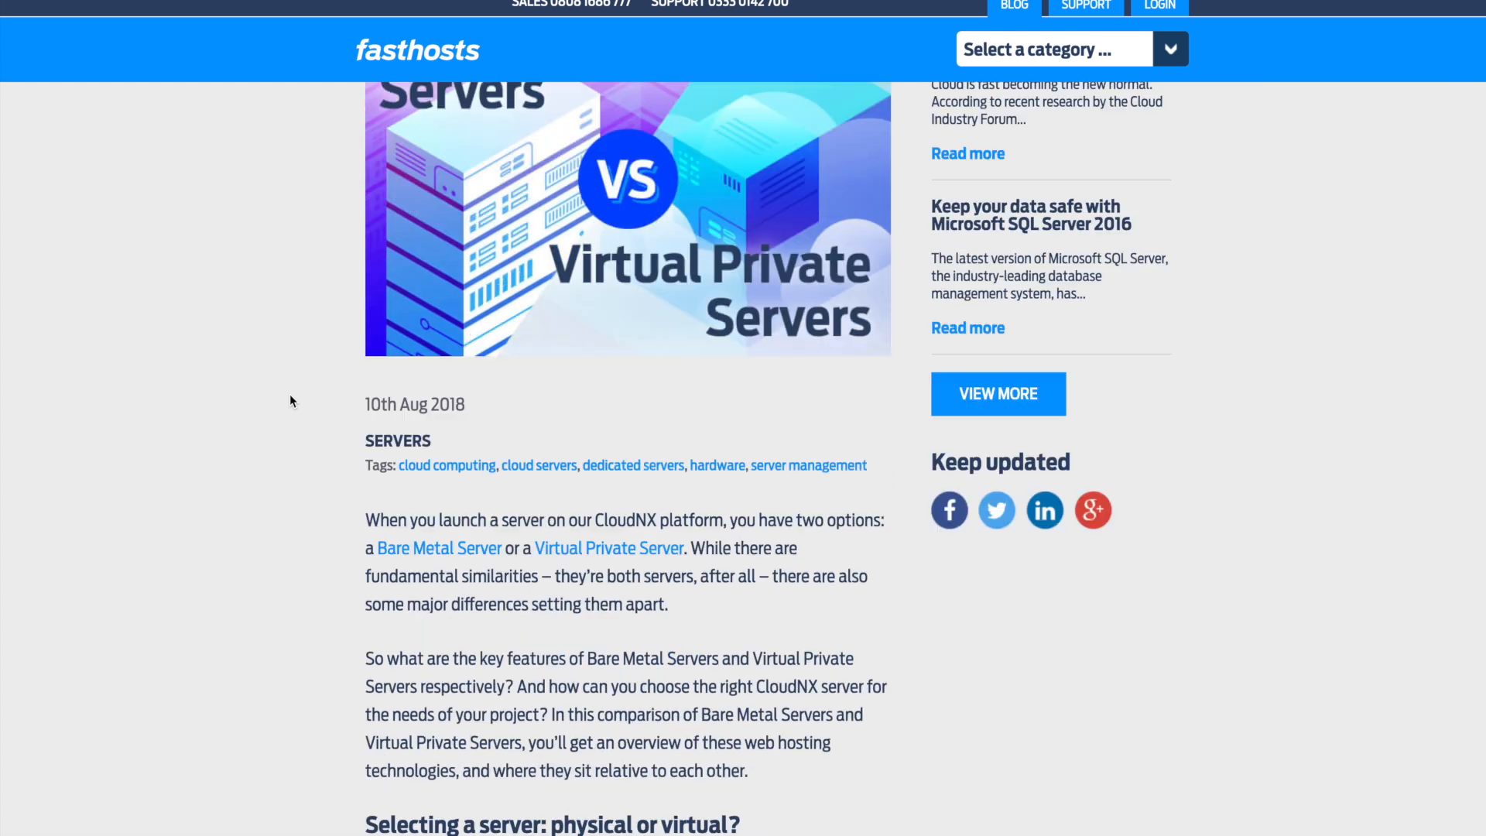
scroll(down, 3)
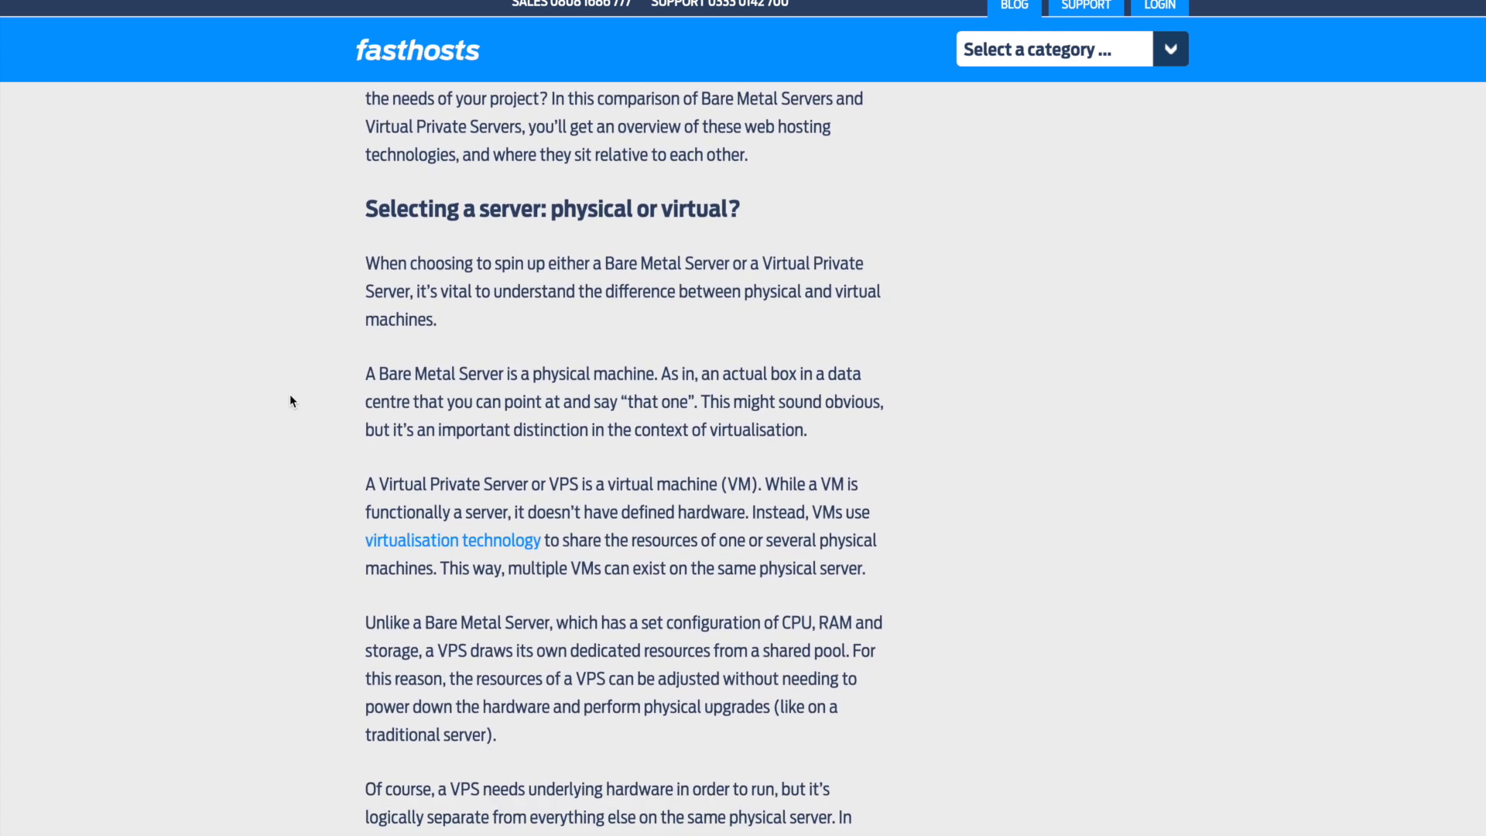
scroll(down, 3)
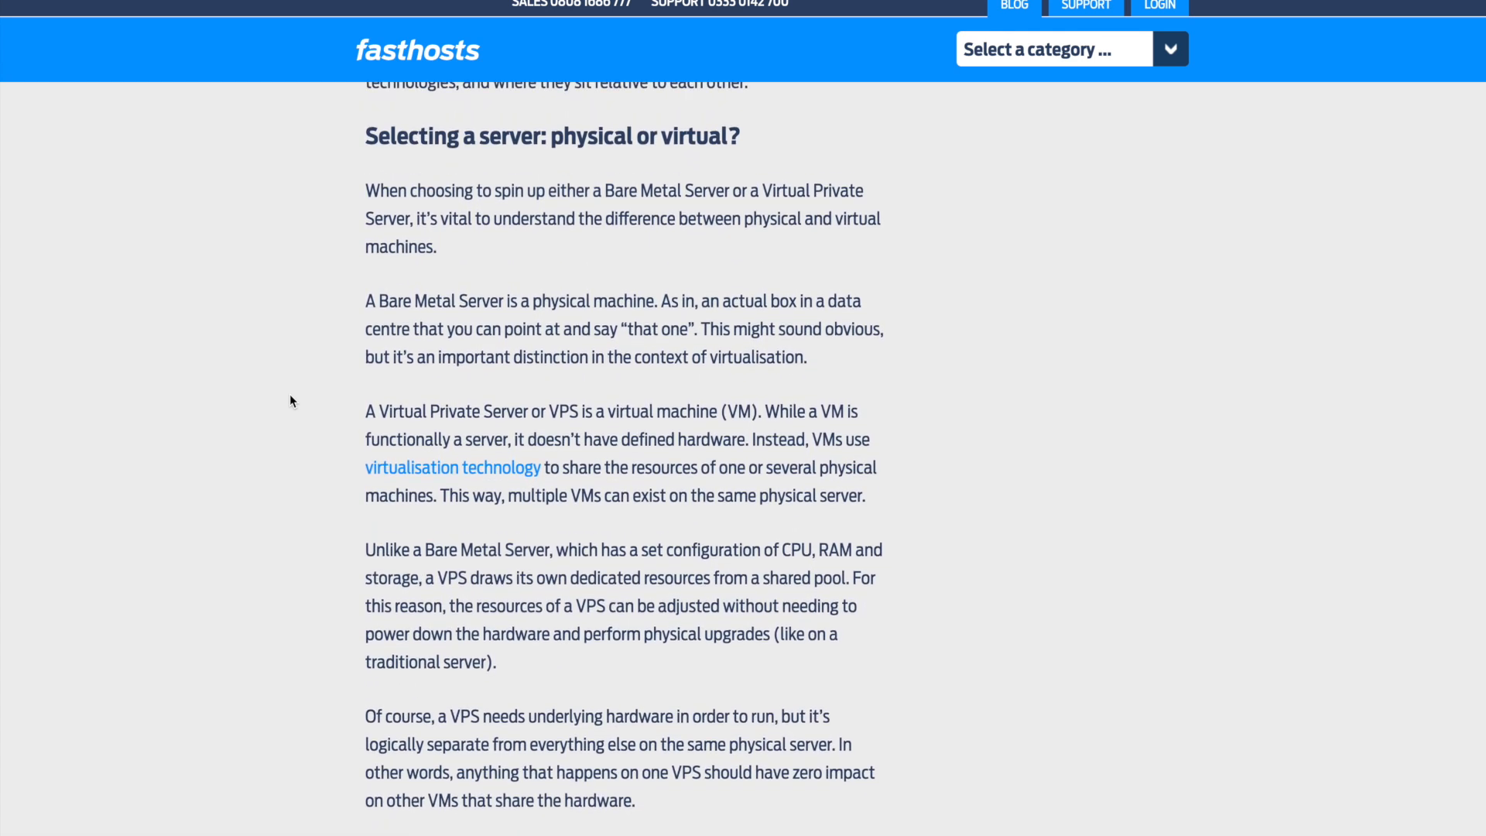
scroll(down, 3)
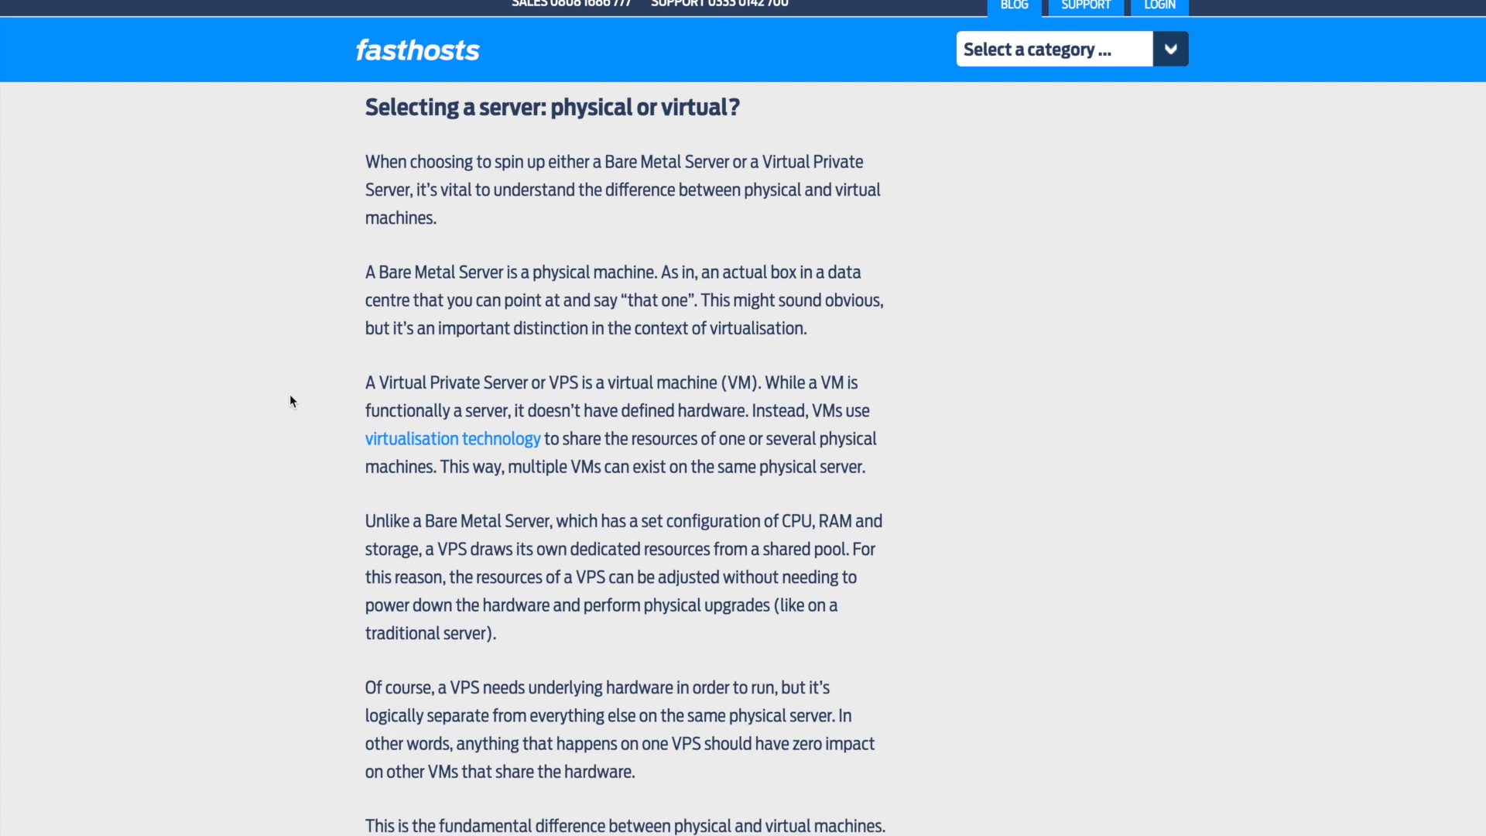
- Bring the 'Selecting a server: physical or virtual?' section into view
scroll(down, 3)
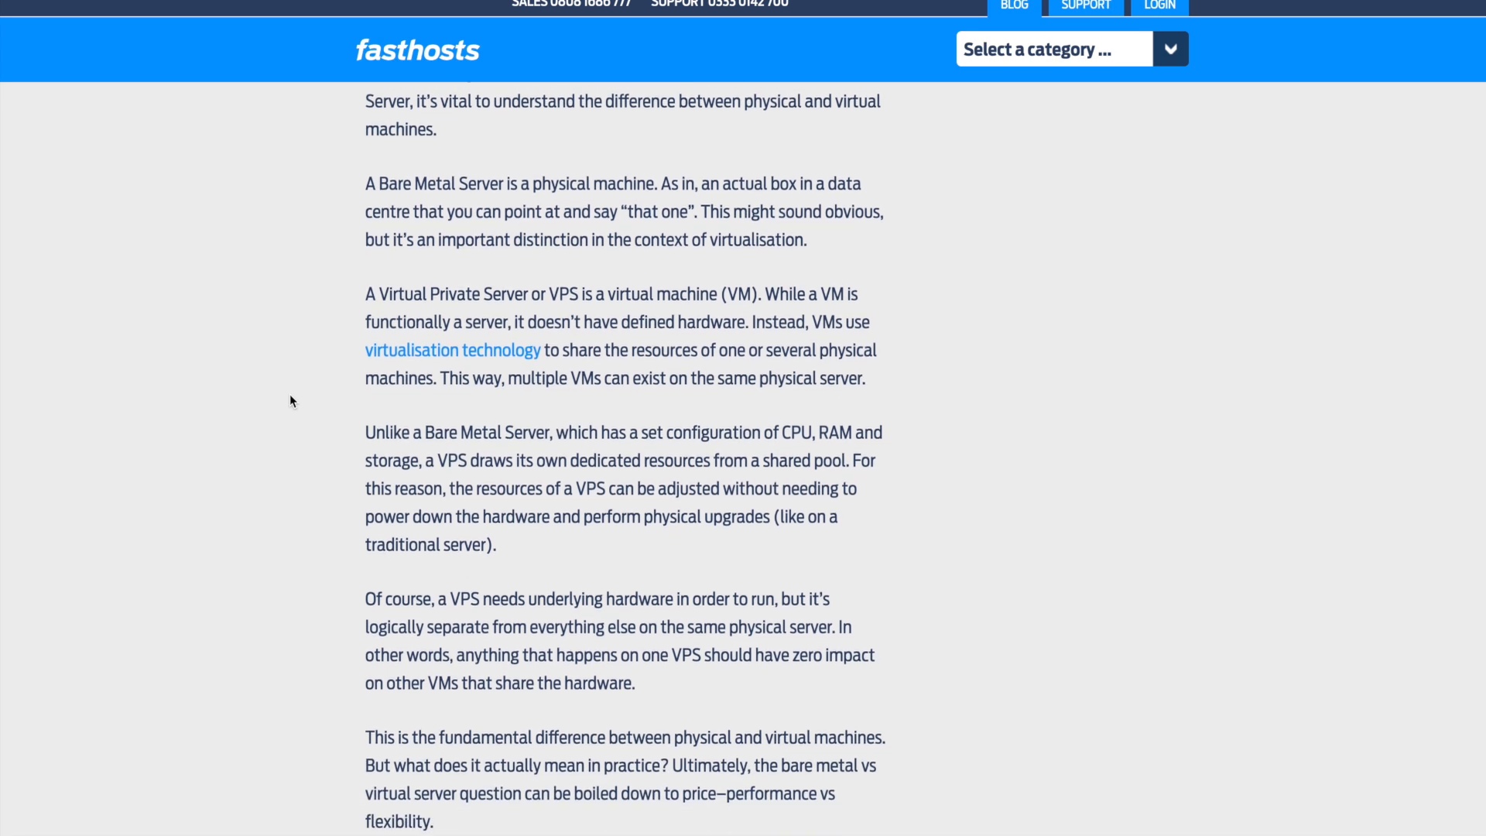
scroll(down, 3)
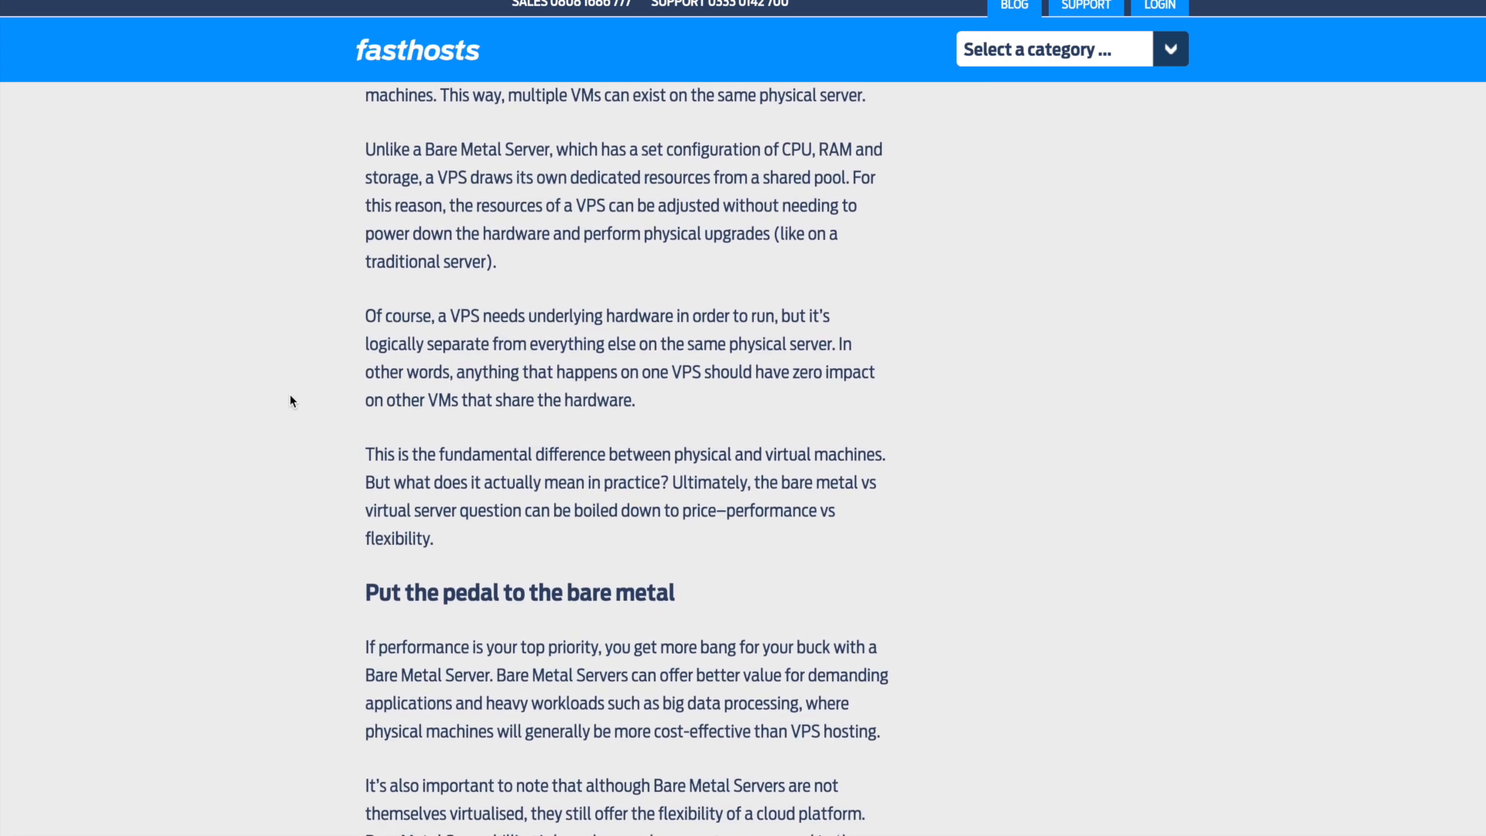
scroll(up, 3)
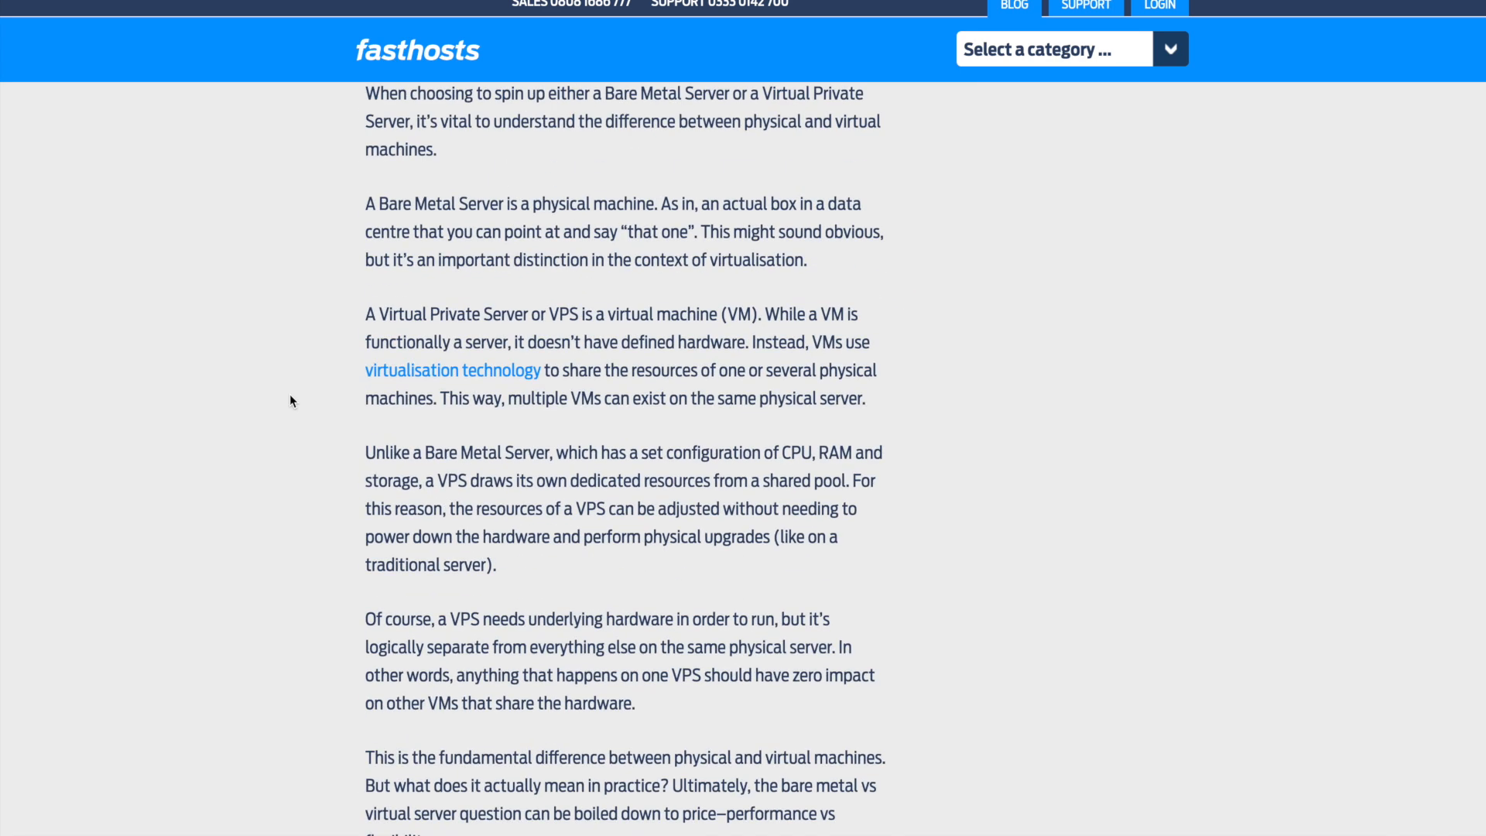
scroll(down, 3)
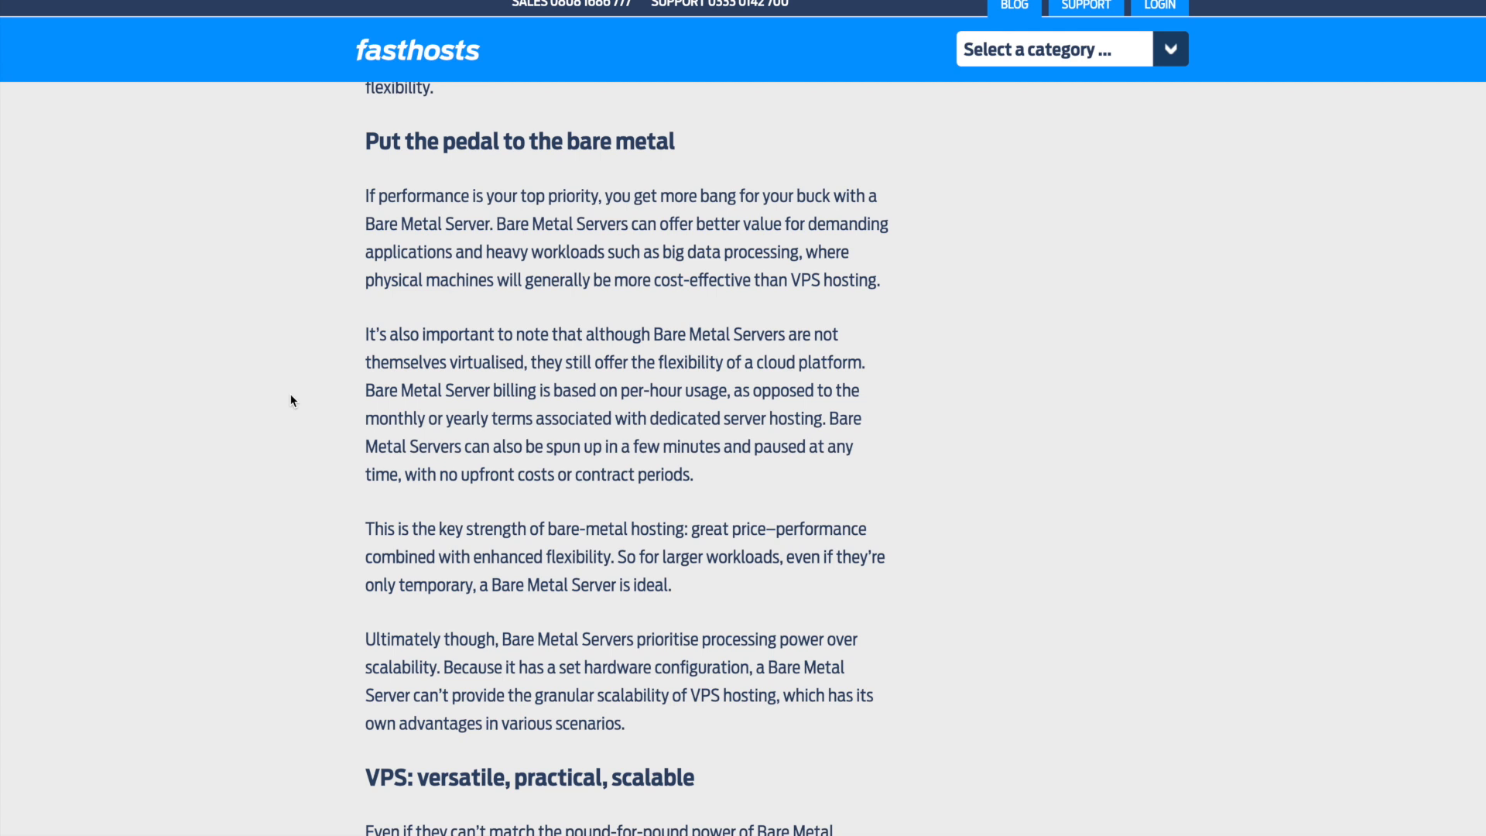
- Scroll down through the bare metal discussion into the 'VPS: versatile, practical, scalable' section
scroll(down, 3)
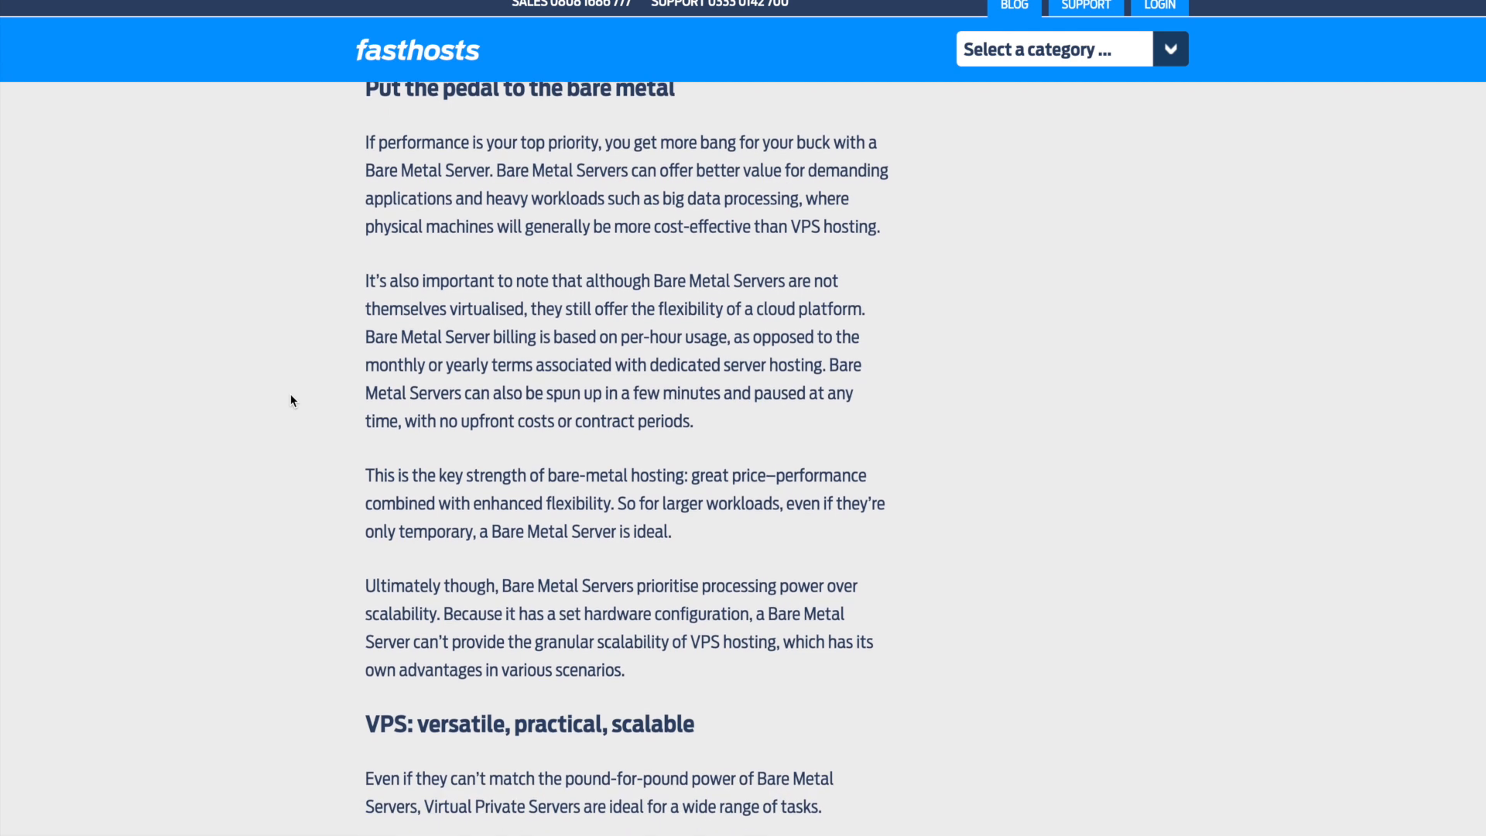
scroll(down, 3)
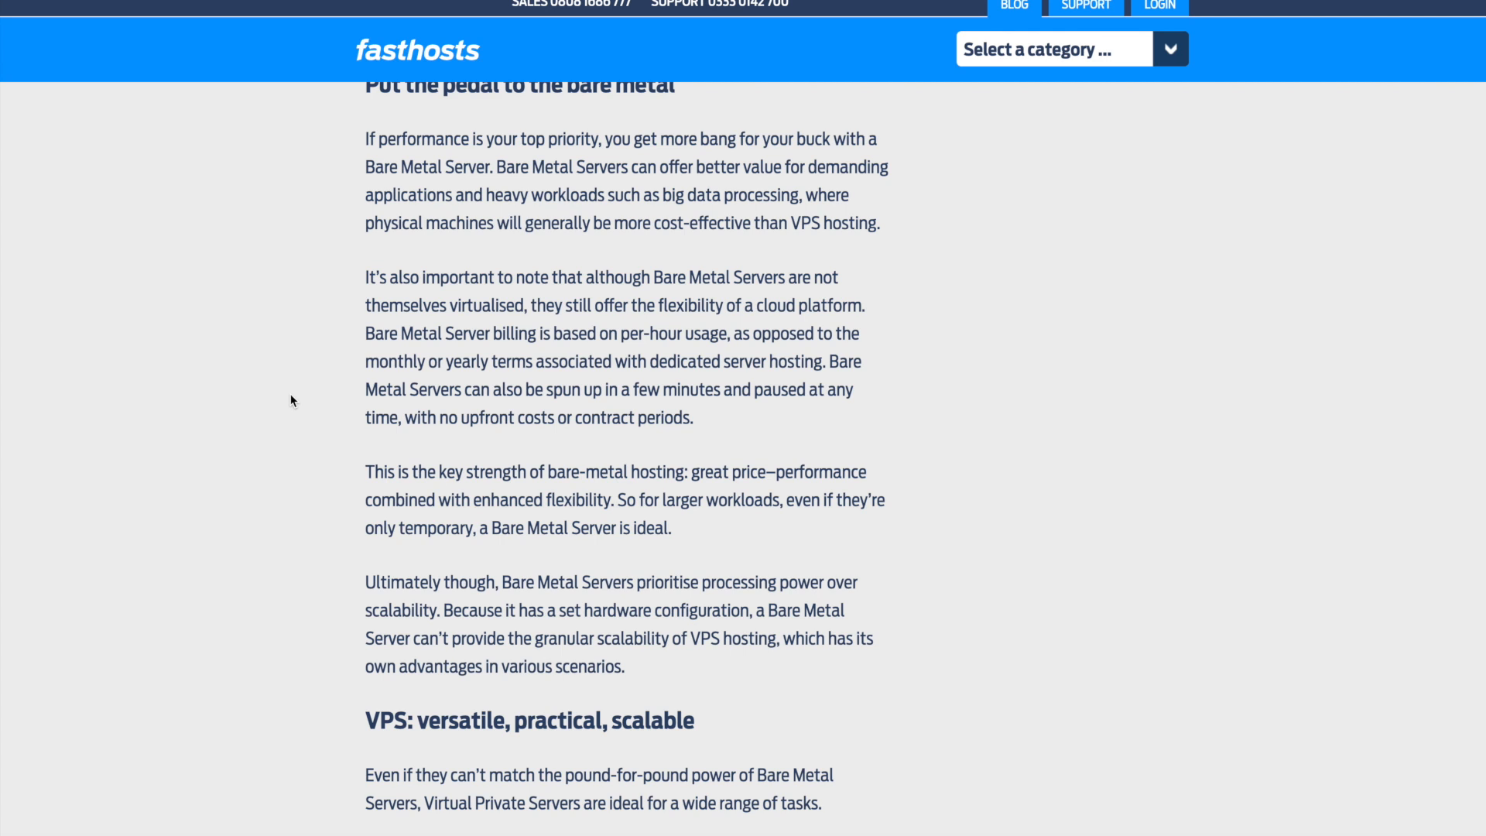
scroll(down, 3)
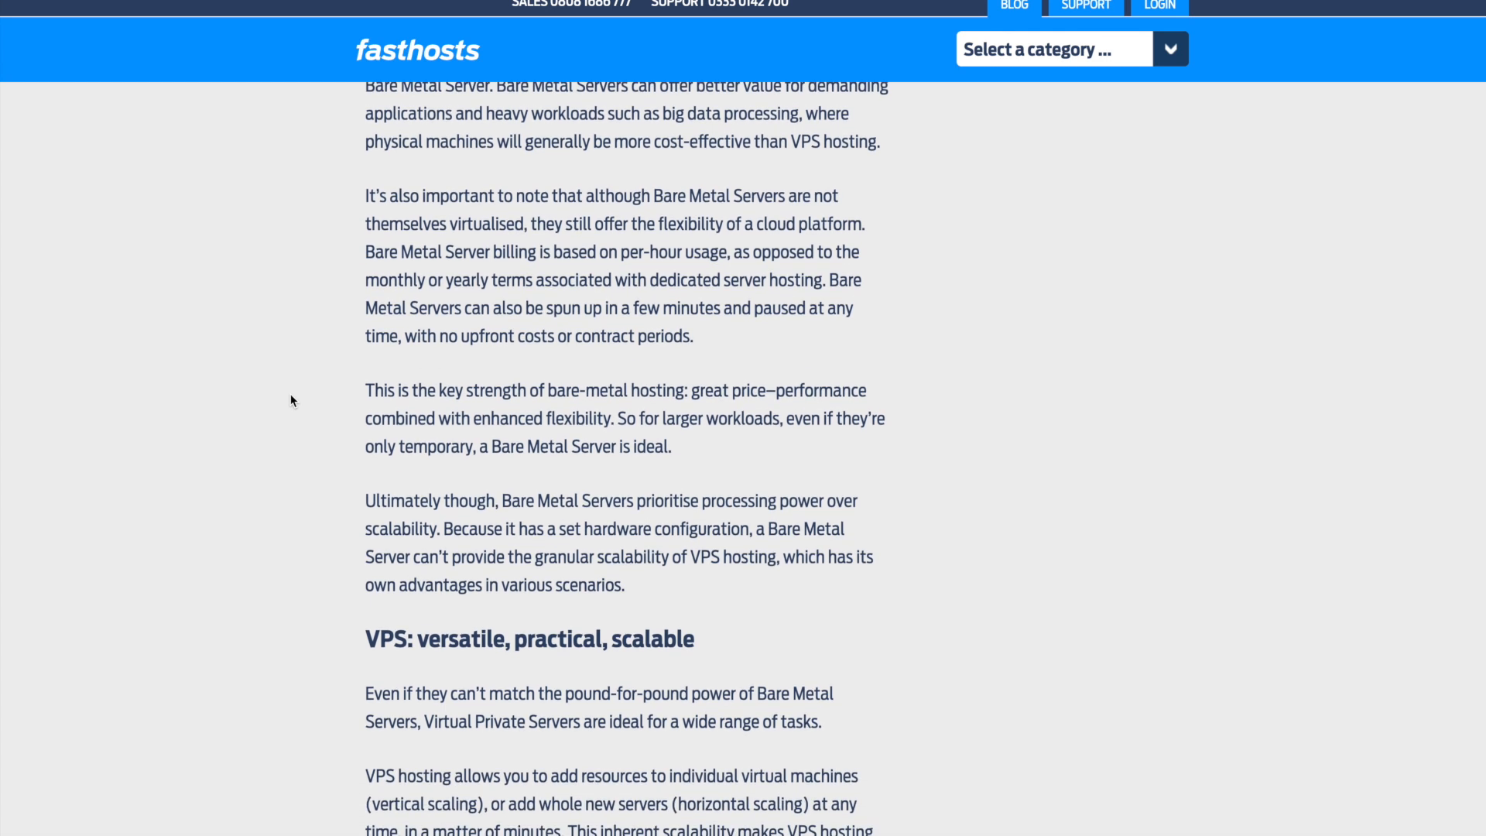
scroll(down, 3)
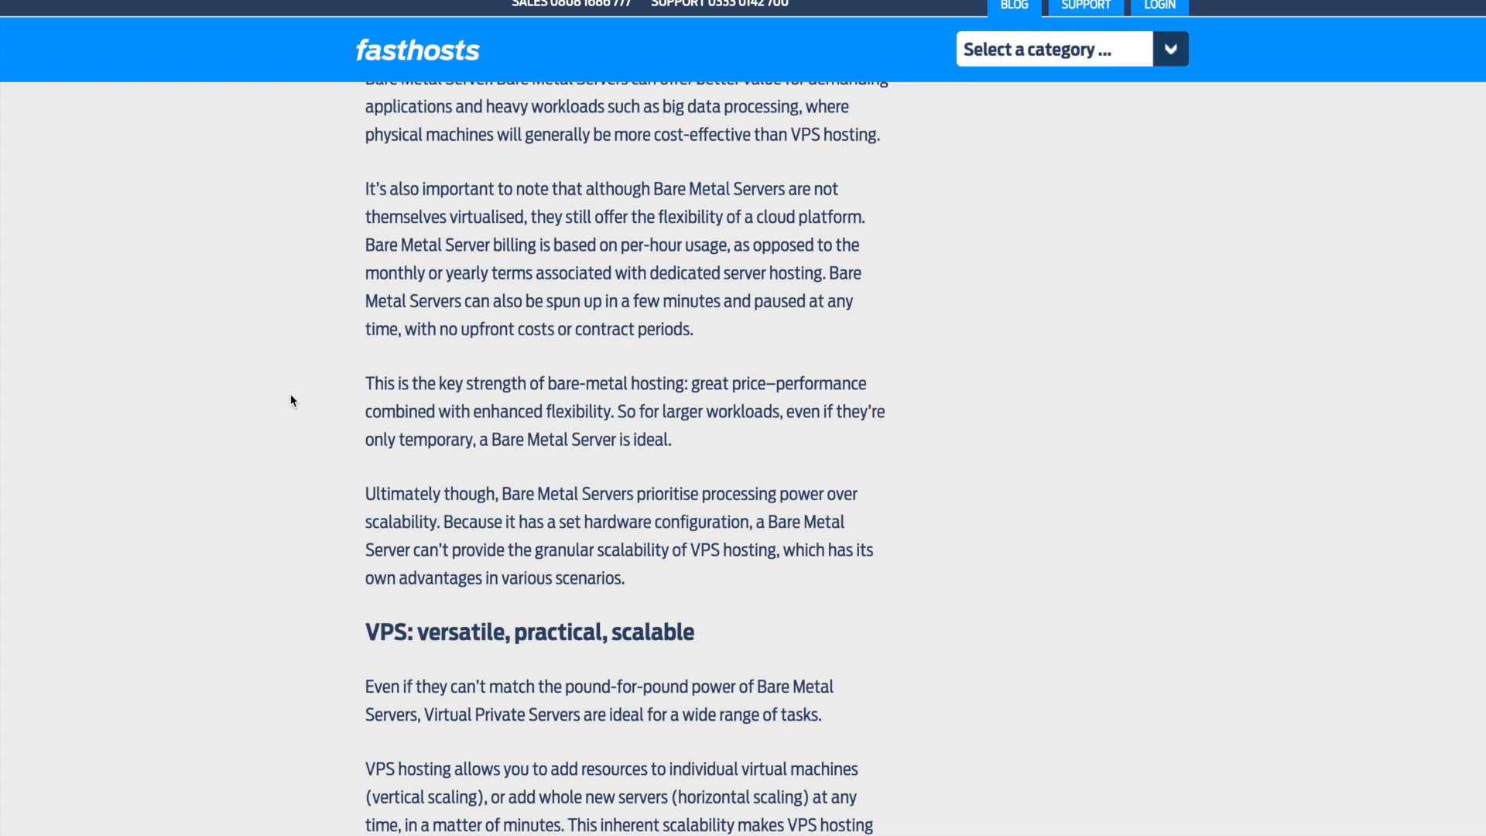
scroll(down, 3)
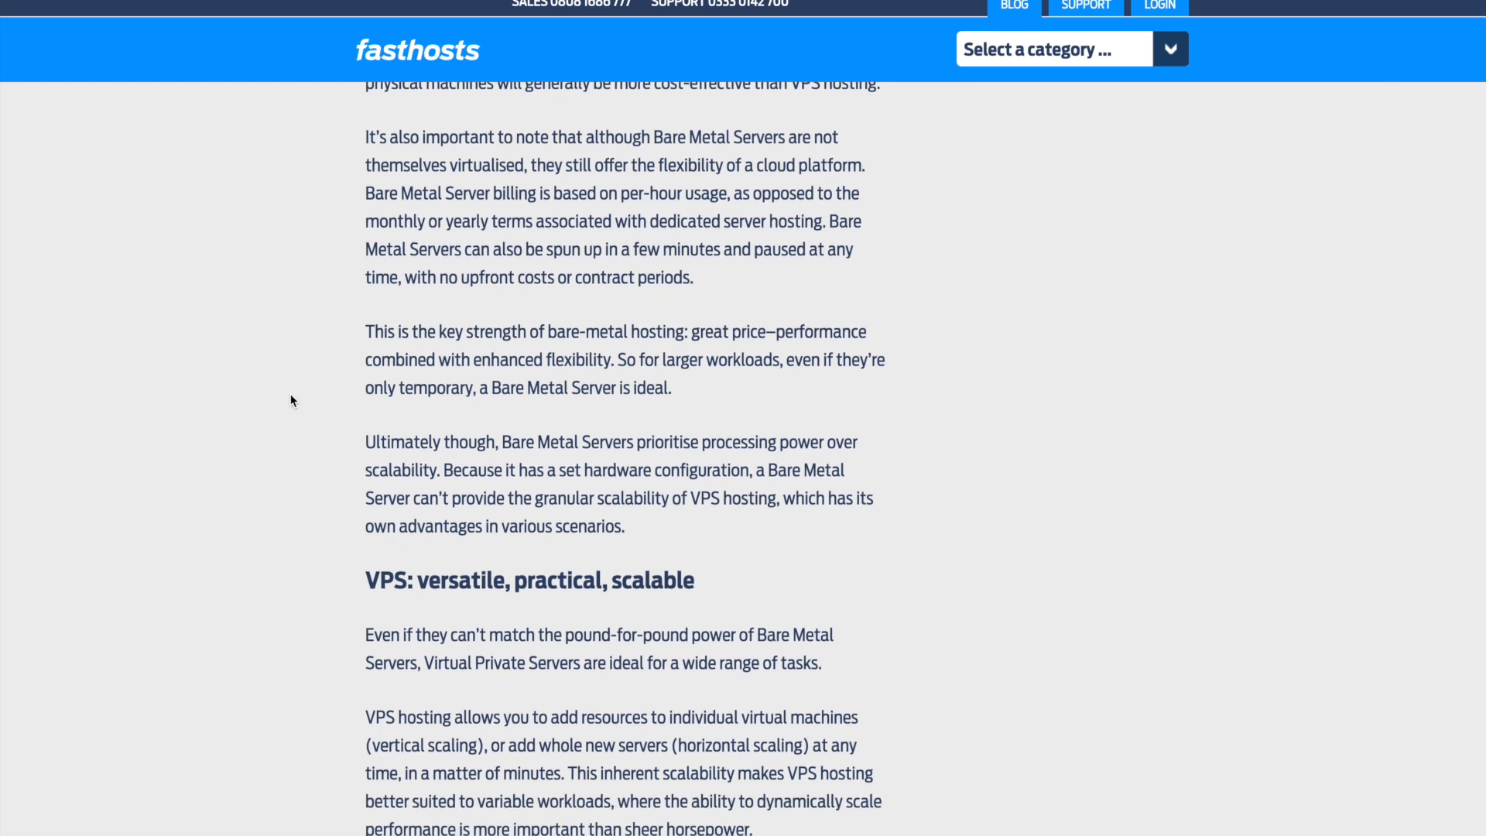
scroll(down, 3)
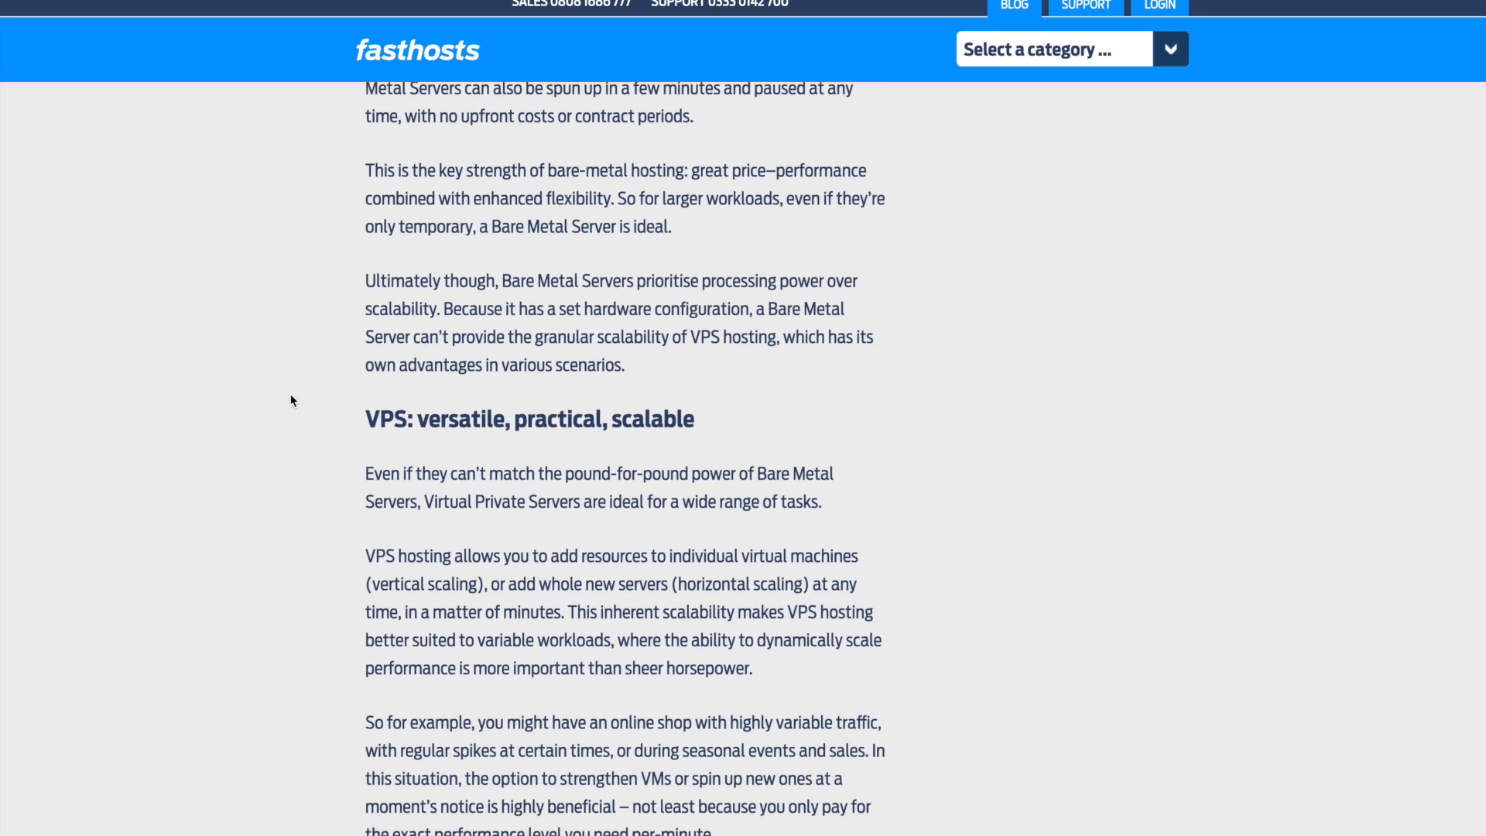
scroll(down, 3)
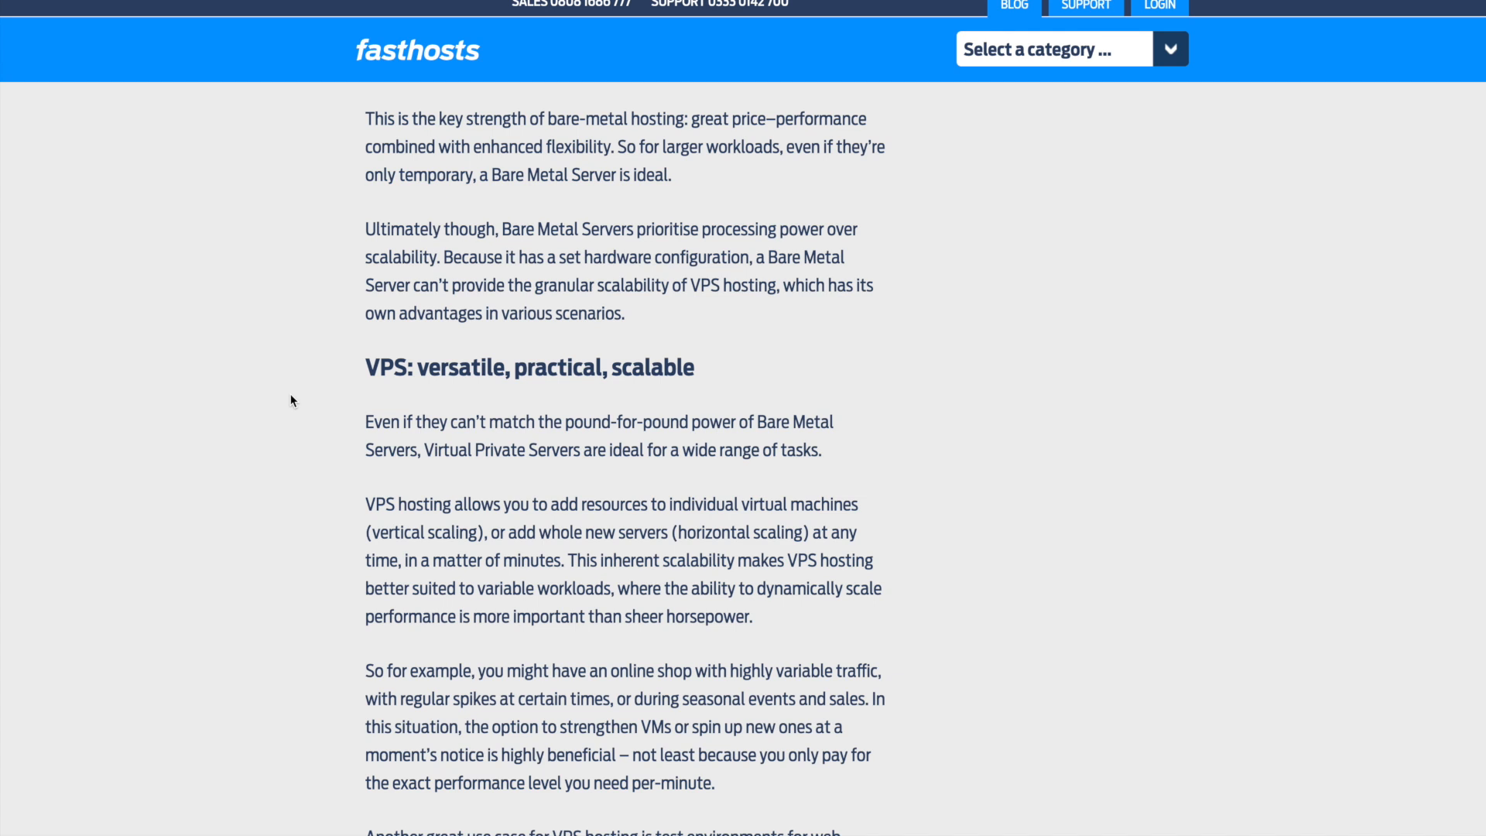
- Finish the VPS section and scroll back toward the article title
scroll(down, 3)
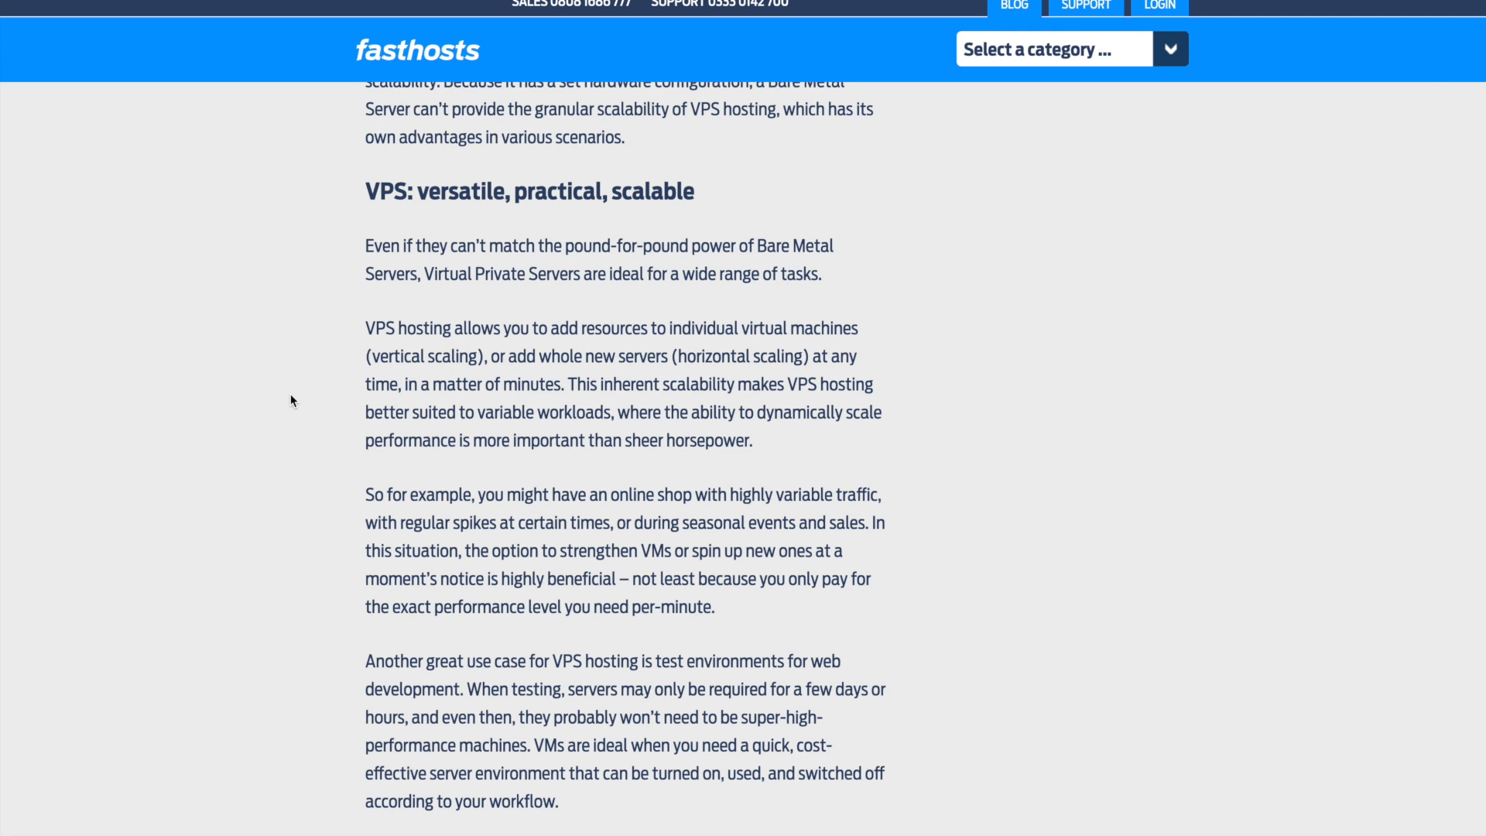
scroll(down, 3)
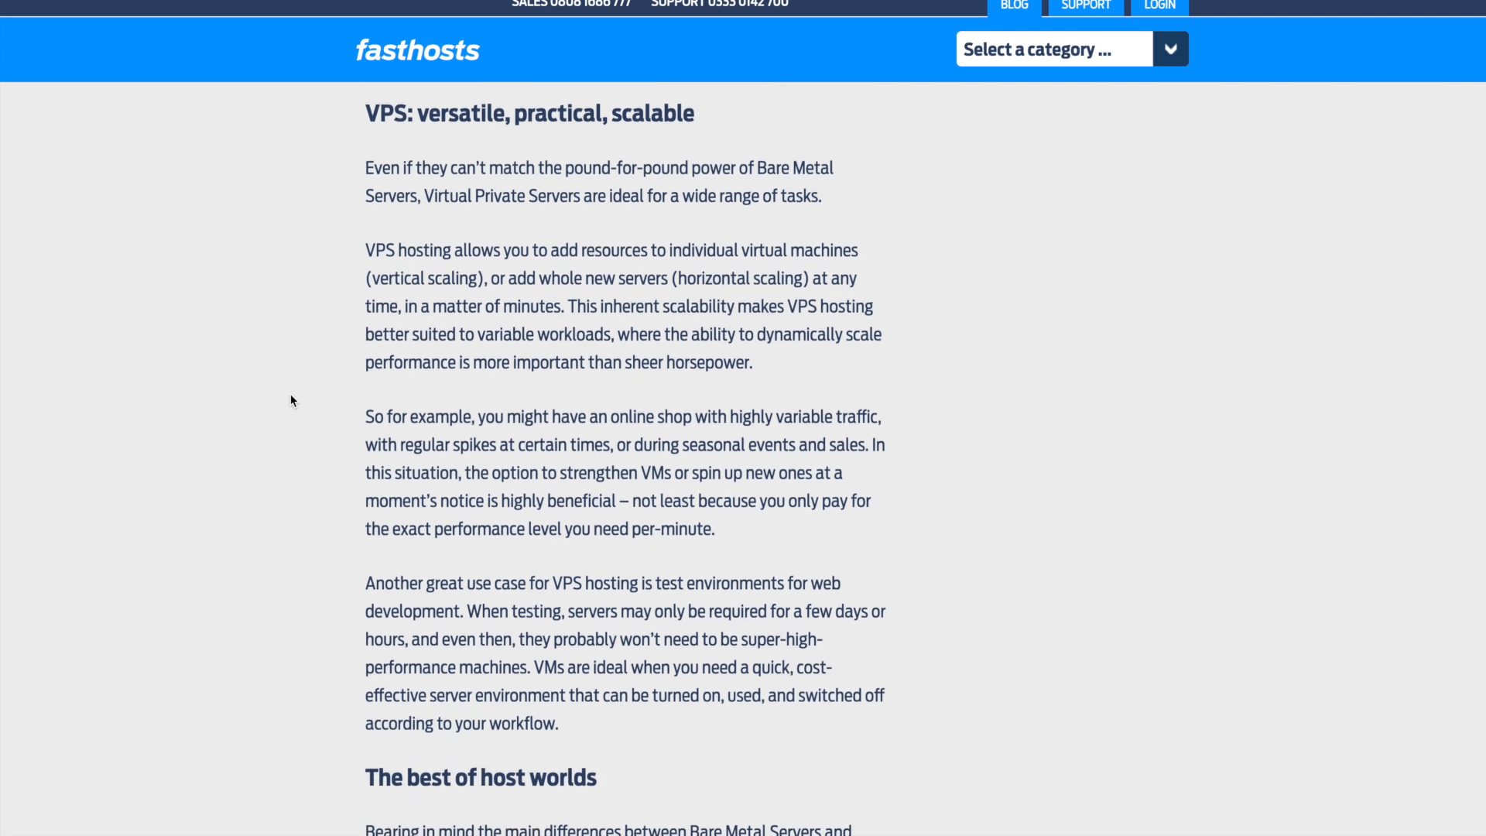
scroll(down, 3)
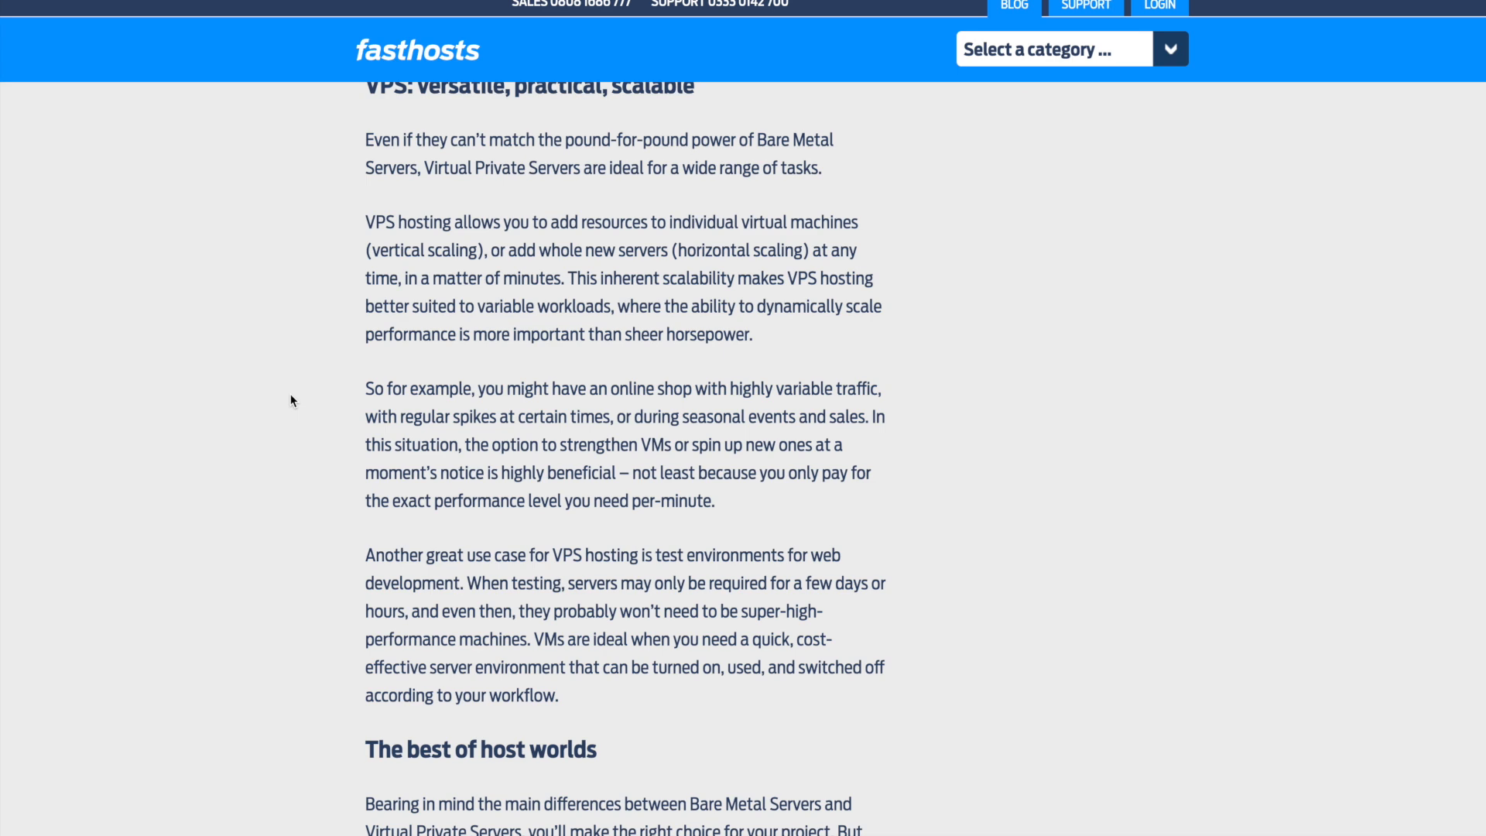
scroll(up, 3)
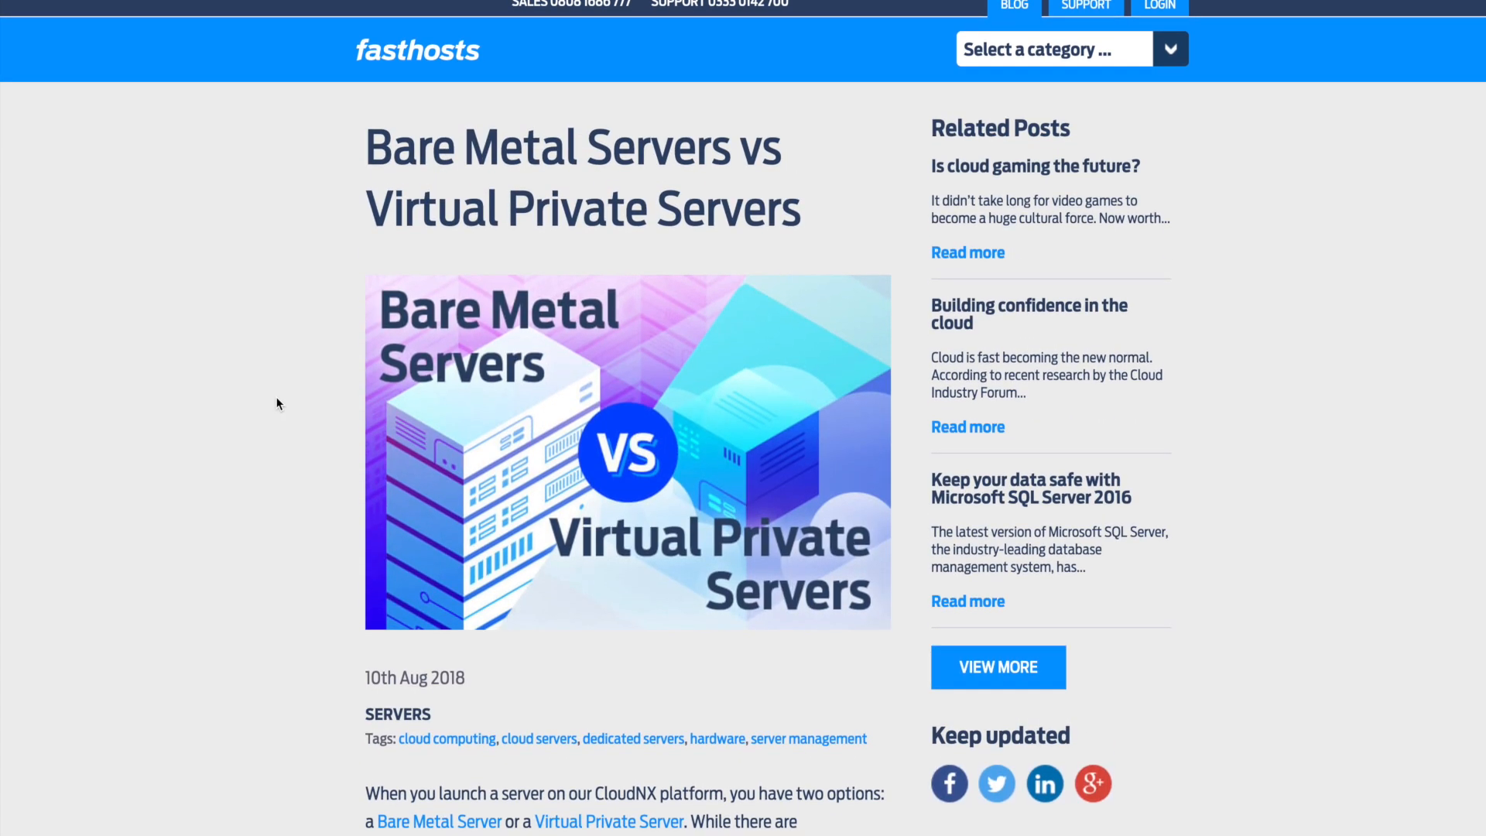
scroll(down, 3)
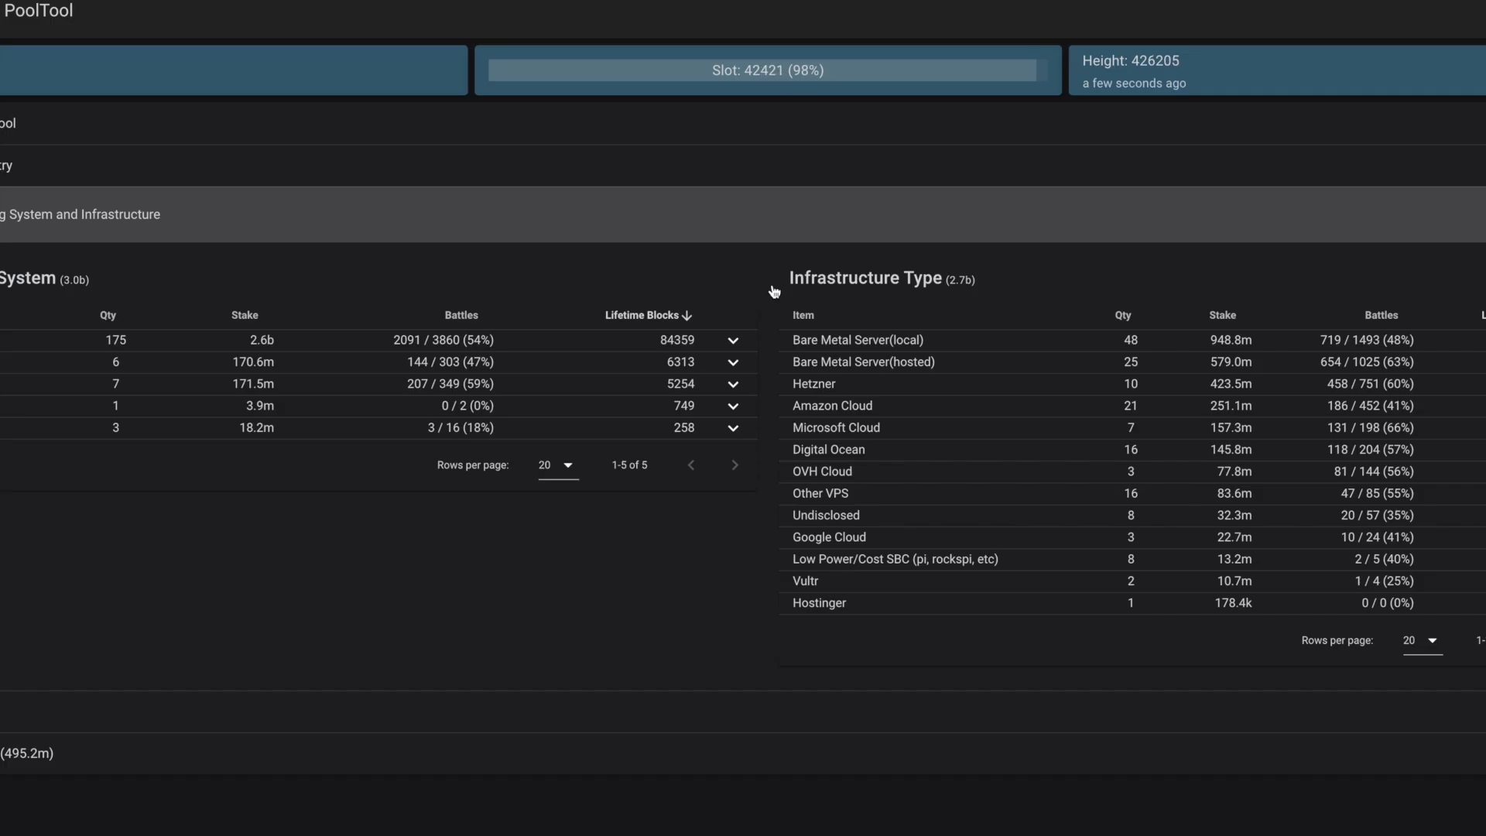
mouse_move(829, 405)
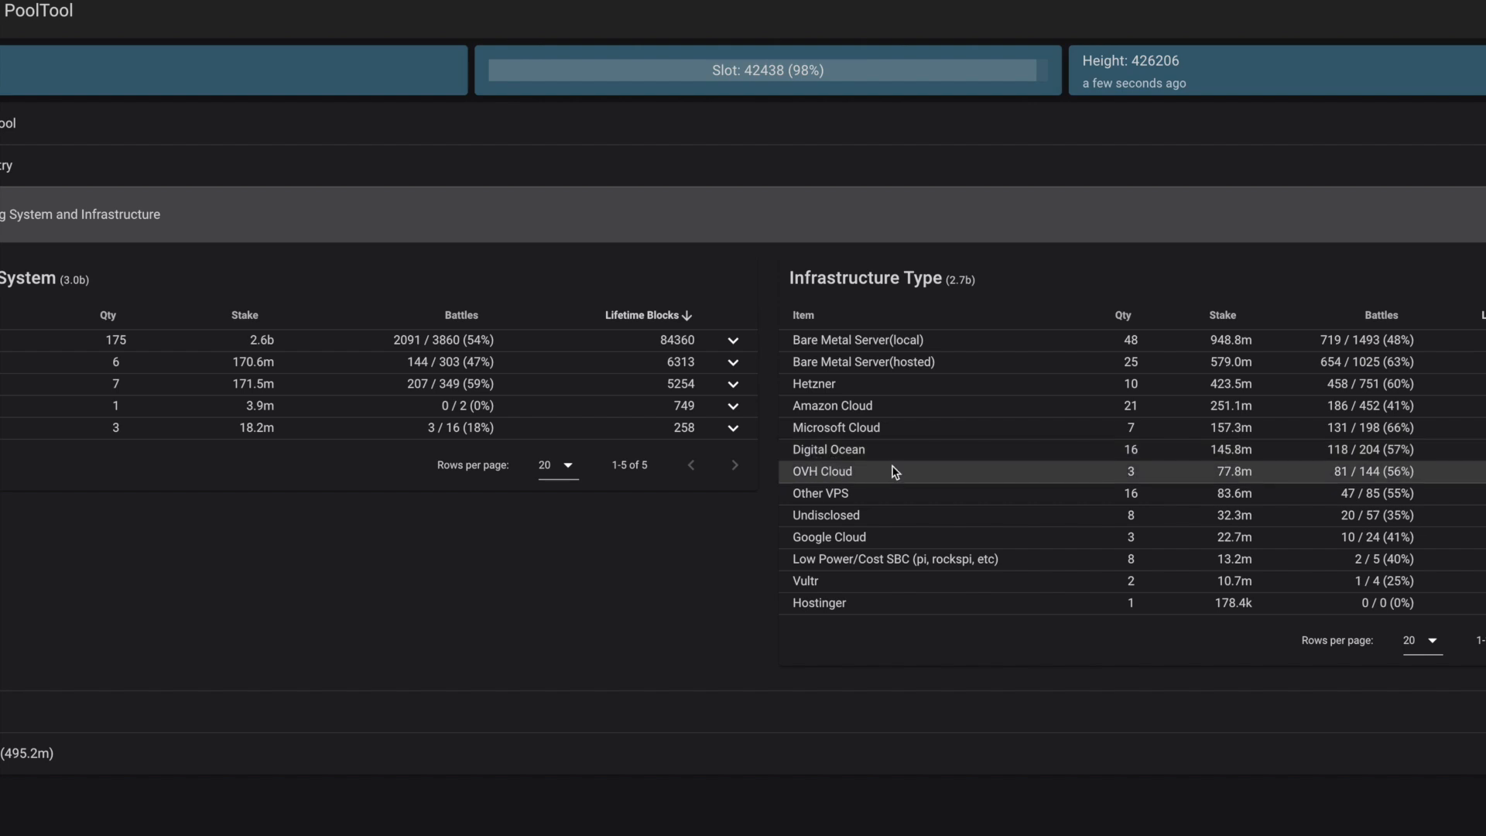
mouse_move(837, 557)
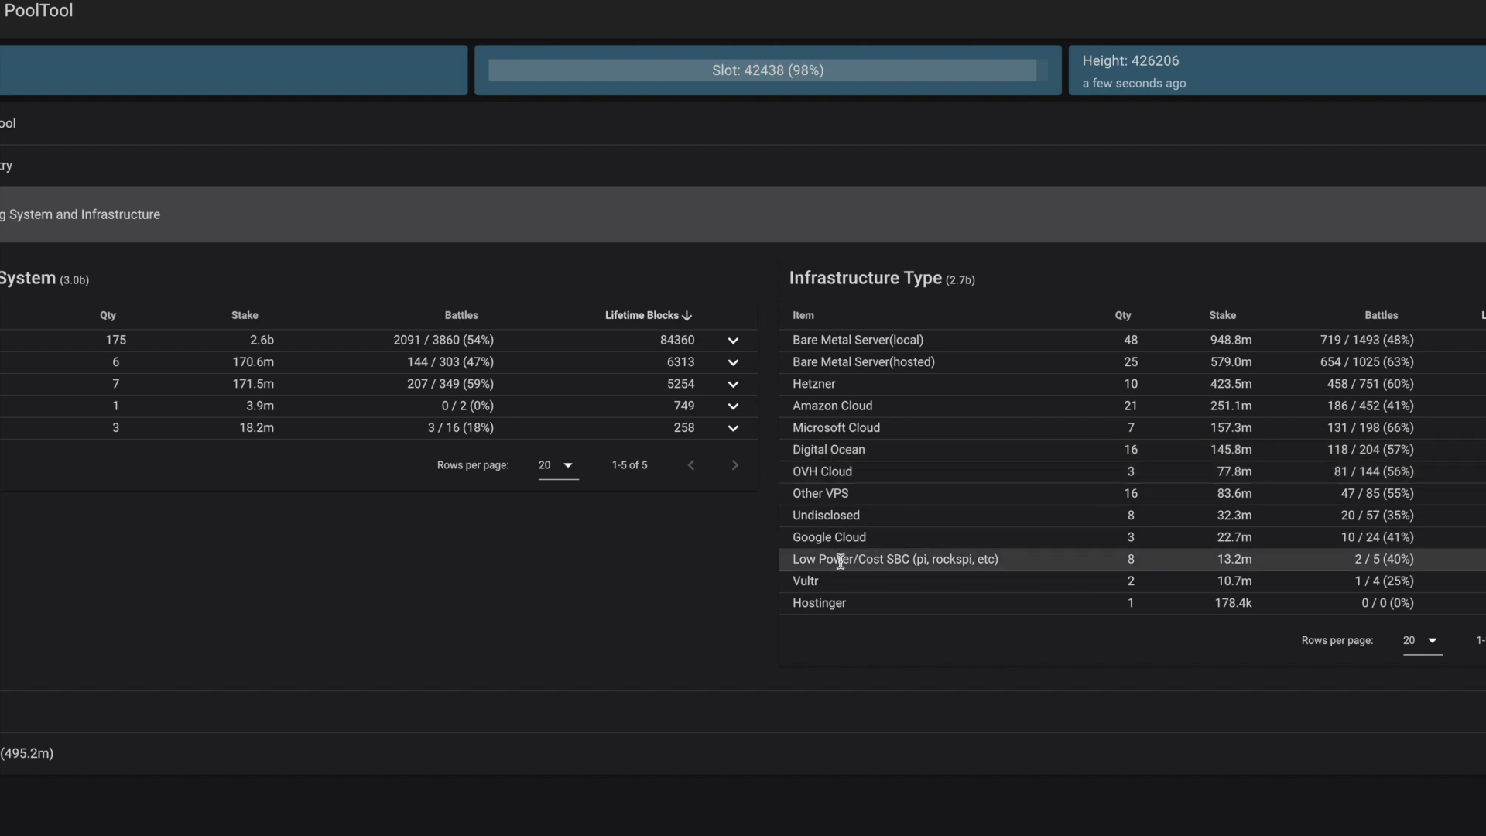
mouse_move(890, 574)
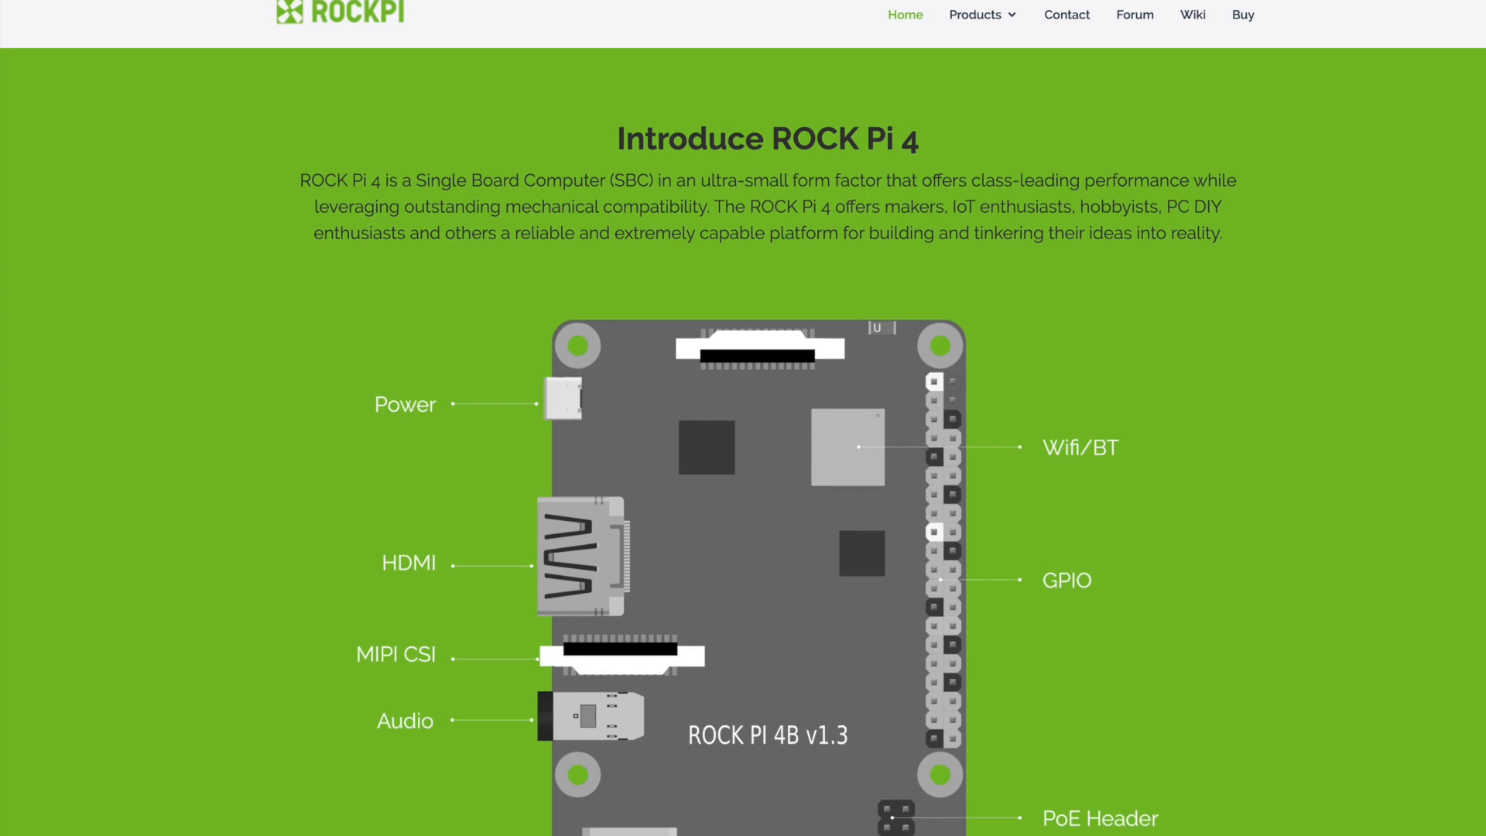
- Scroll the ROCK Pi 4 page past the labelled board diagrams
scroll(down, 3)
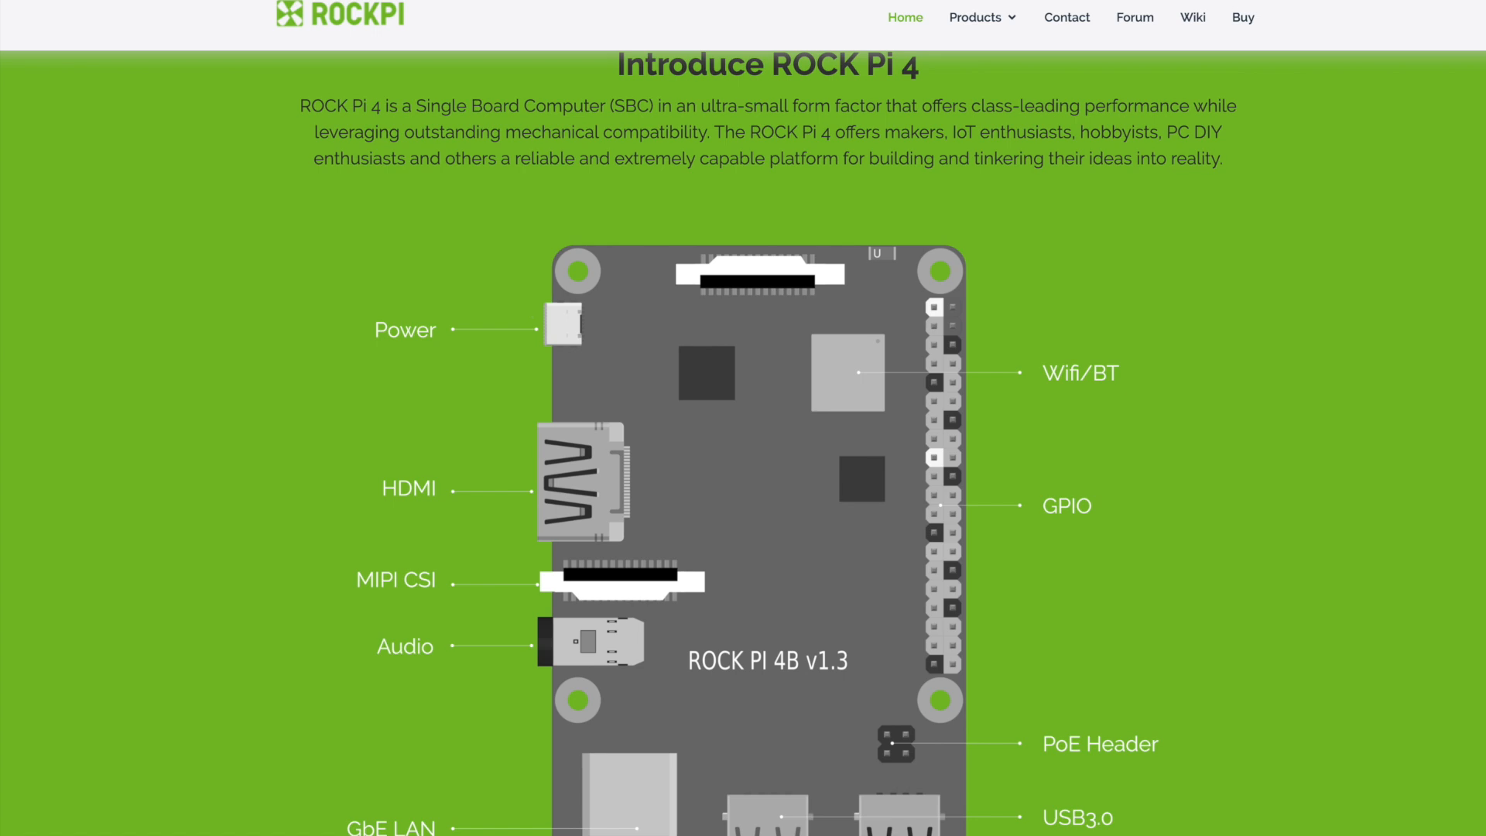
scroll(down, 3)
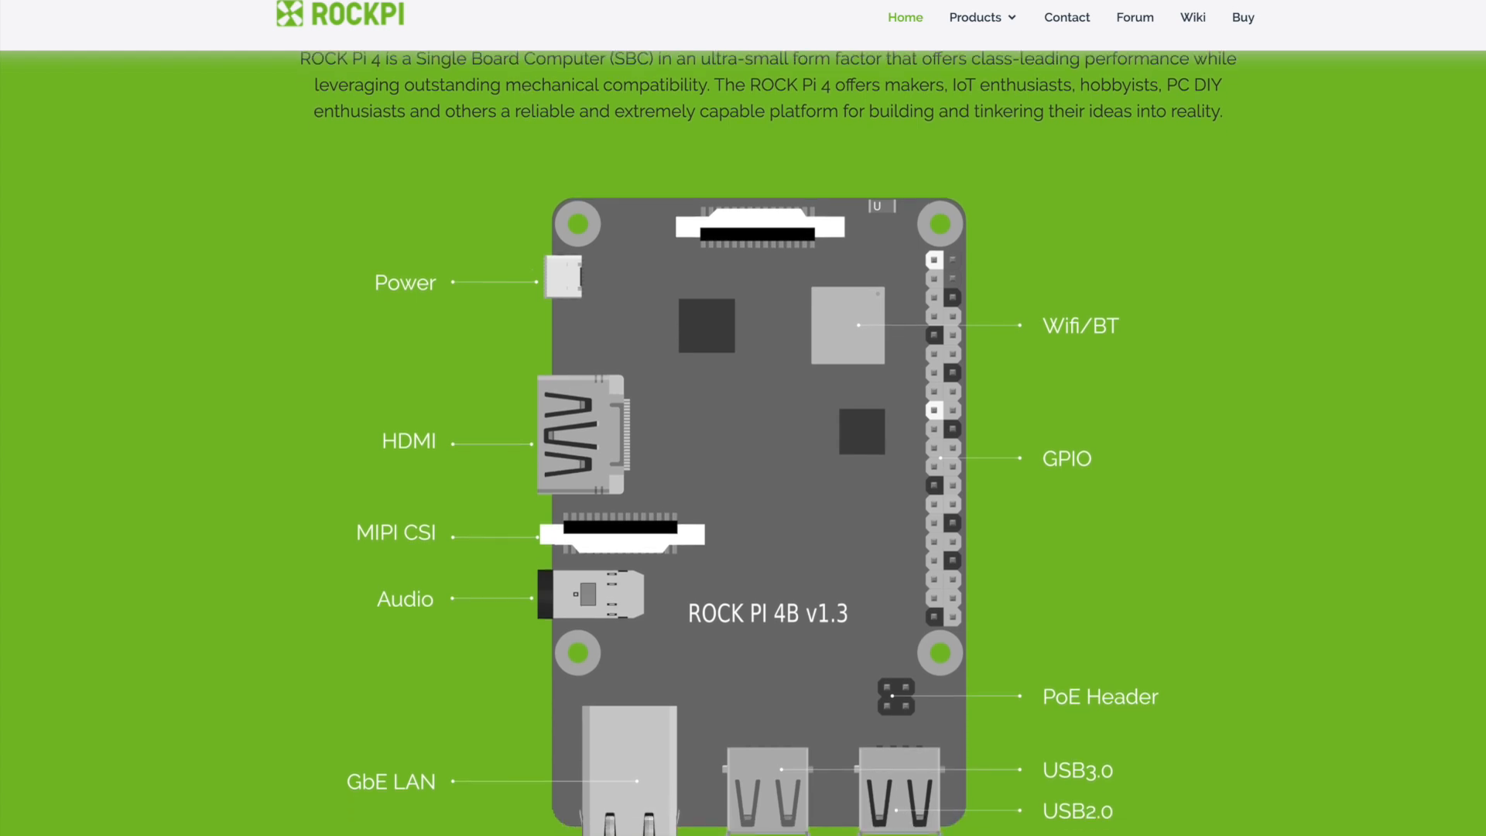
scroll(down, 3)
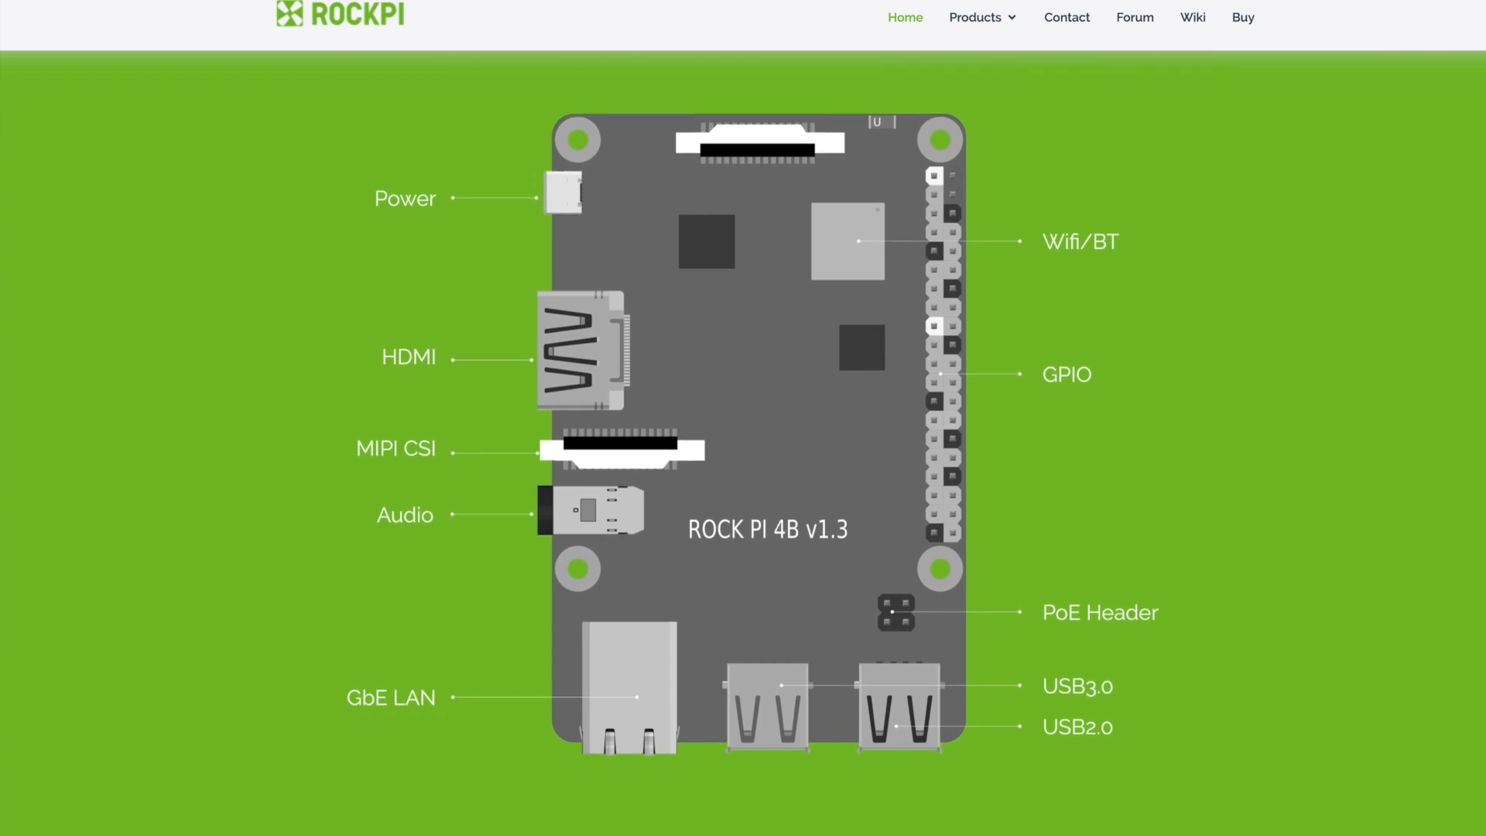
scroll(up, 3)
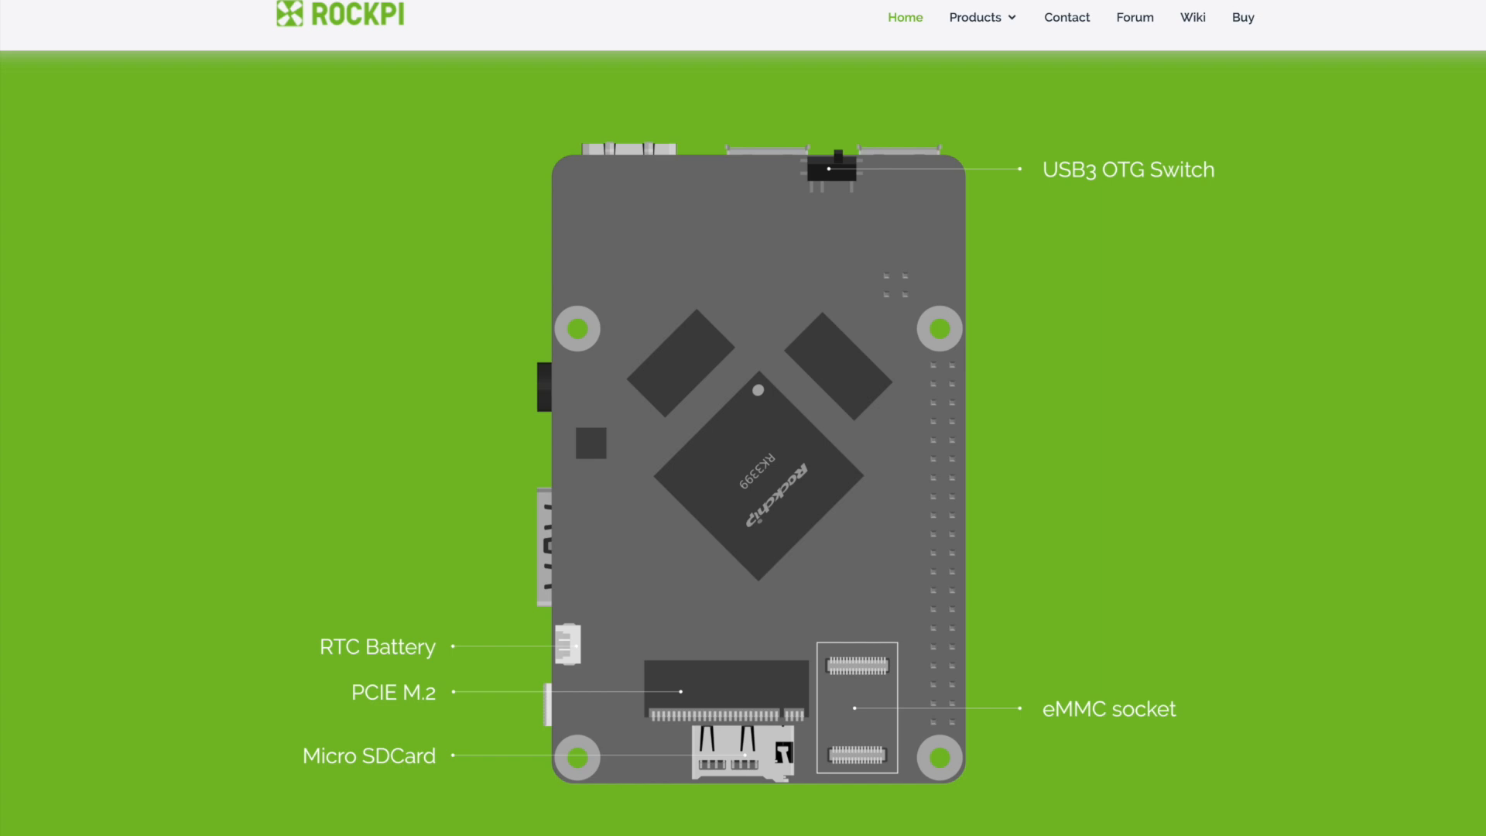
- Continue down to the Maker Friendly and AI Capabilities feature sections
scroll(down, 3)
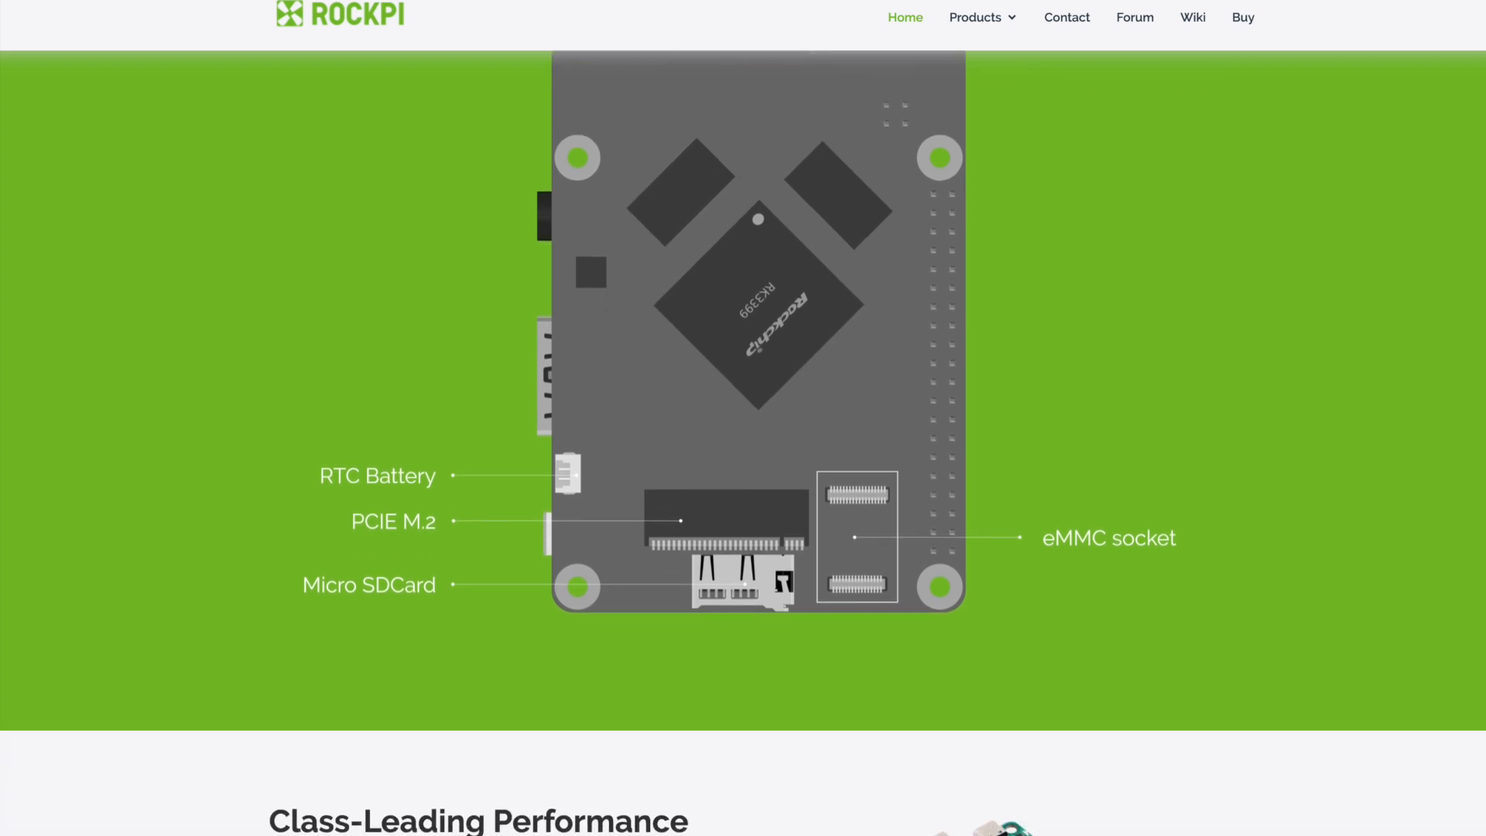
scroll(down, 3)
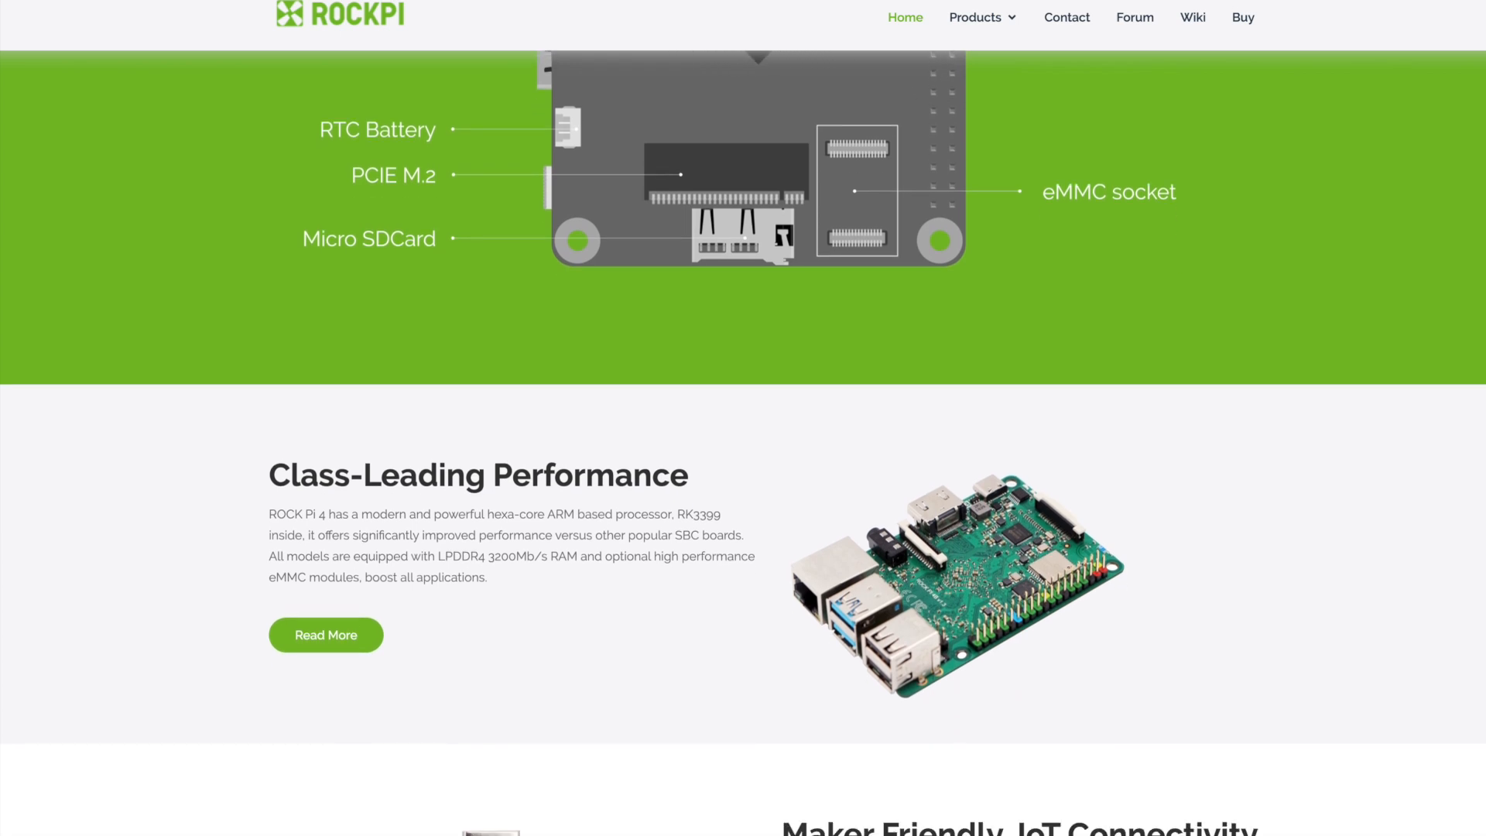
scroll(down, 3)
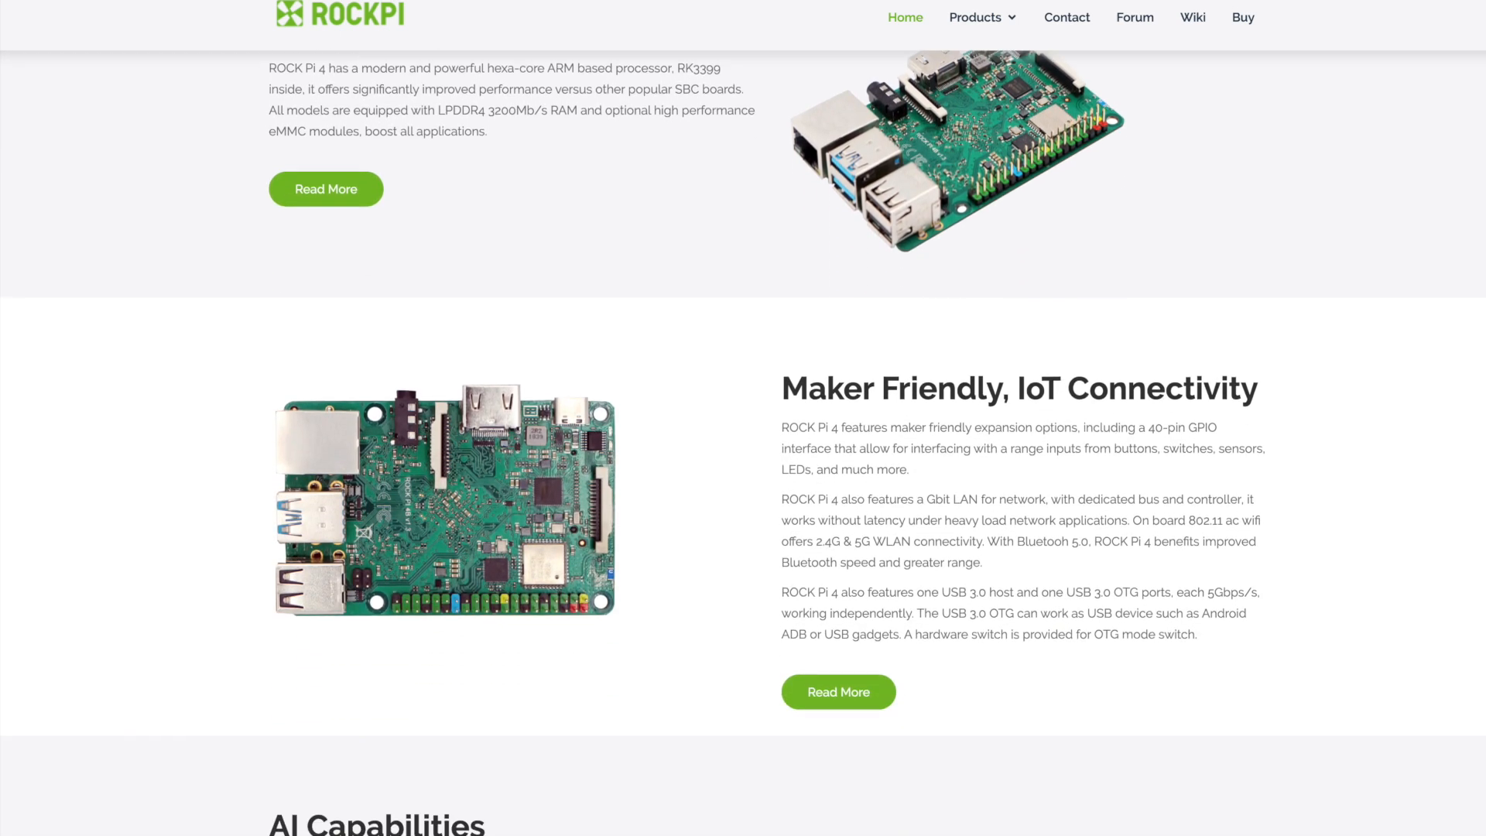
scroll(down, 3)
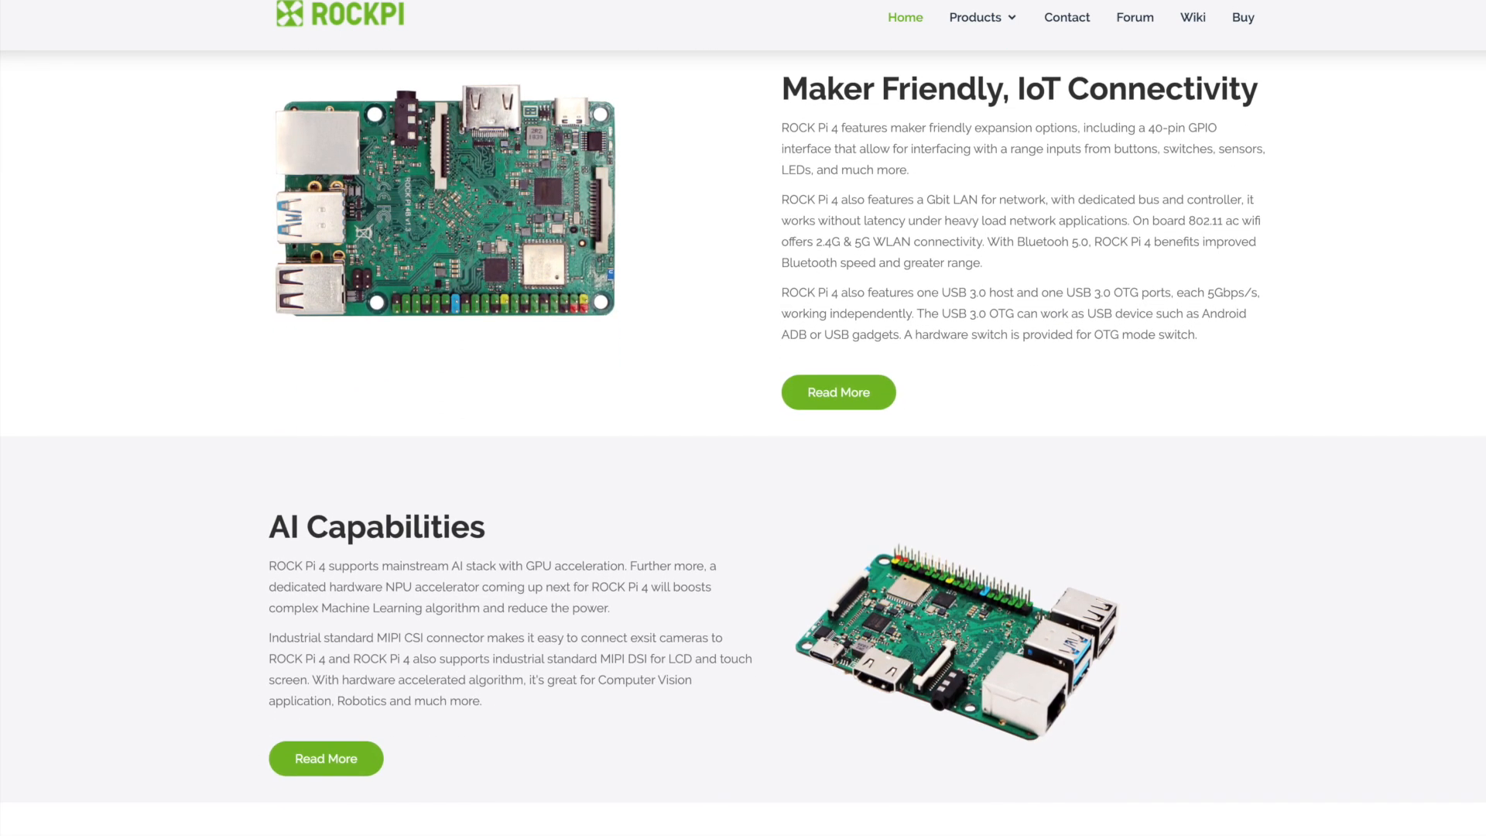
scroll(down, 3)
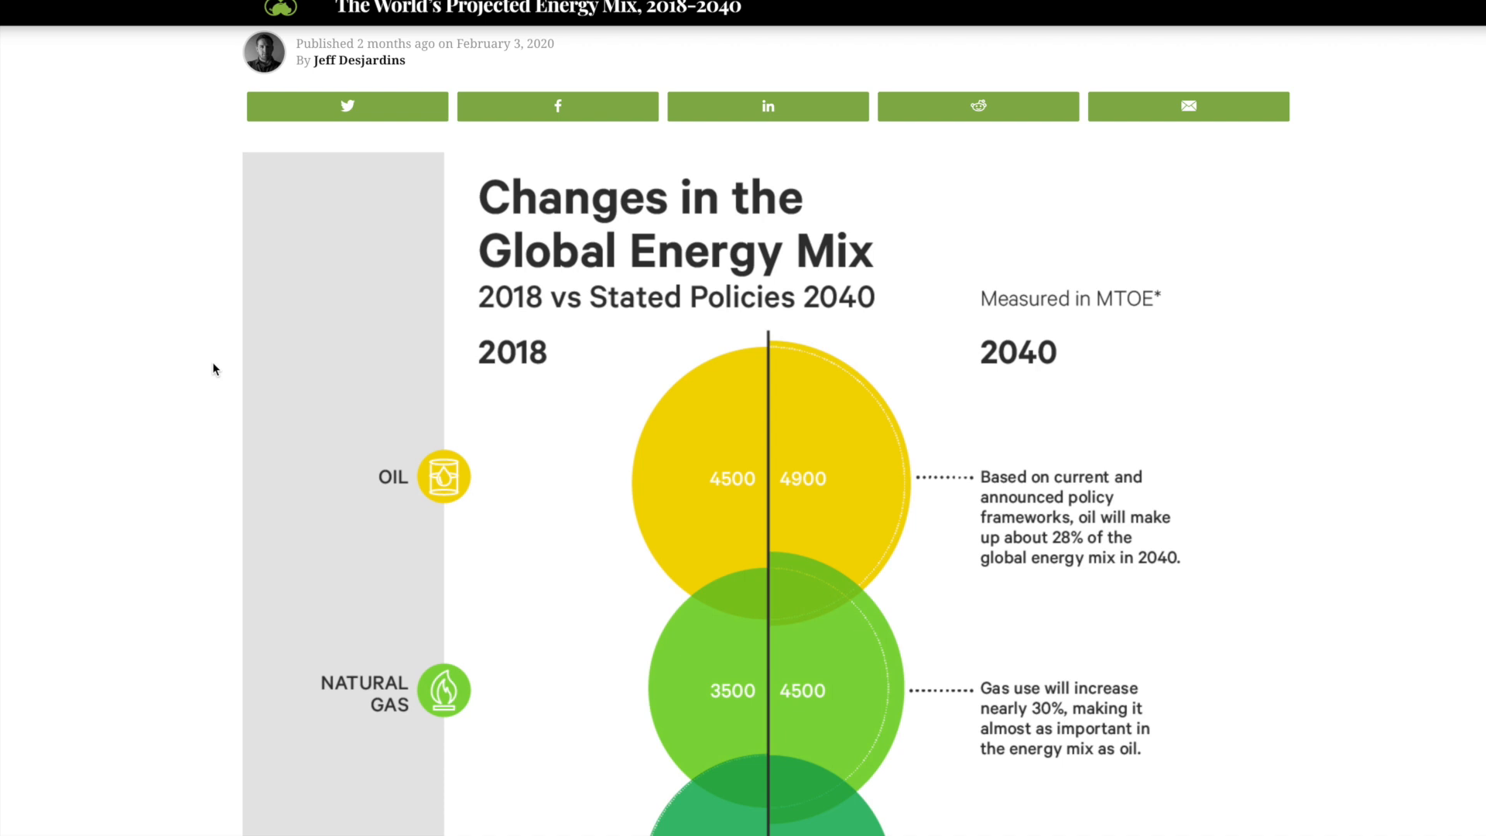
- Scroll the Visual Capitalist energy mix article down through the 2018-2040 infographic's coal, renewables and bioenergy rows
scroll(down, 3)
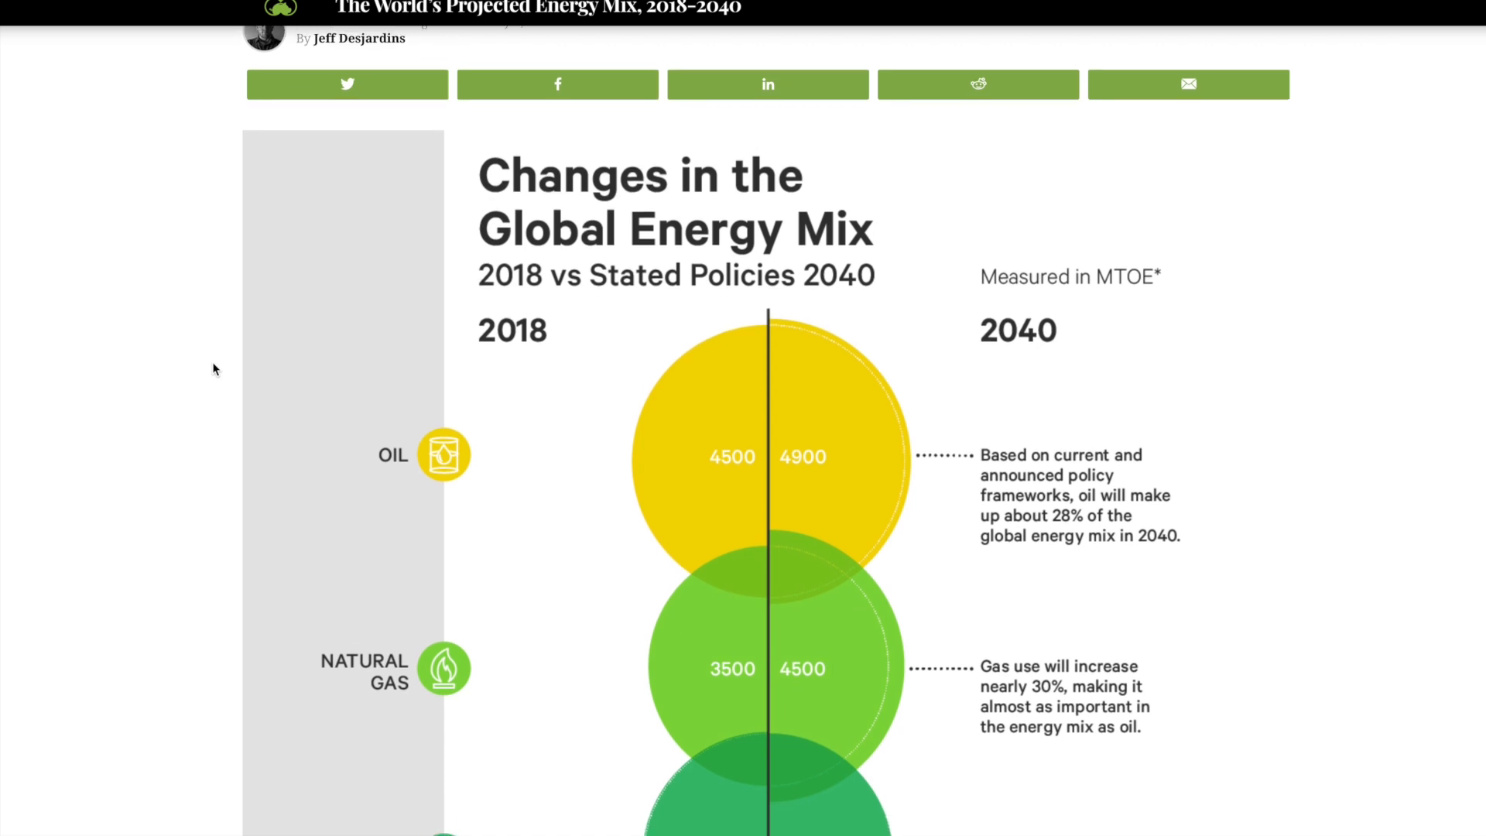
scroll(down, 3)
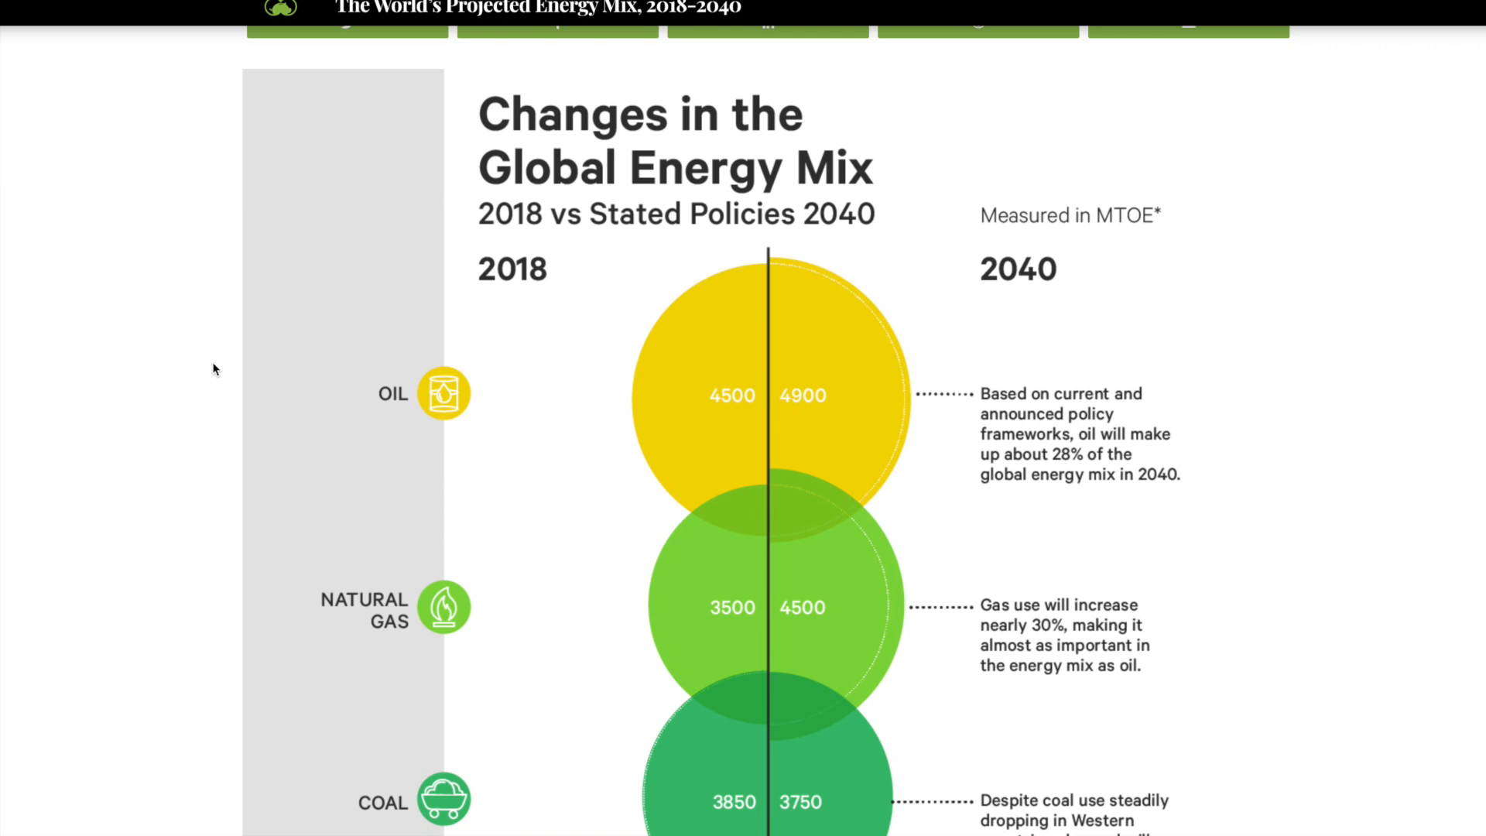
scroll(down, 3)
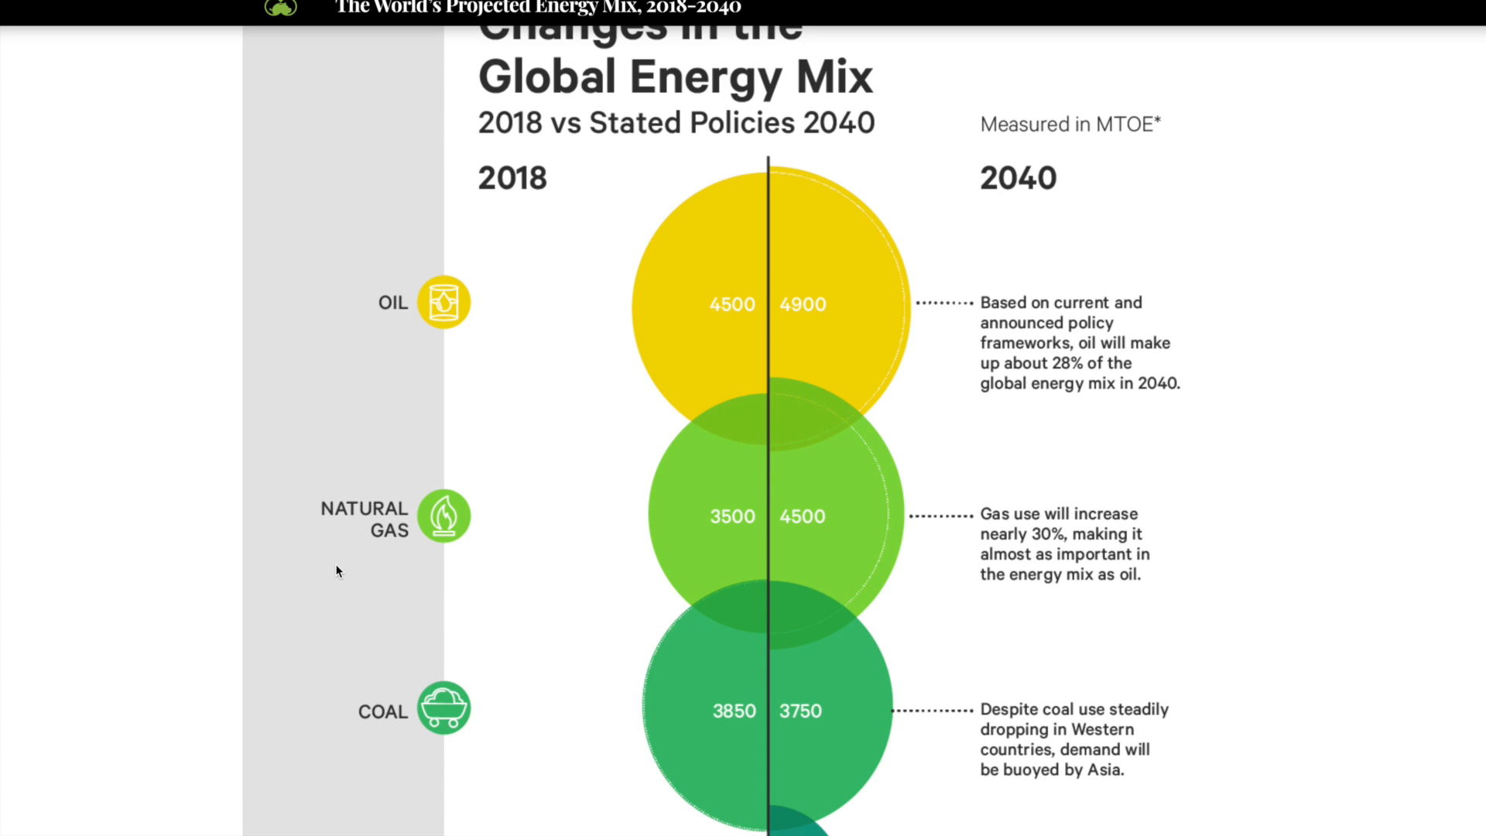
scroll(down, 3)
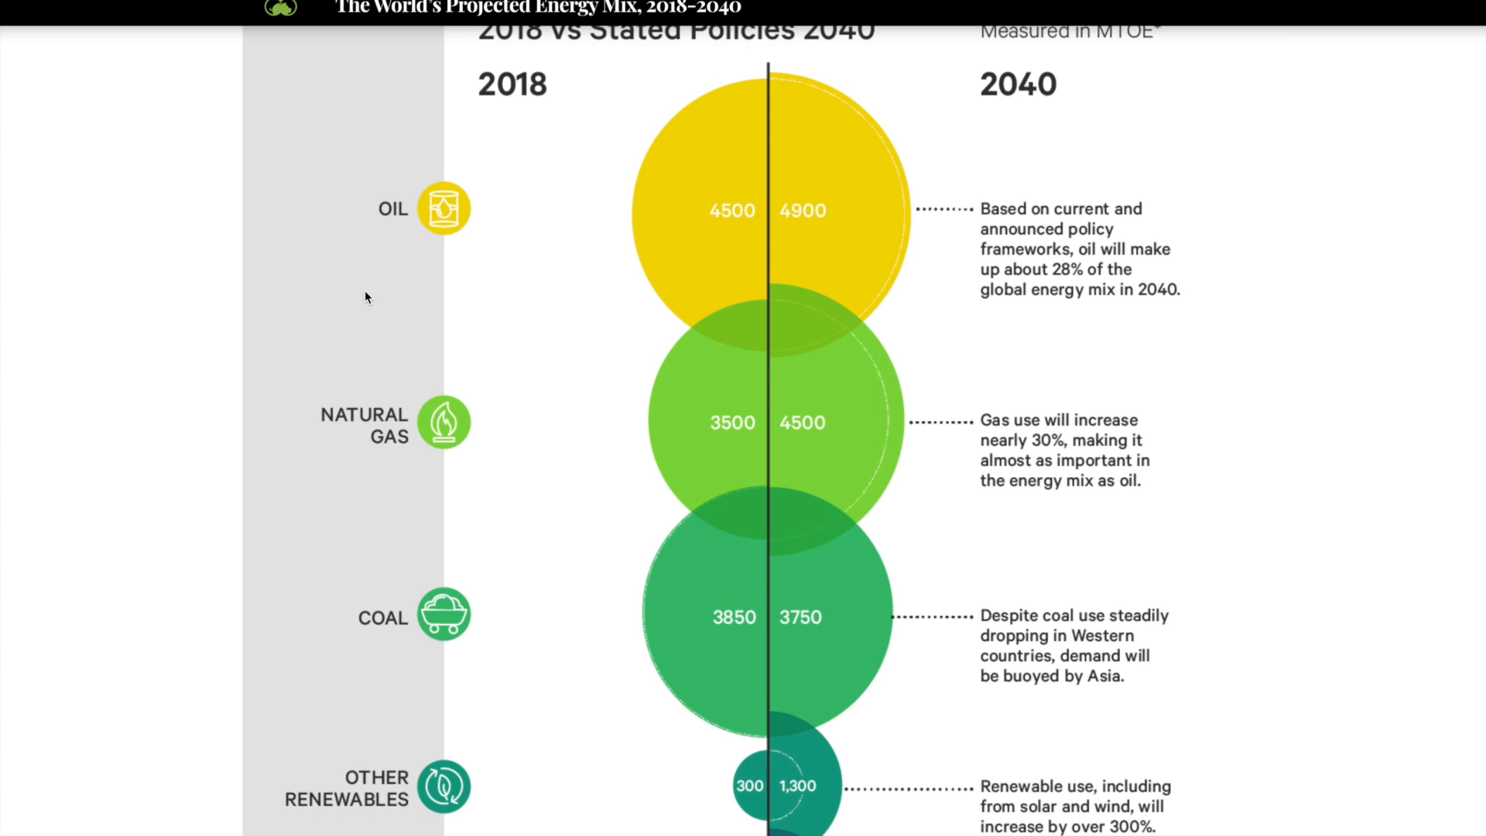
scroll(down, 3)
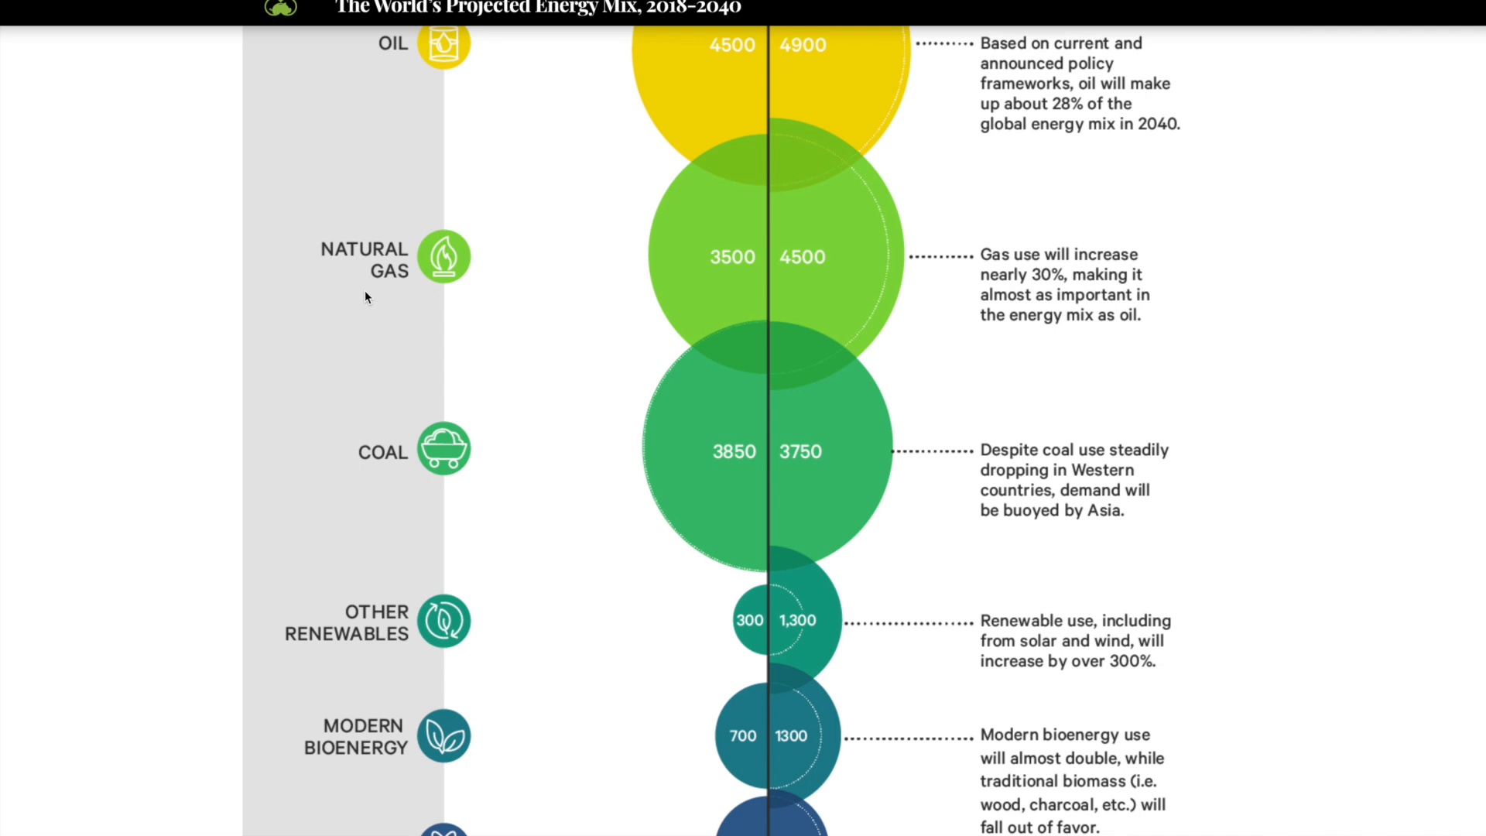
mouse_move(718, 505)
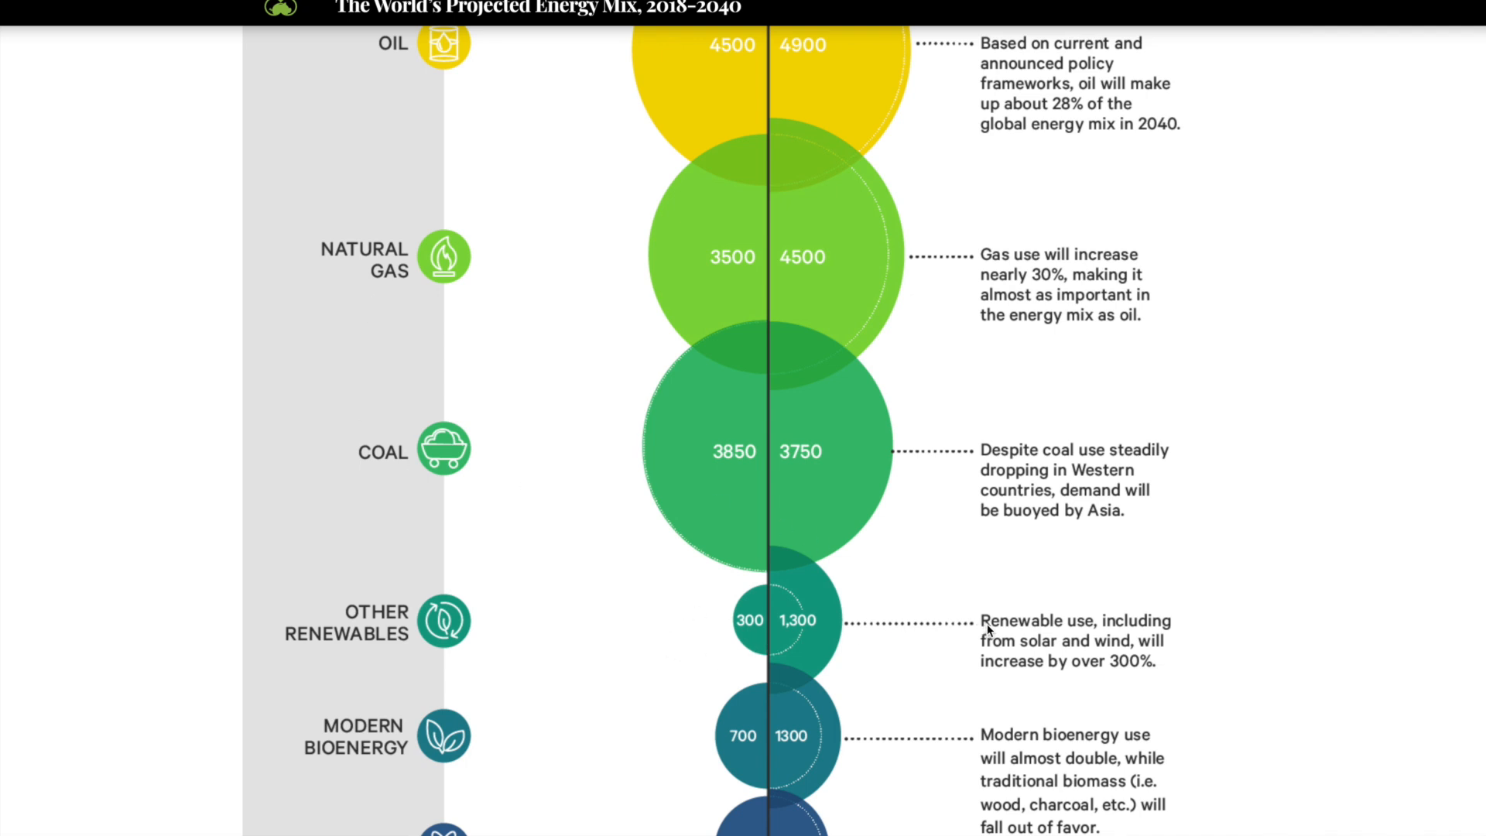
mouse_move(1001, 673)
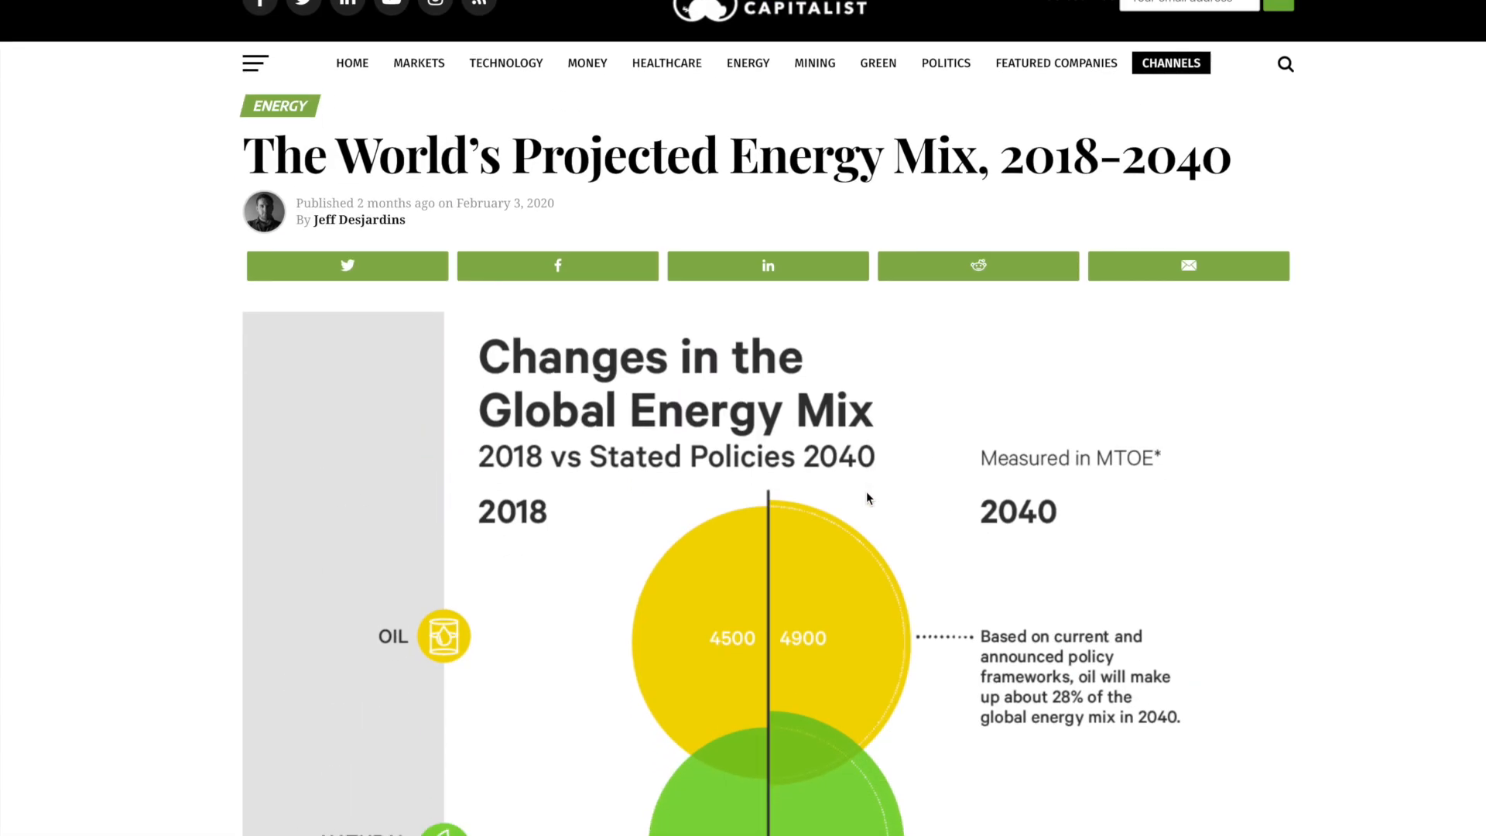
scroll(down, 3)
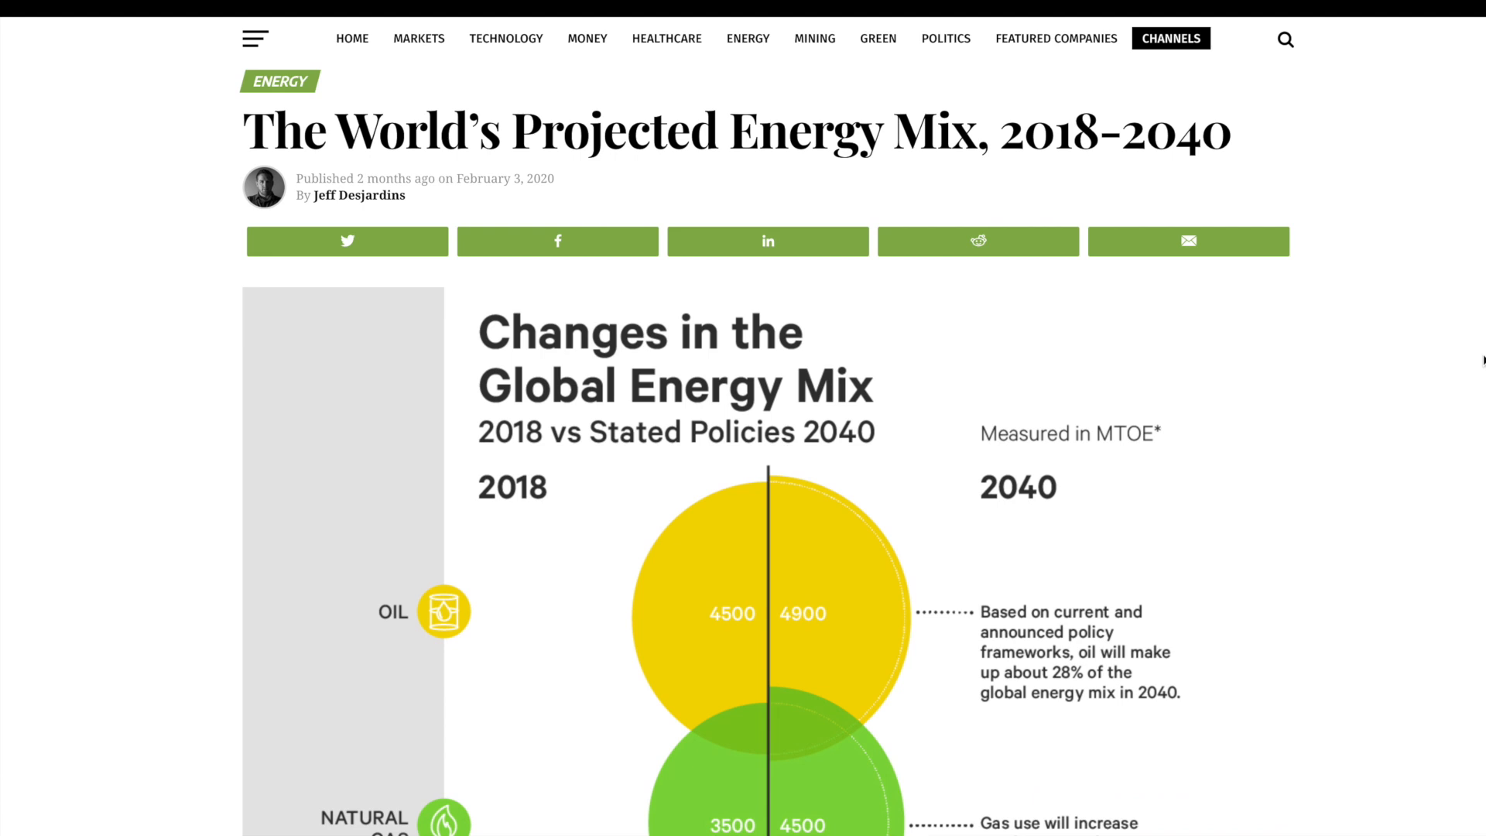